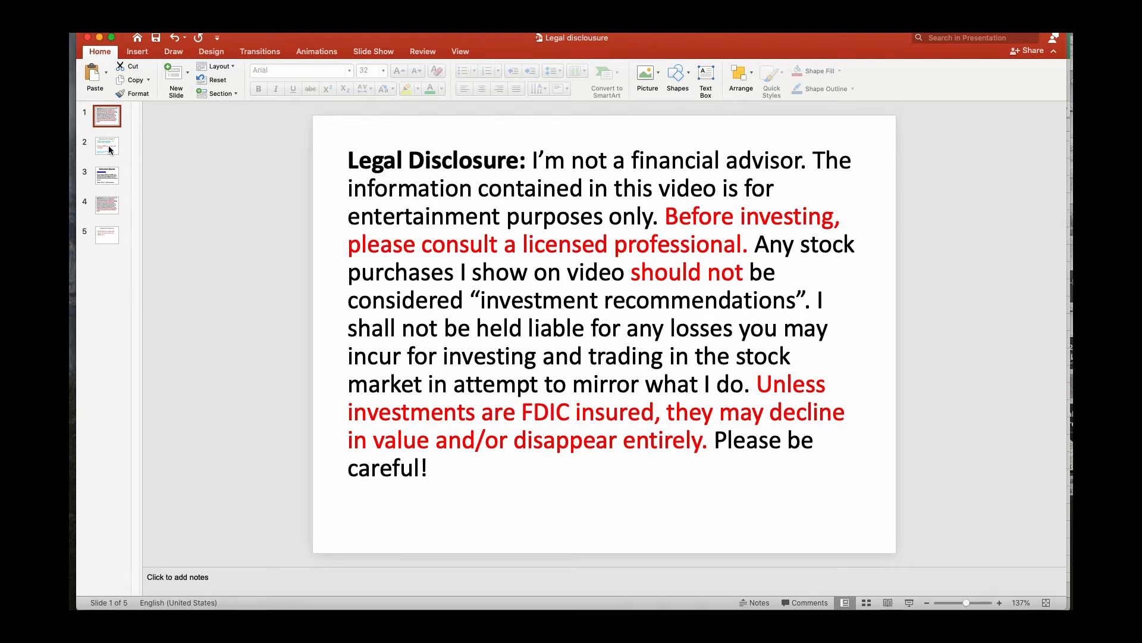
Step: Show slide 2, the Welcome to Our Channel slide about CRSR trade results
{"action": "left_click", "coordinate": [105, 146]}
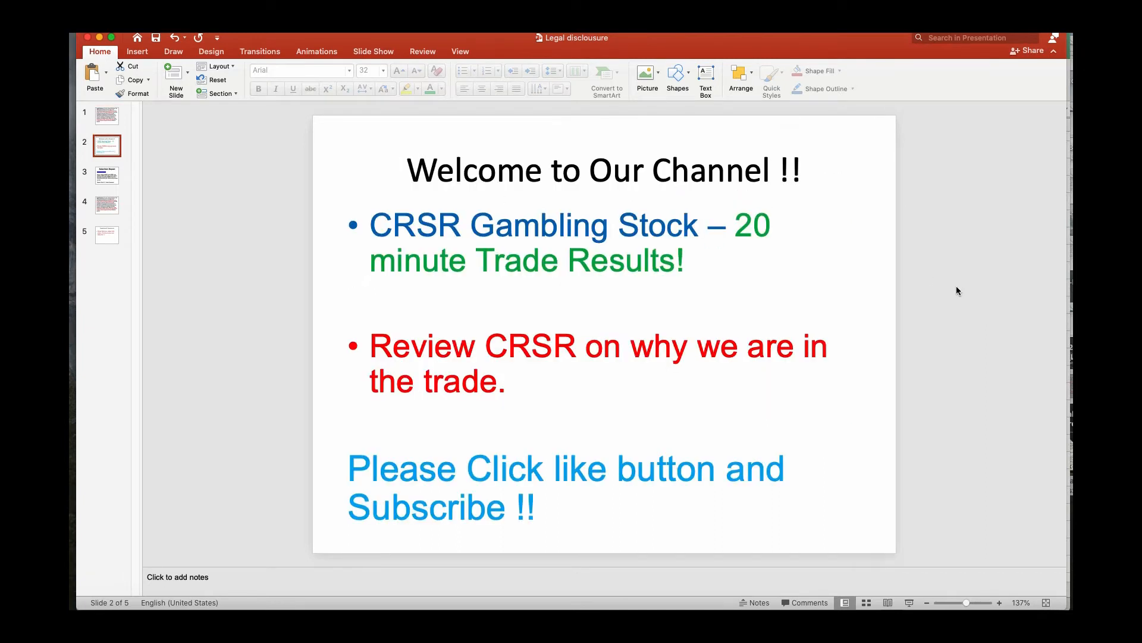
{"action": "mouse_move", "coordinate": [983, 312]}
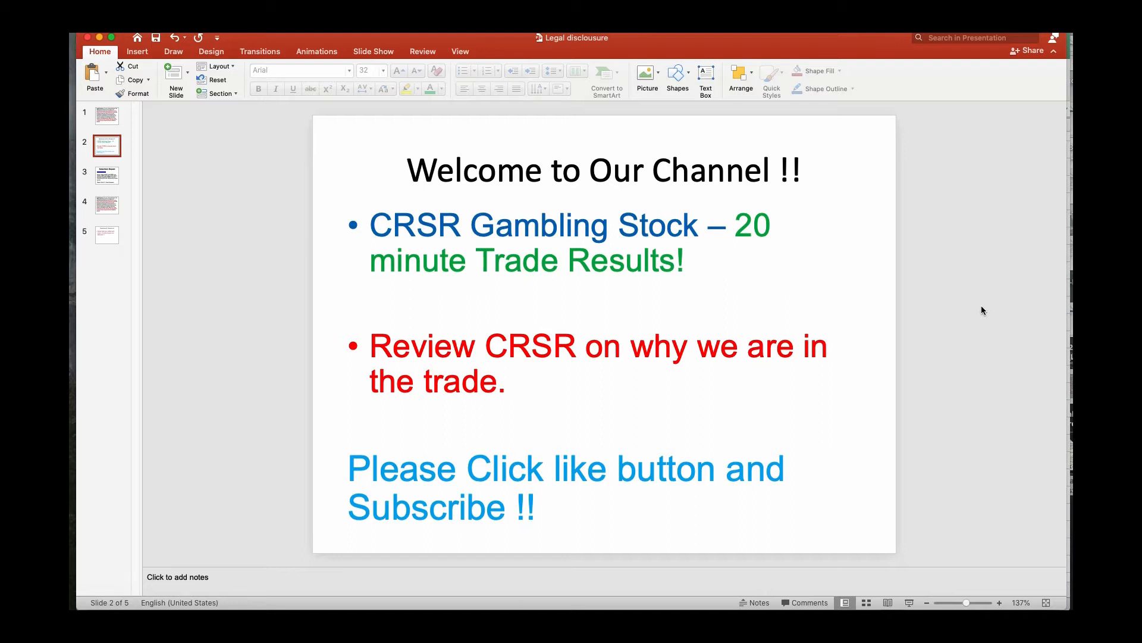
{"action": "mouse_move", "coordinate": [971, 265]}
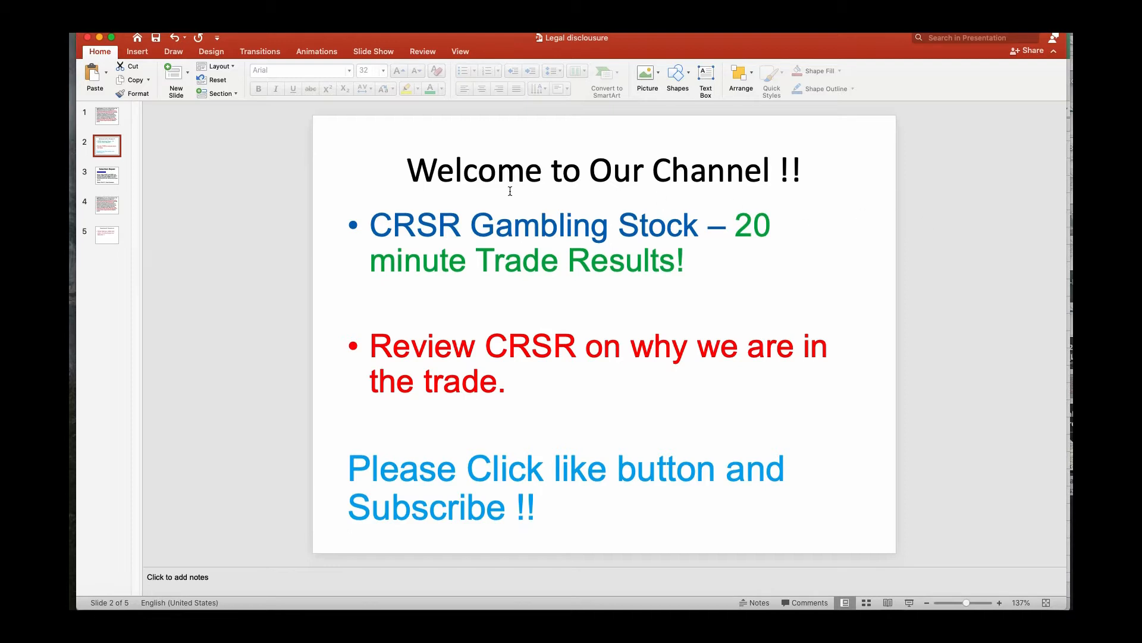
{"action": "mouse_move", "coordinate": [399, 245]}
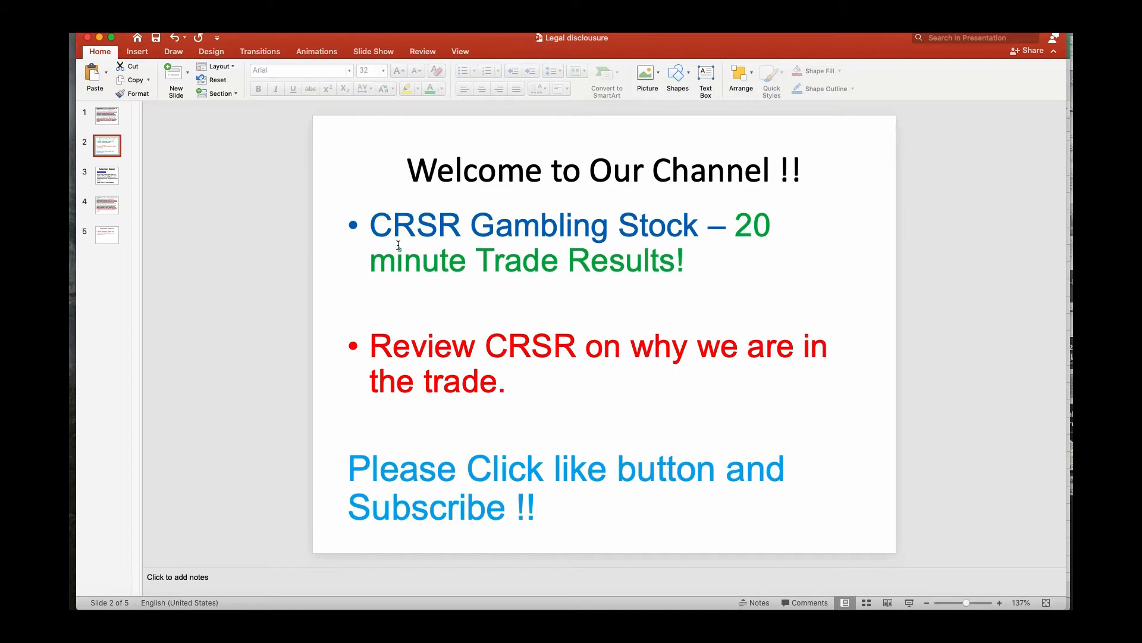
{"action": "mouse_move", "coordinate": [522, 241]}
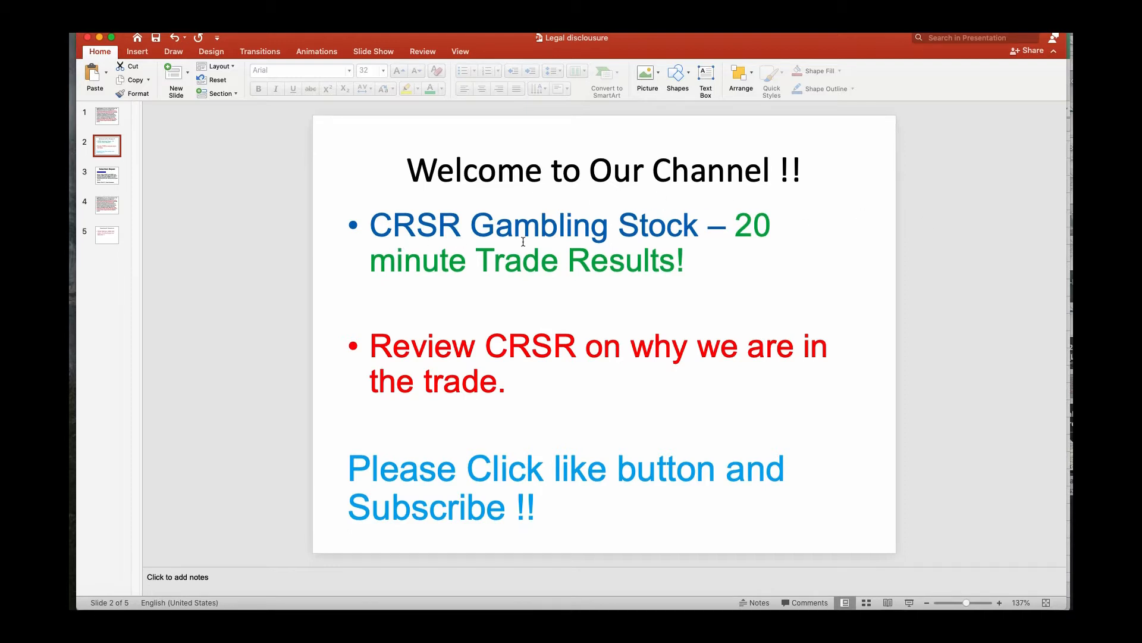
{"action": "mouse_move", "coordinate": [498, 288]}
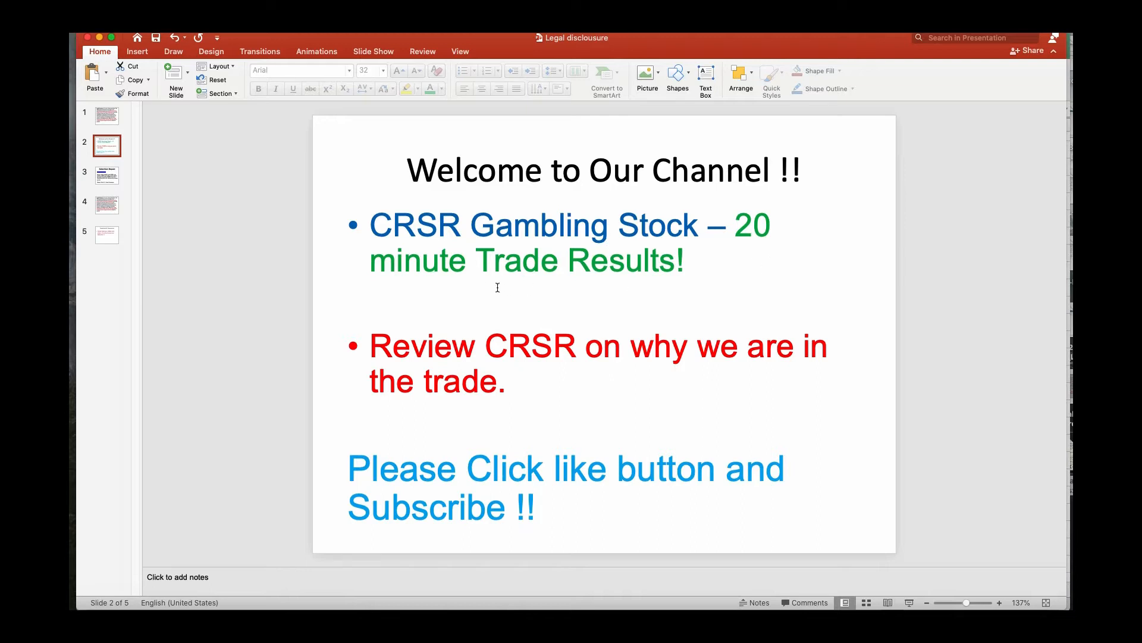
{"action": "mouse_move", "coordinate": [747, 291]}
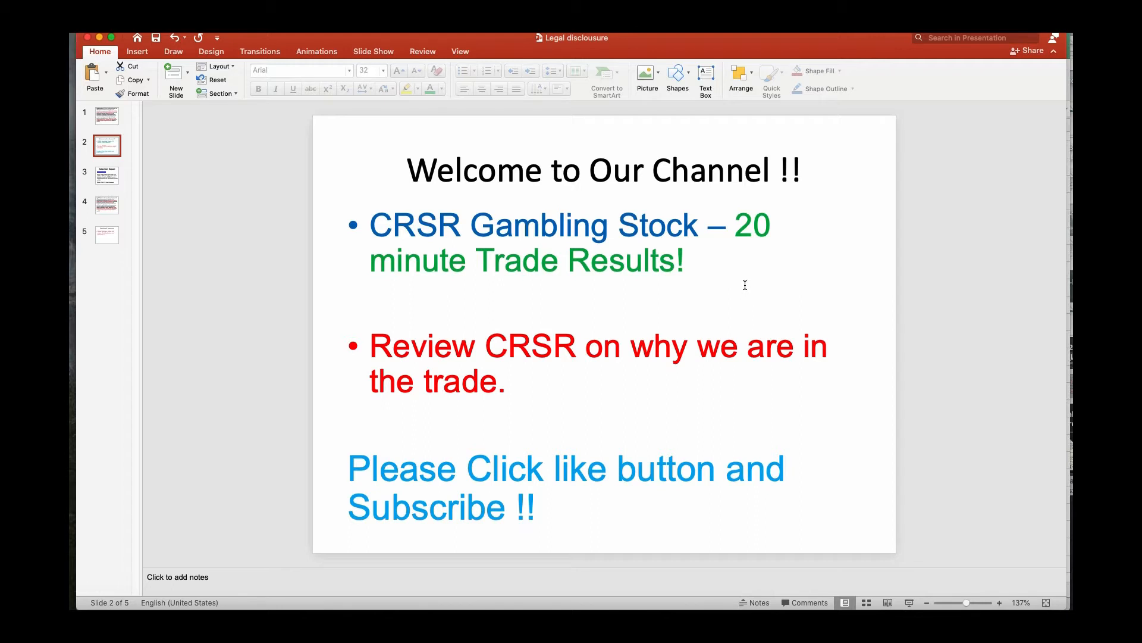
{"action": "mouse_move", "coordinate": [540, 365]}
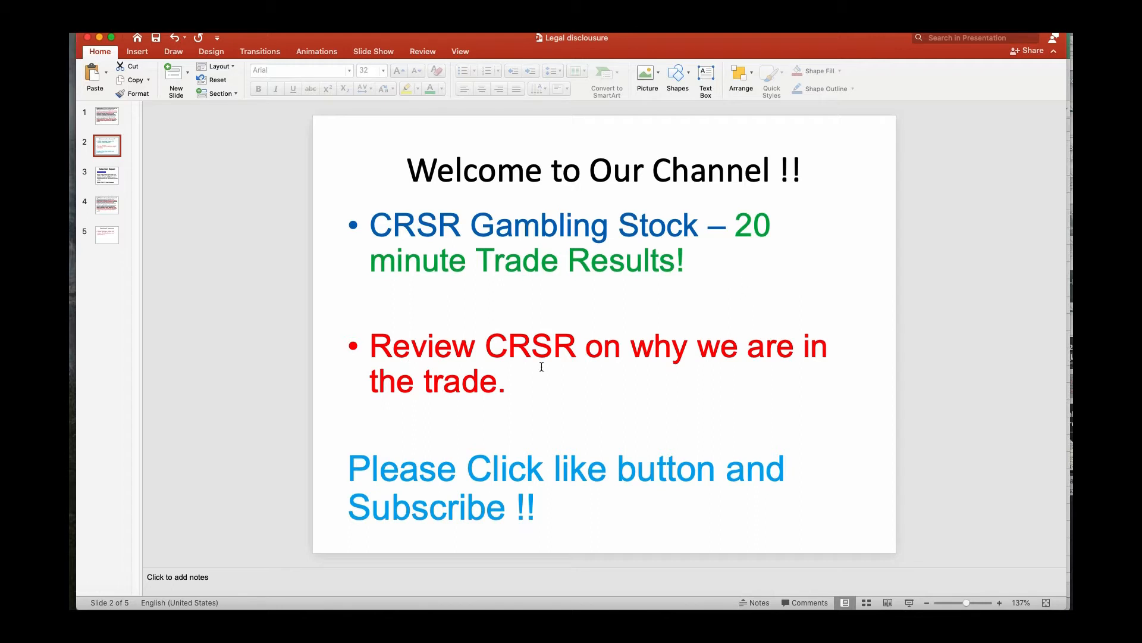
{"action": "mouse_move", "coordinate": [769, 288]}
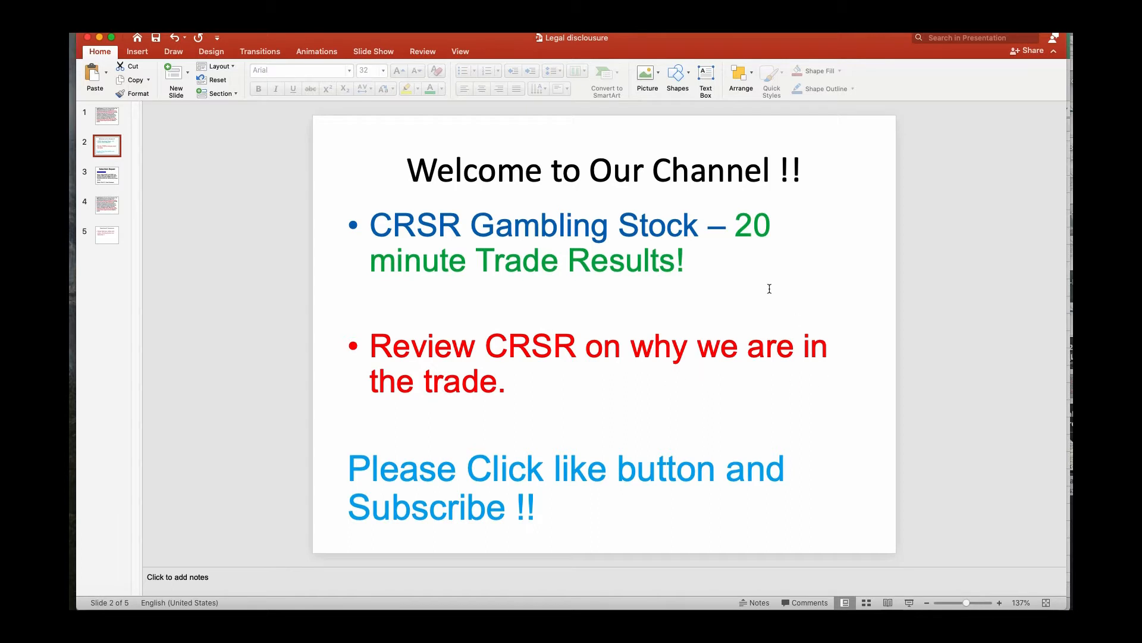
{"action": "mouse_move", "coordinate": [583, 453]}
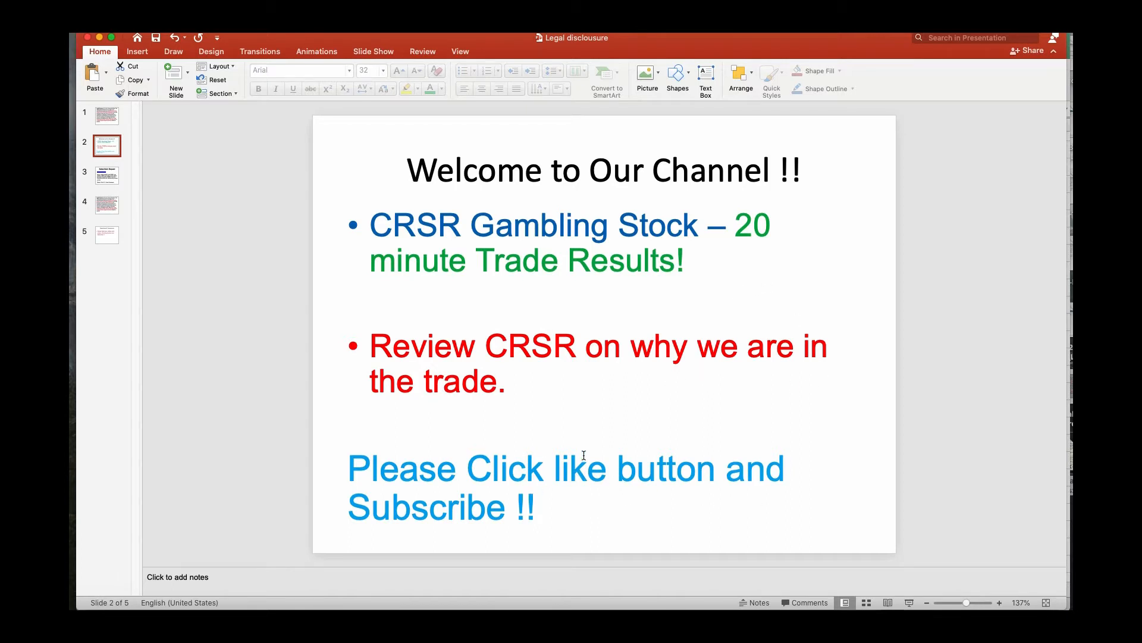
{"action": "mouse_move", "coordinate": [519, 479]}
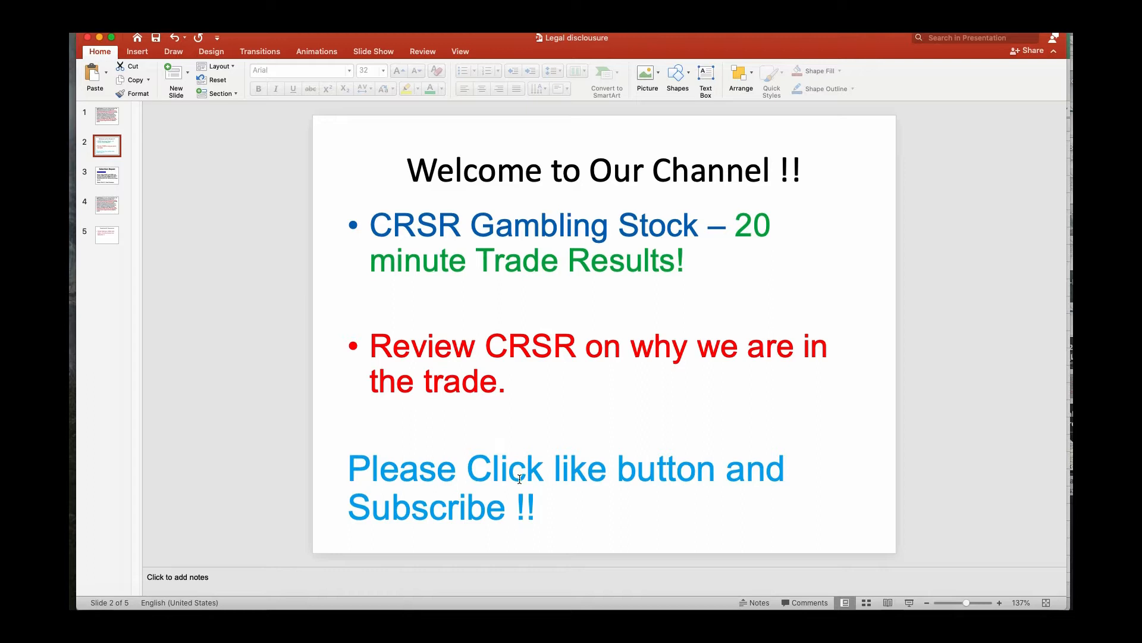
Step: Show slide 3, the Subscribers Request slide asking for a take on BIGC and CRSR
{"action": "left_click", "coordinate": [106, 175]}
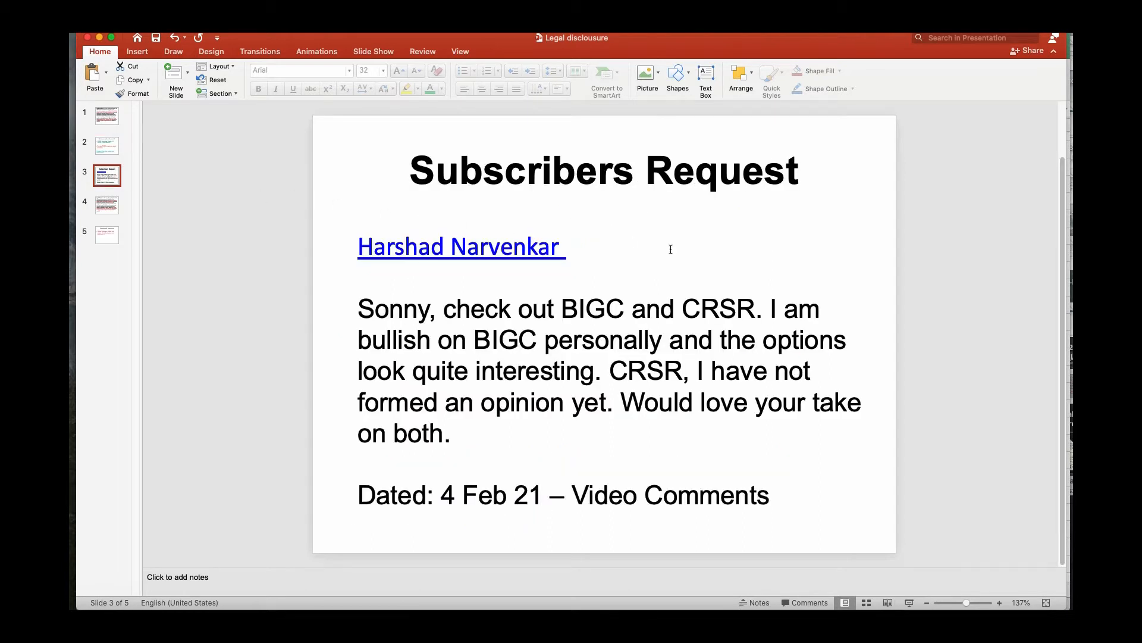
{"action": "mouse_move", "coordinate": [764, 259]}
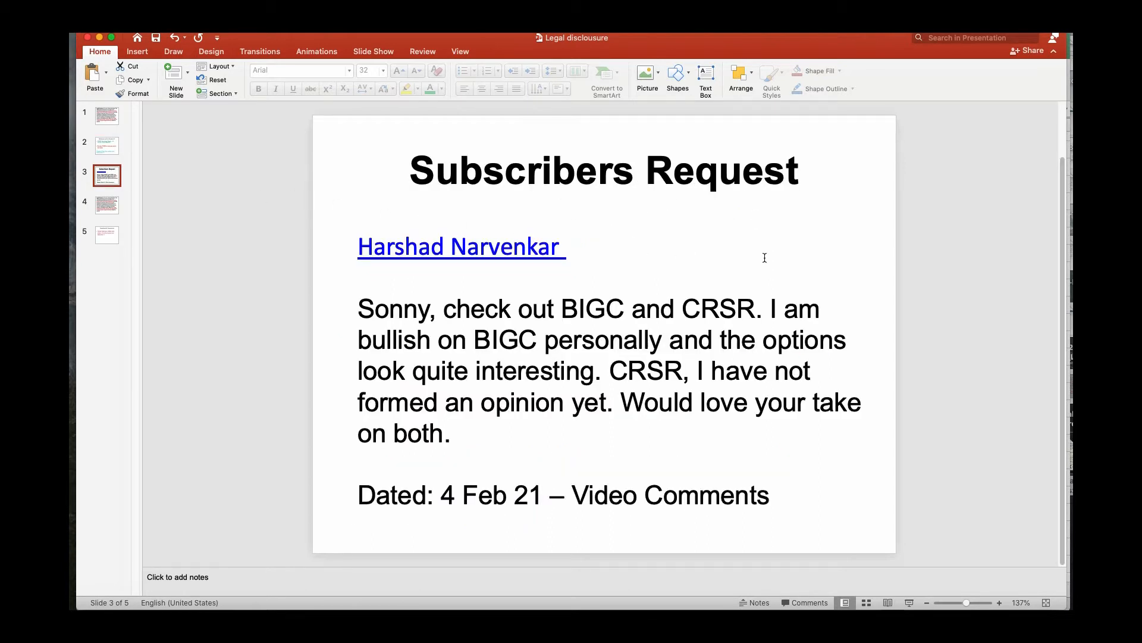
{"action": "mouse_move", "coordinate": [479, 284]}
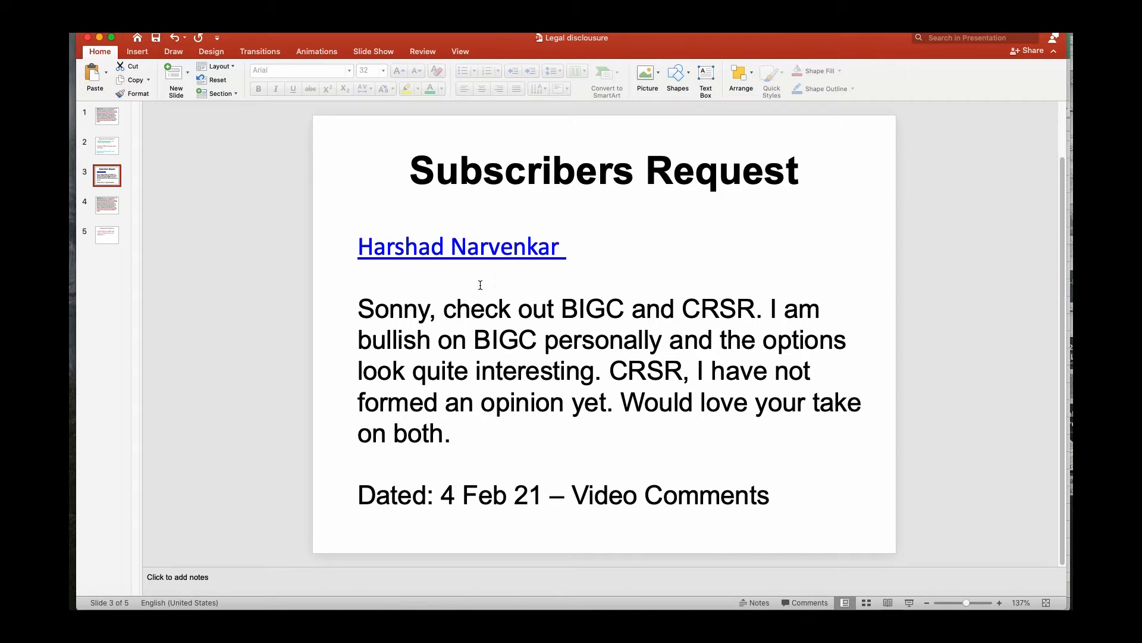
{"action": "mouse_move", "coordinate": [615, 326]}
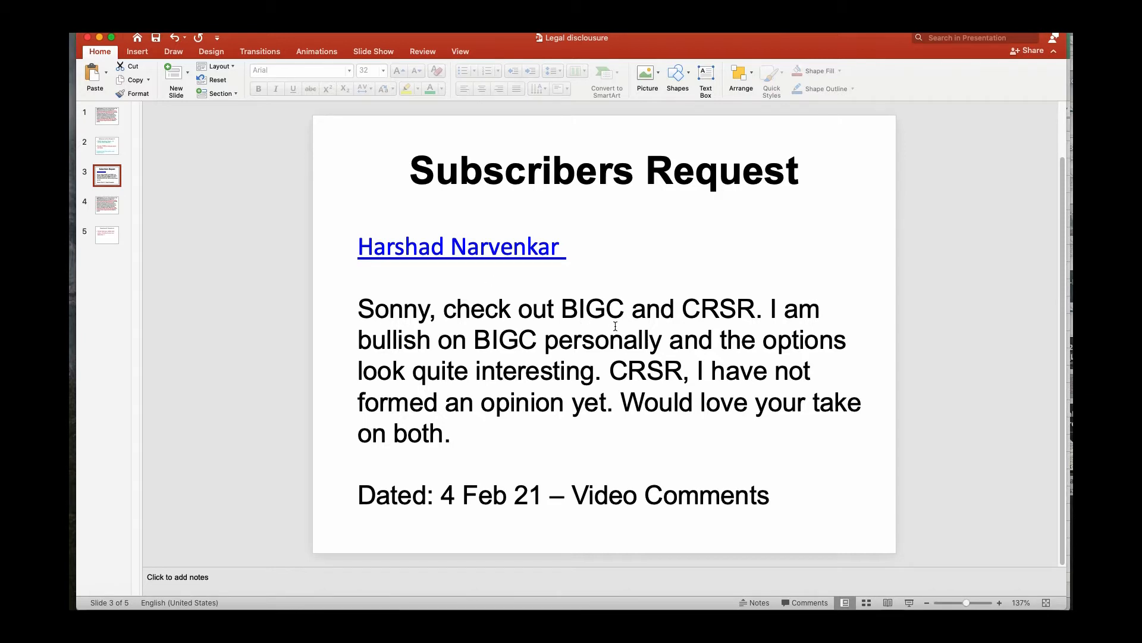
{"action": "mouse_move", "coordinate": [748, 320]}
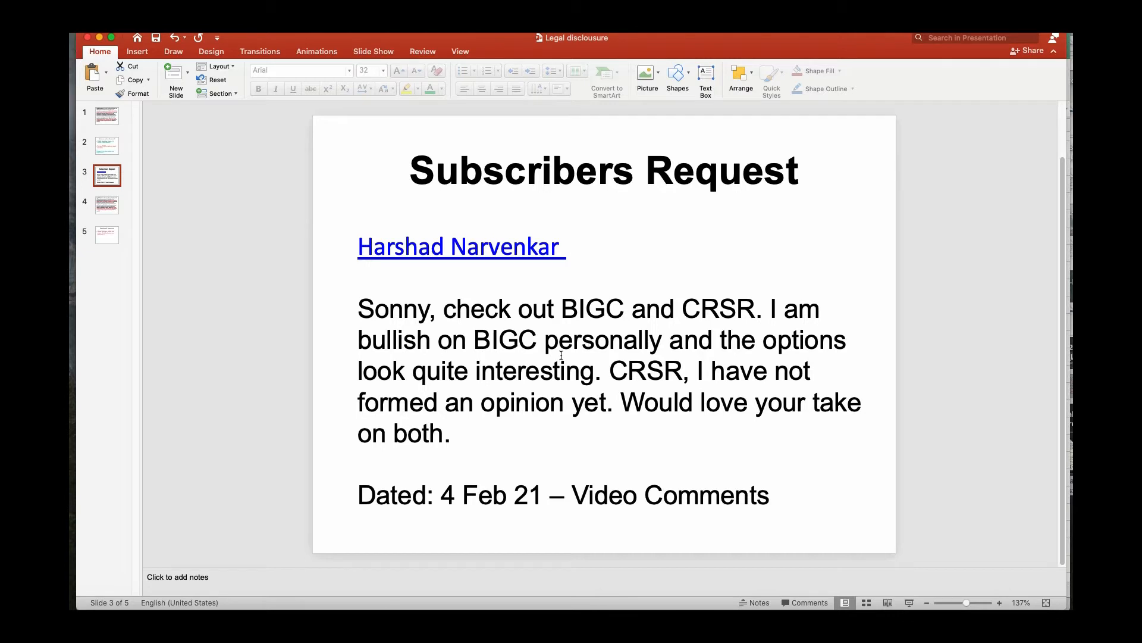
{"action": "mouse_move", "coordinate": [492, 388]}
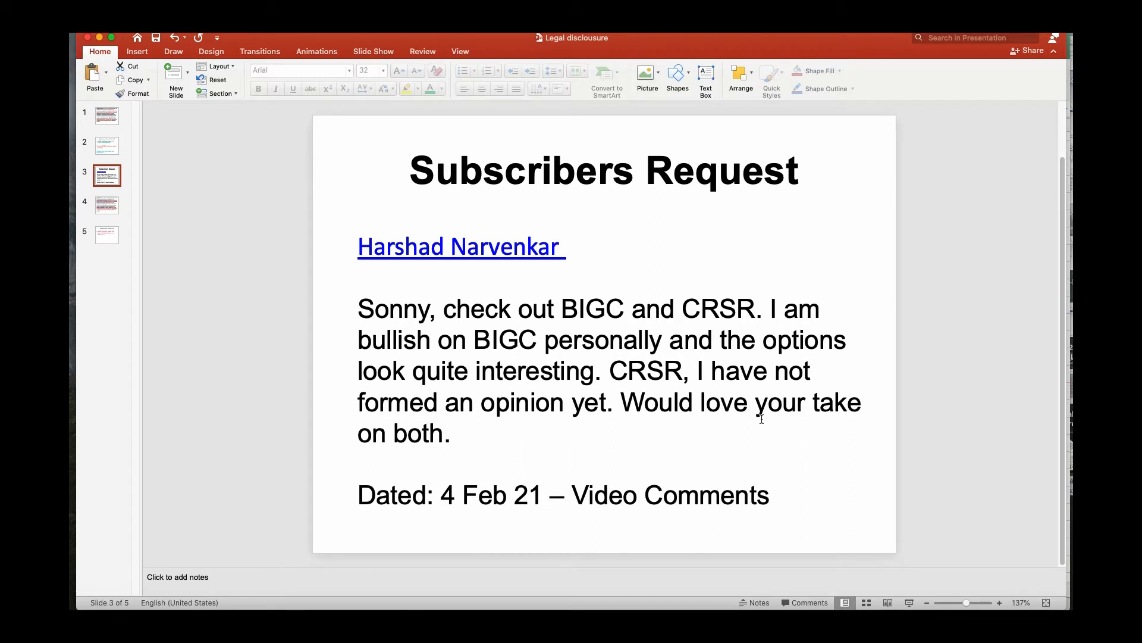
{"action": "mouse_move", "coordinate": [568, 309]}
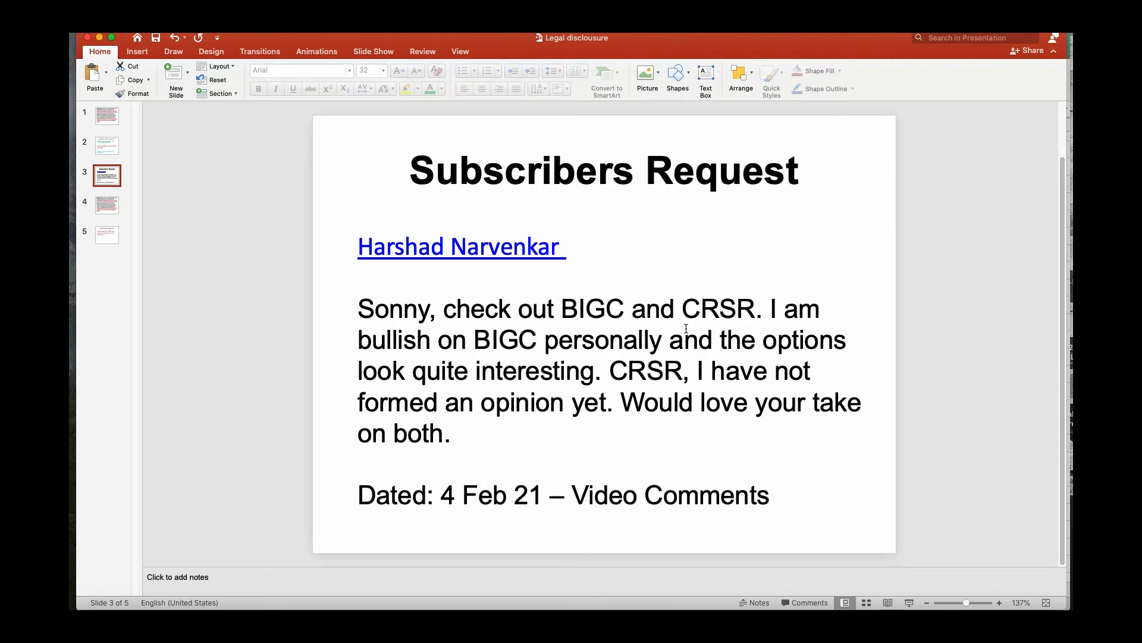
{"action": "mouse_move", "coordinate": [800, 394]}
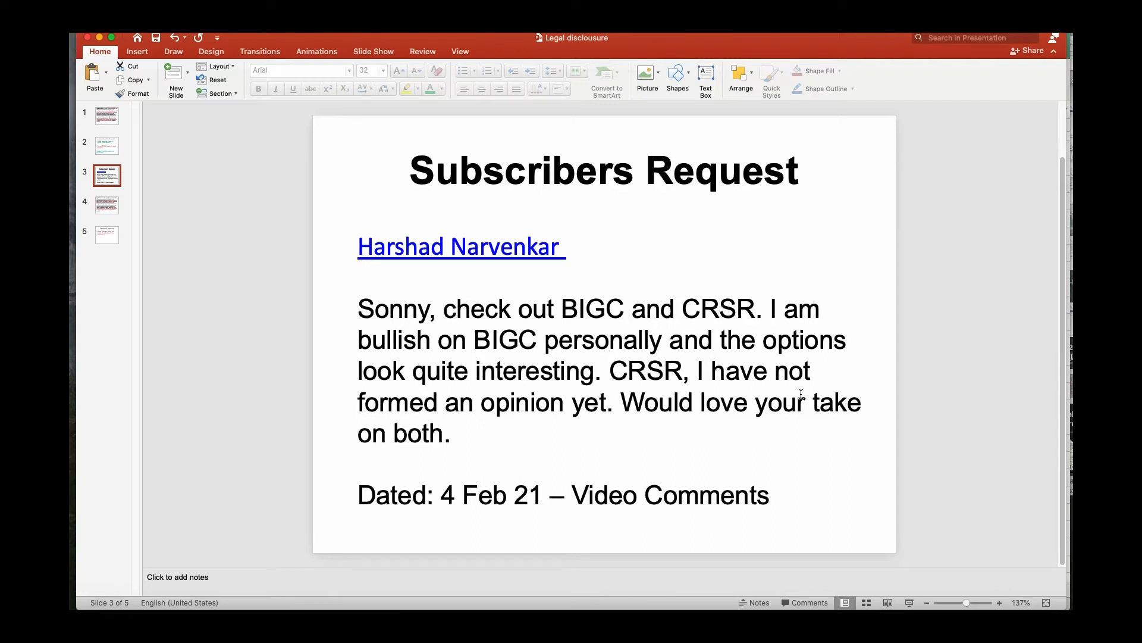
{"action": "mouse_move", "coordinate": [652, 437]}
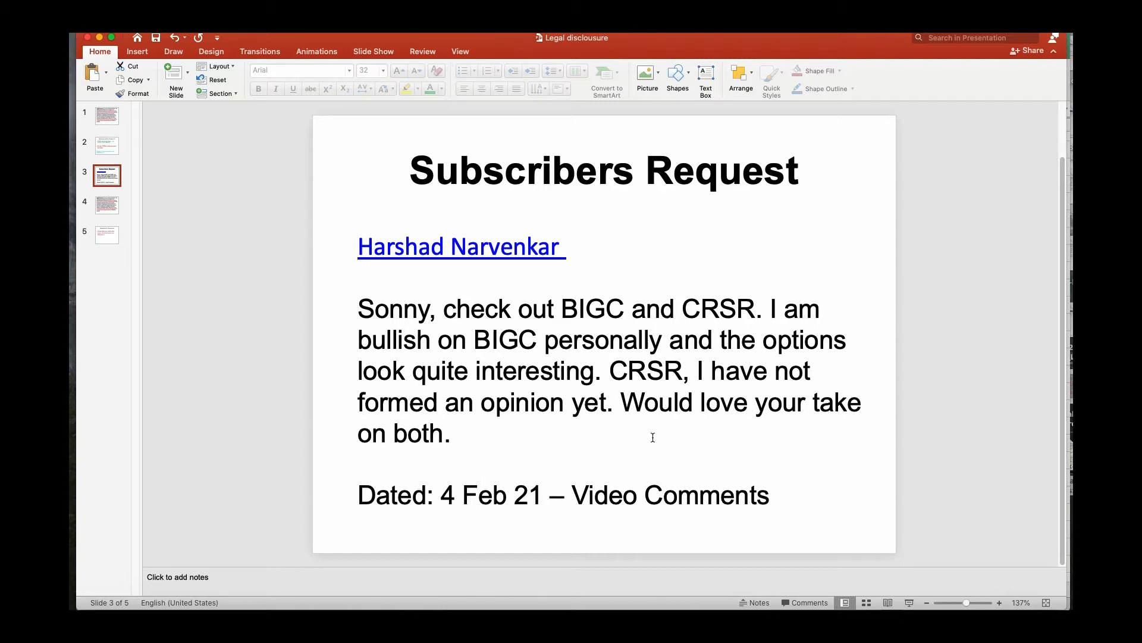
{"action": "mouse_move", "coordinate": [486, 435]}
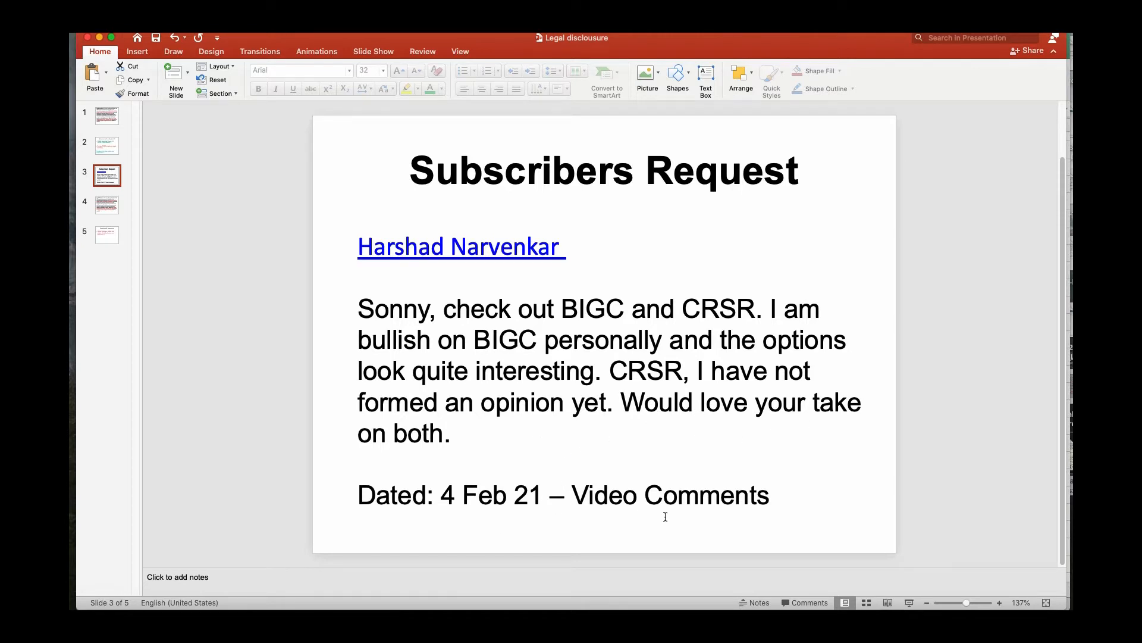
{"action": "mouse_move", "coordinate": [510, 510]}
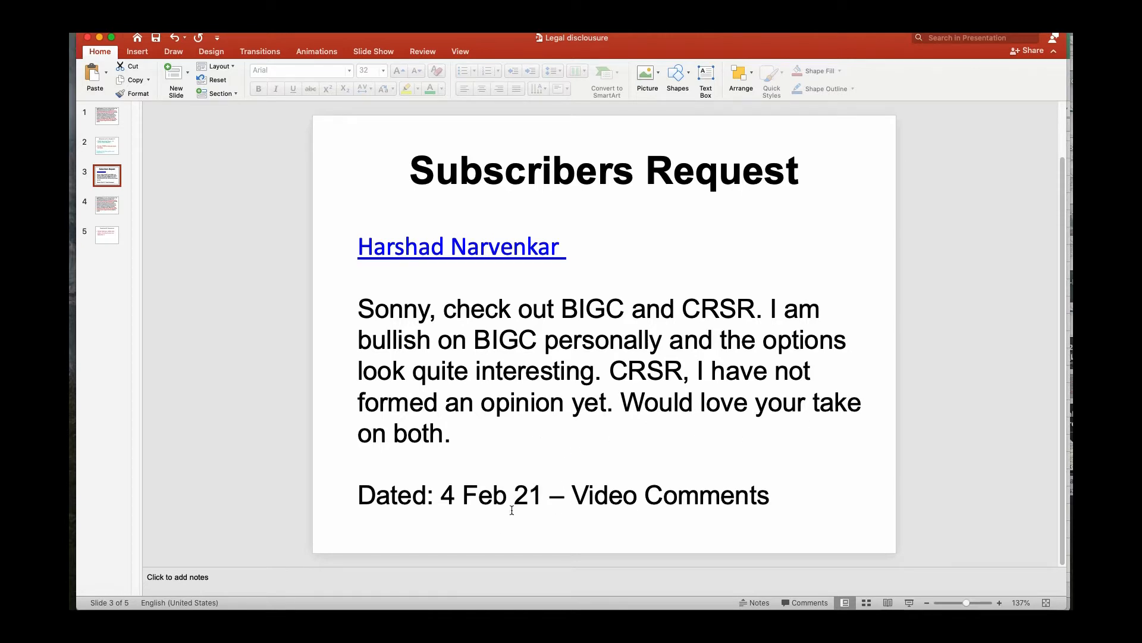
{"action": "mouse_move", "coordinate": [708, 527]}
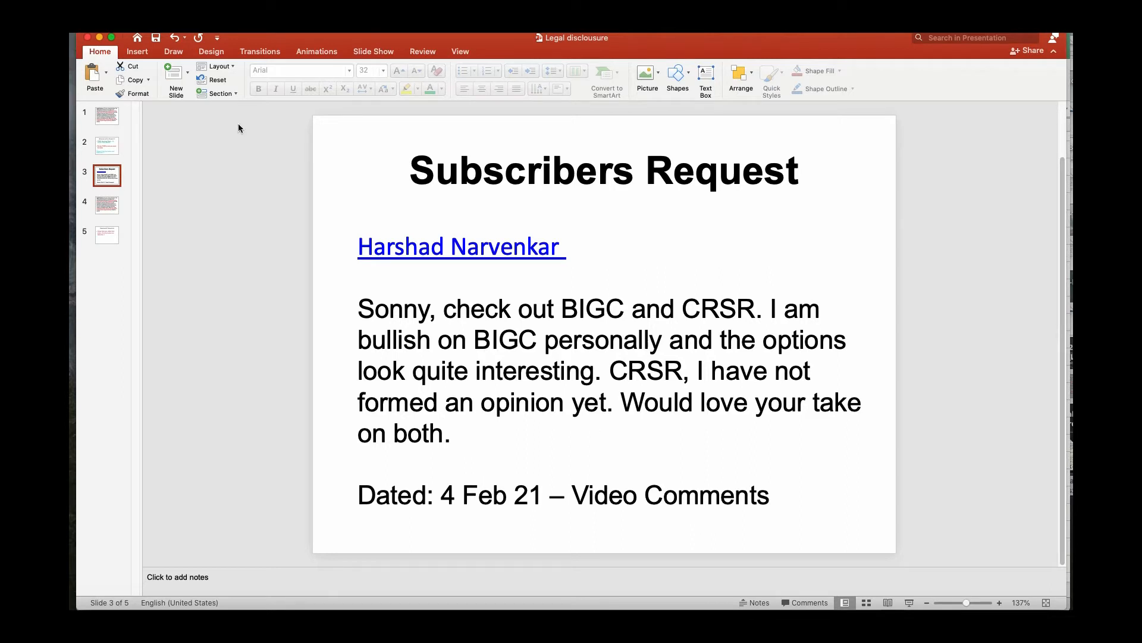
{"action": "mouse_move", "coordinate": [168, 215]}
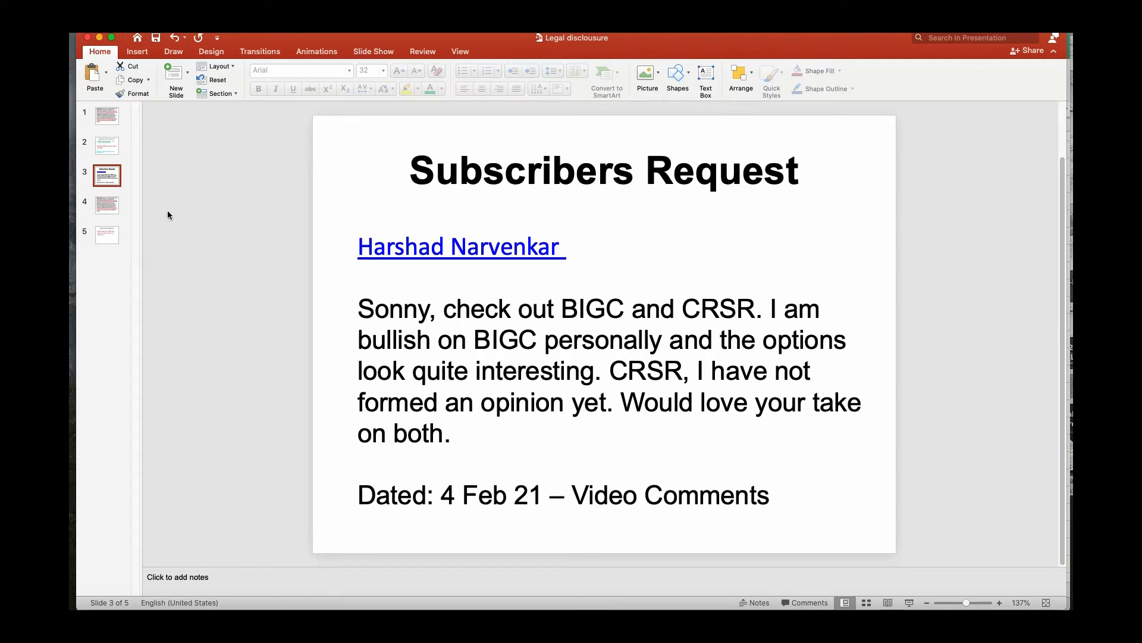
{"action": "mouse_move", "coordinate": [106, 202]}
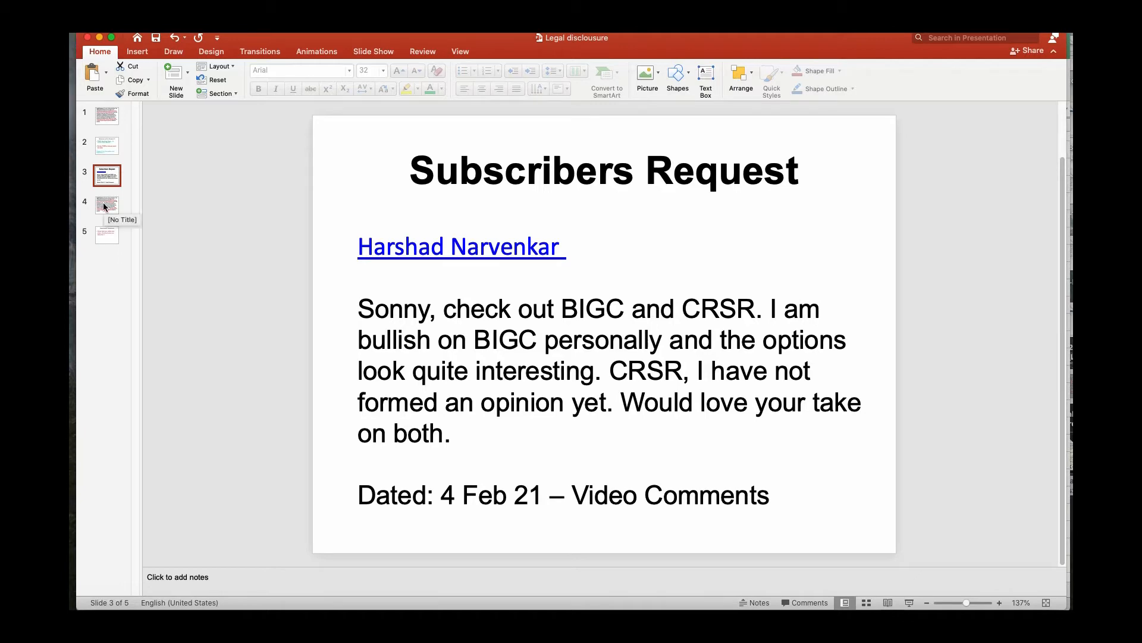
{"action": "left_click", "coordinate": [106, 205]}
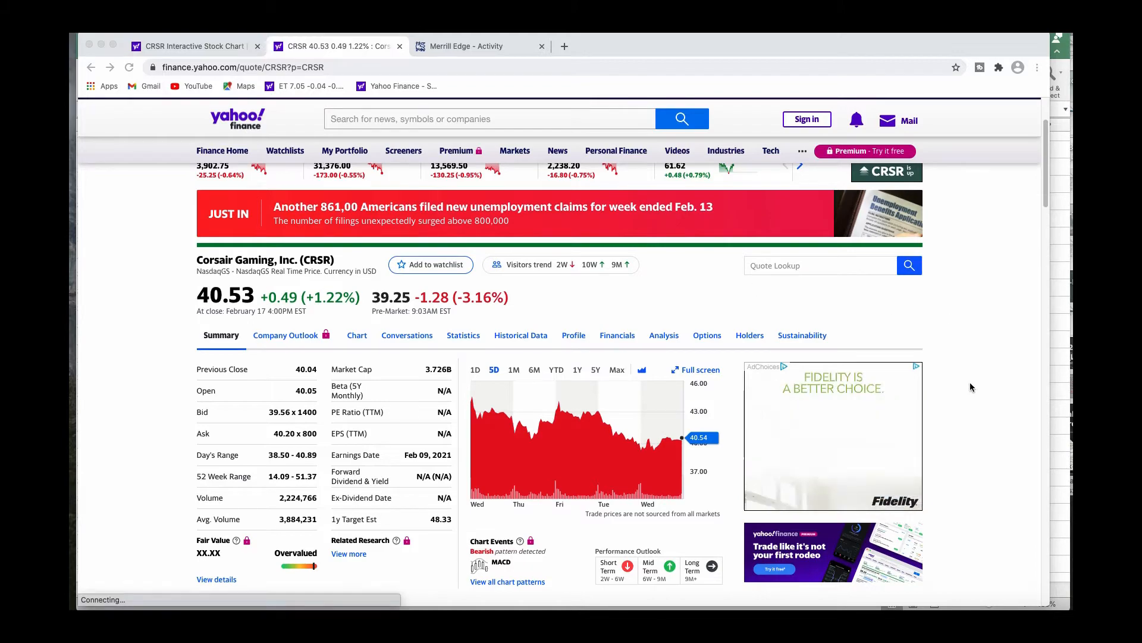
{"action": "scroll", "scroll_direction": "down", "scroll_amount": 3}
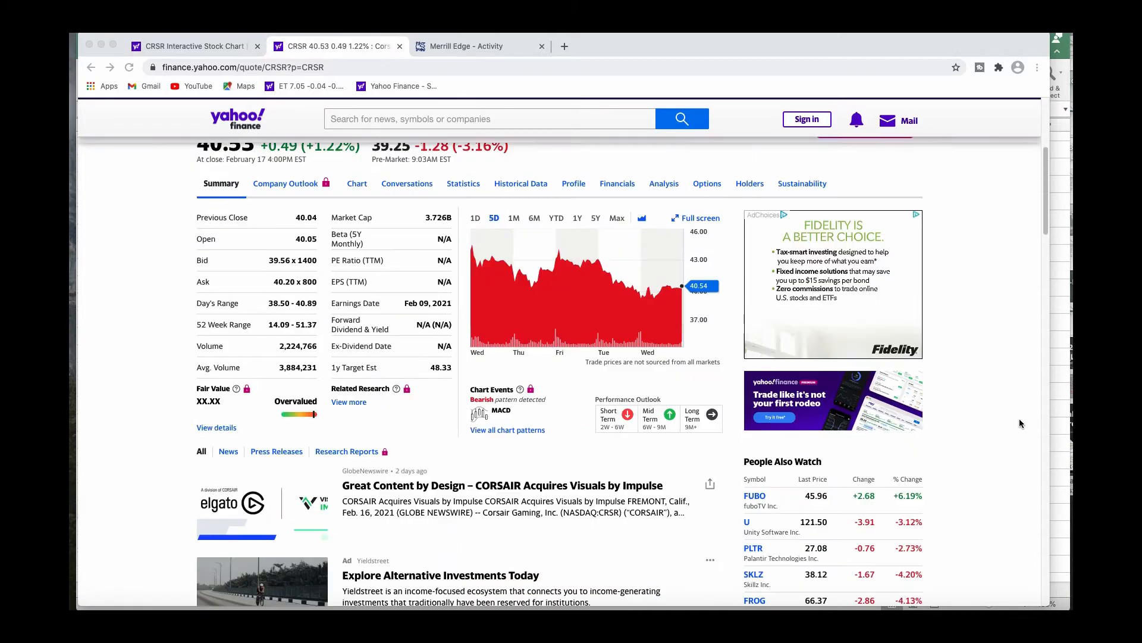
{"action": "scroll", "scroll_direction": "down", "scroll_amount": 3}
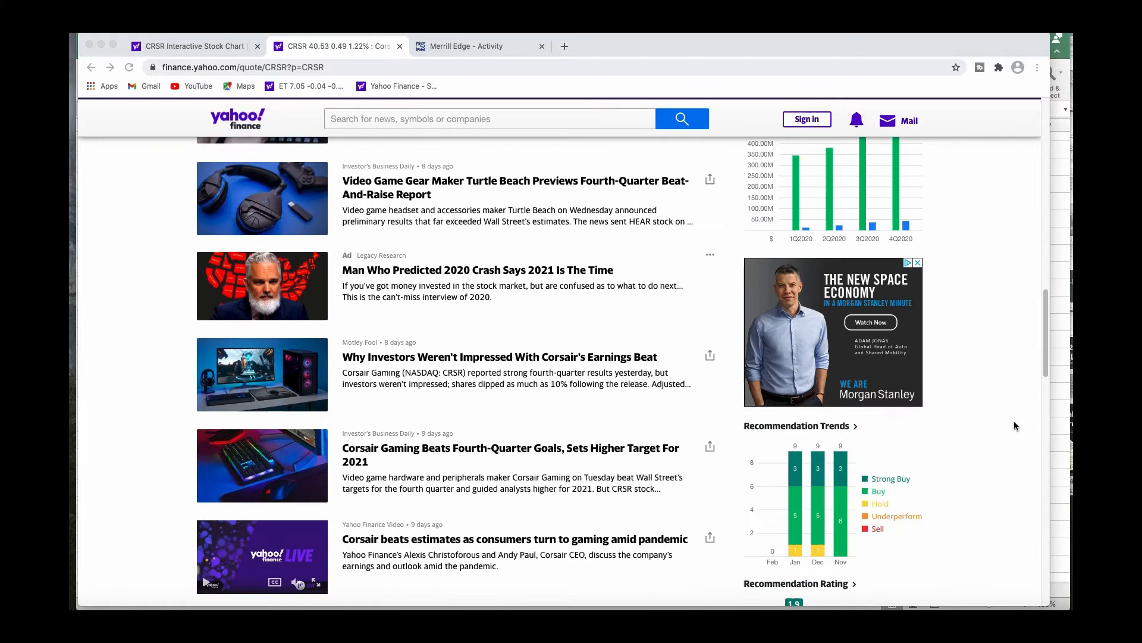
{"action": "scroll", "scroll_direction": "up", "scroll_amount": 3}
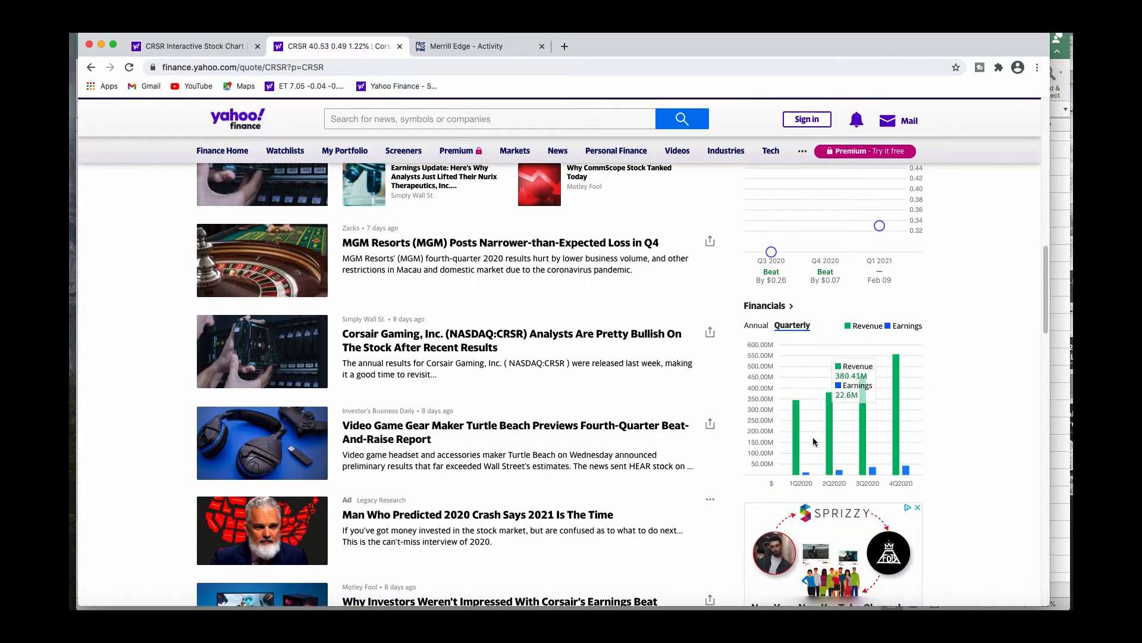
{"action": "scroll", "scroll_direction": "down", "scroll_amount": 3}
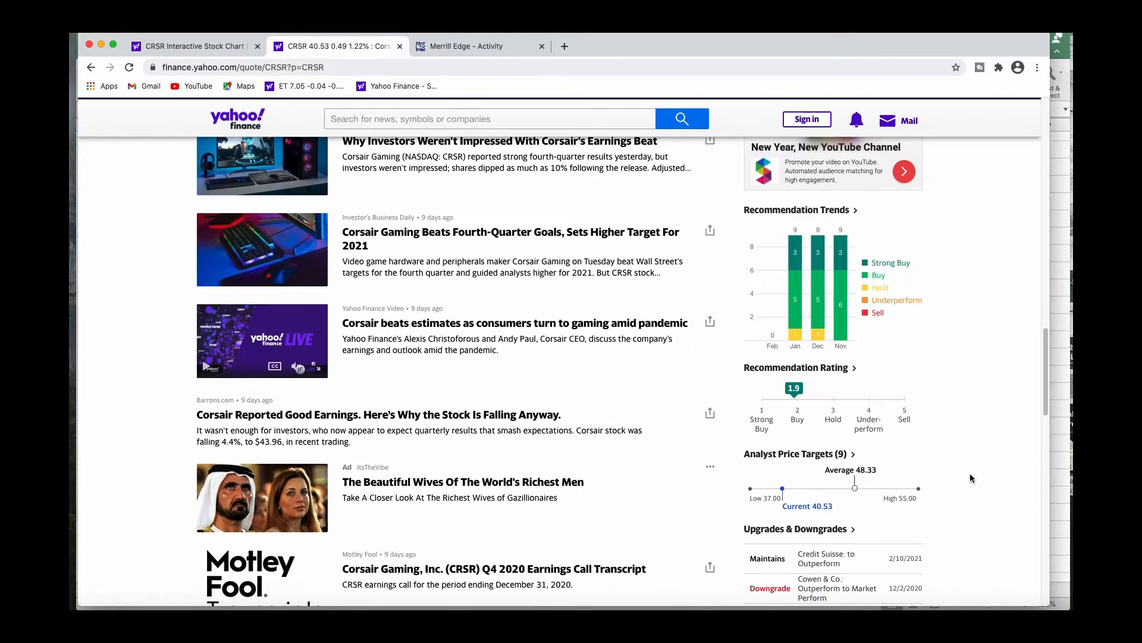
{"action": "scroll", "scroll_direction": "down", "scroll_amount": 3}
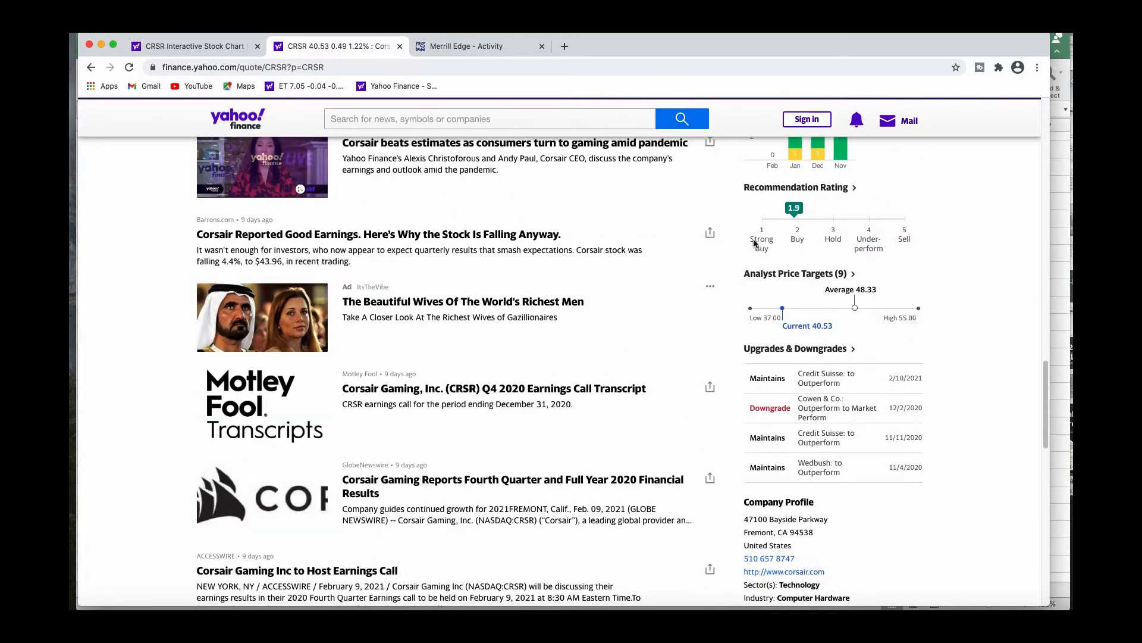
{"action": "mouse_move", "coordinate": [864, 323]}
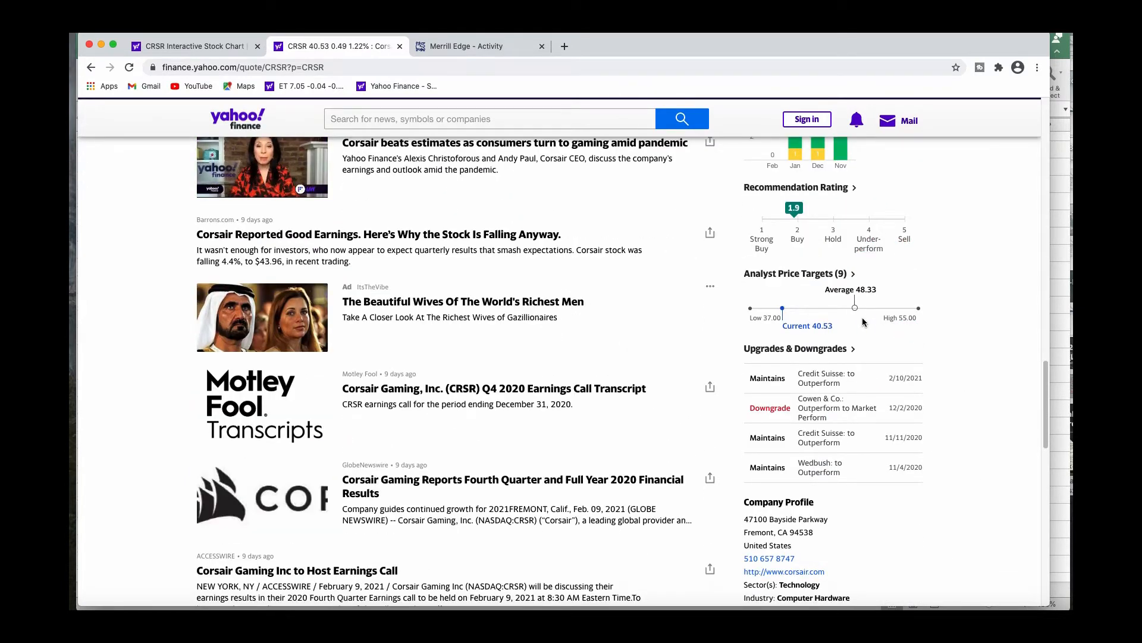
{"action": "mouse_move", "coordinate": [828, 303]}
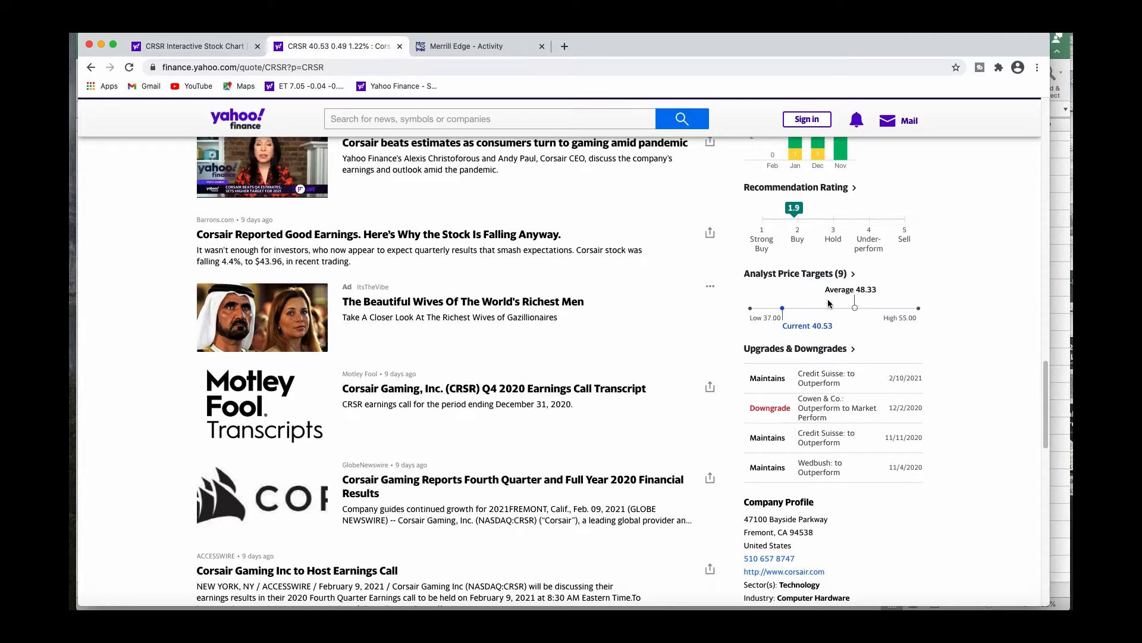
{"action": "mouse_move", "coordinate": [989, 457]}
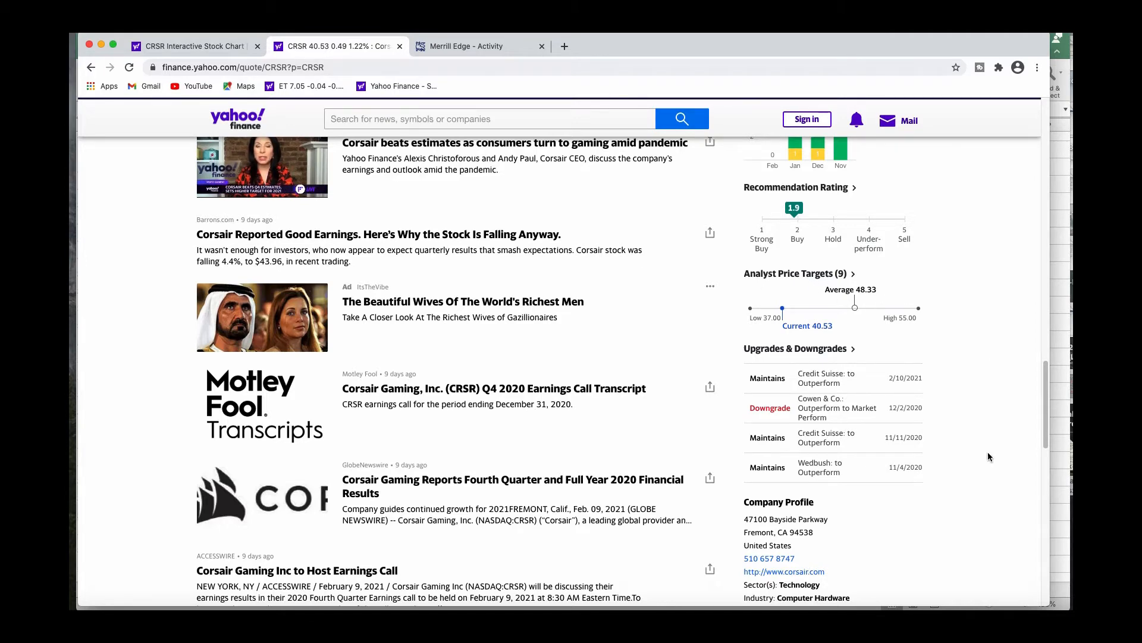
{"action": "scroll", "scroll_direction": "down", "scroll_amount": 3}
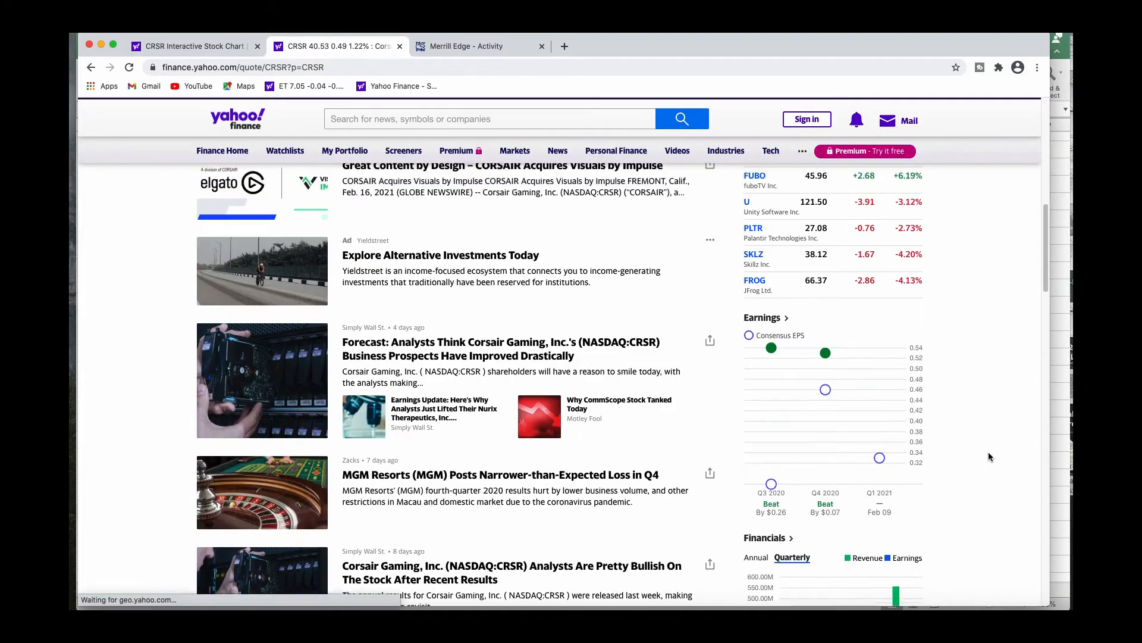
{"action": "scroll", "scroll_direction": "up", "scroll_amount": 3}
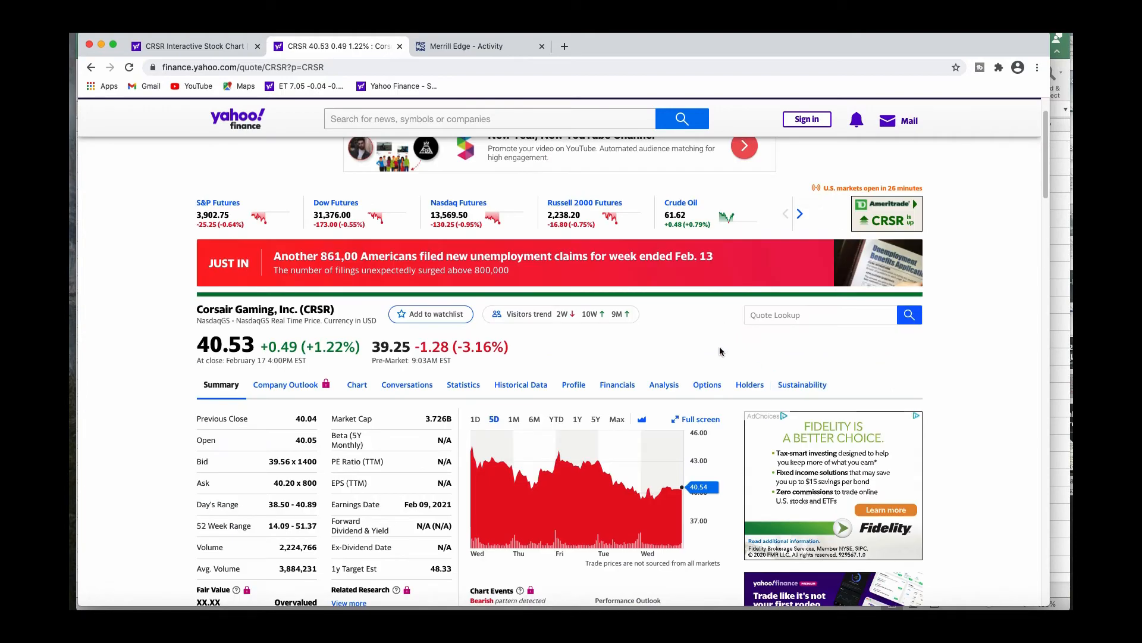
{"action": "mouse_move", "coordinate": [660, 343]}
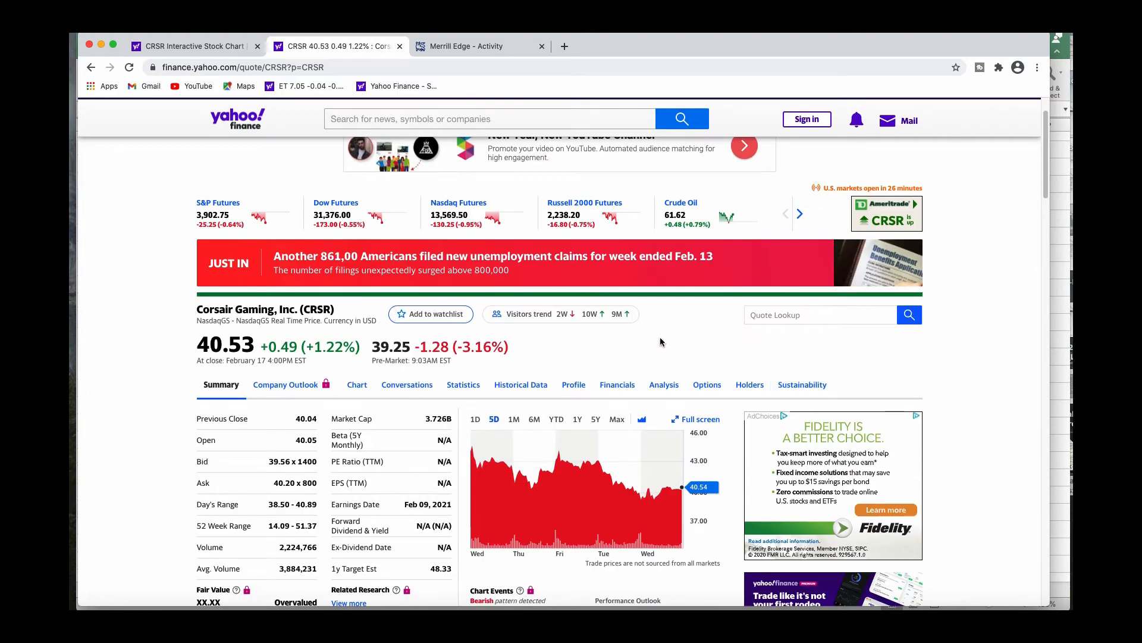
{"action": "mouse_move", "coordinate": [308, 236]}
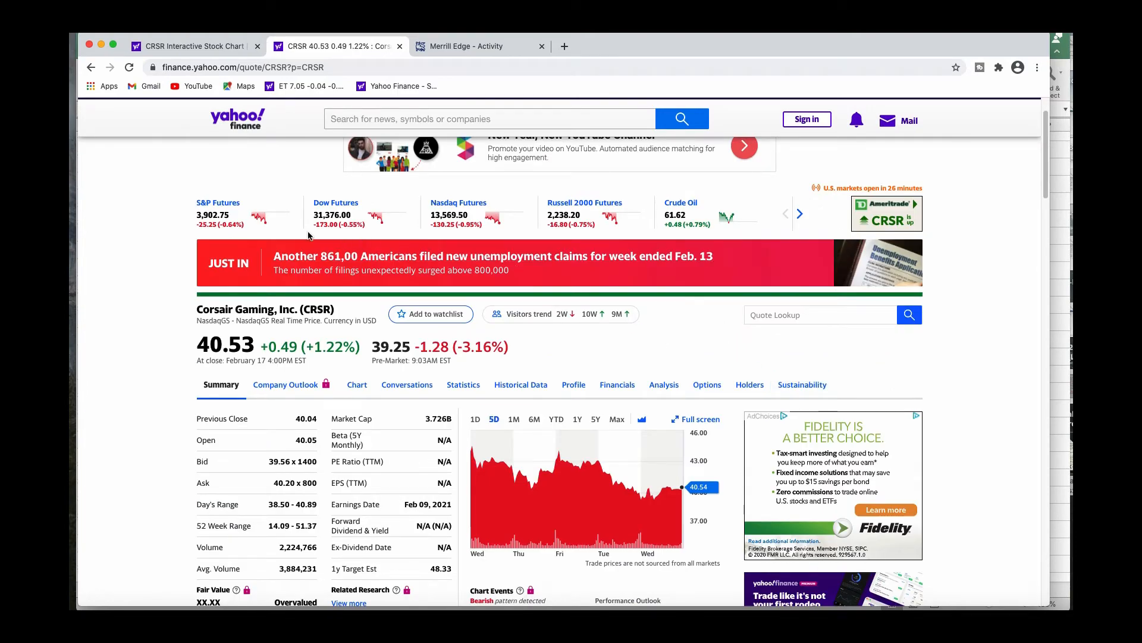
{"action": "mouse_move", "coordinate": [437, 256]}
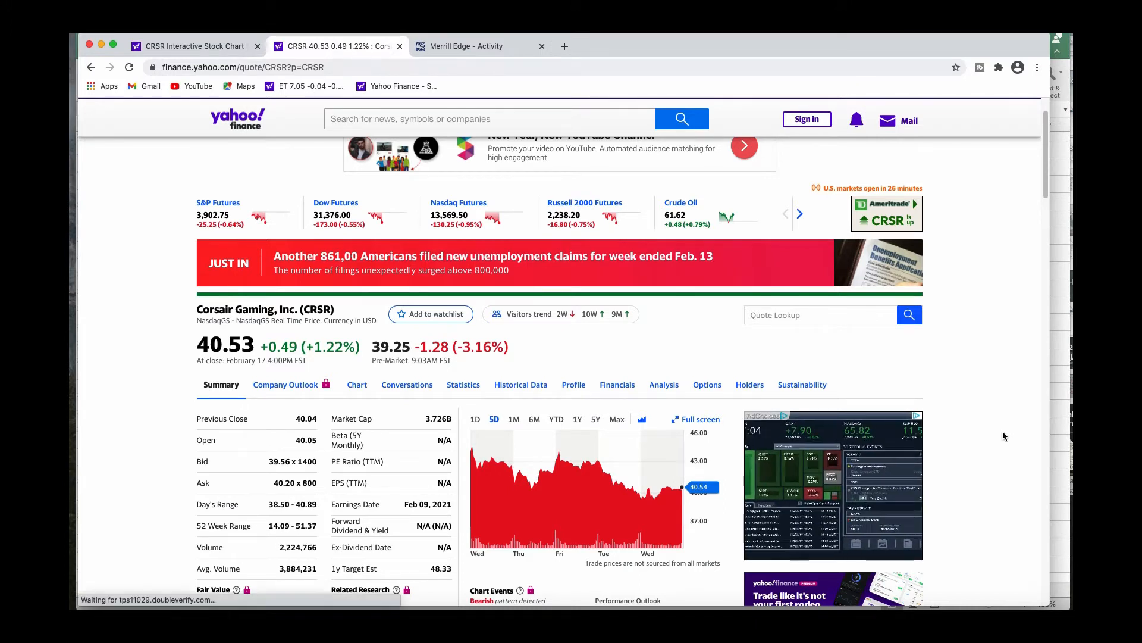
{"action": "scroll", "scroll_direction": "down", "scroll_amount": 3}
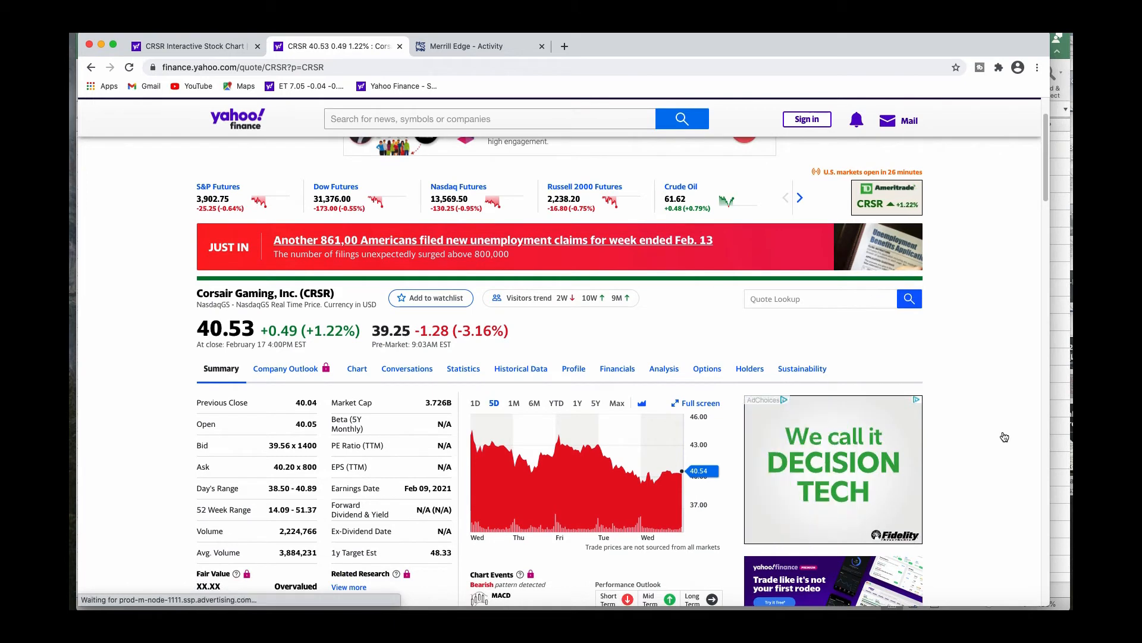
{"action": "mouse_move", "coordinate": [413, 252]}
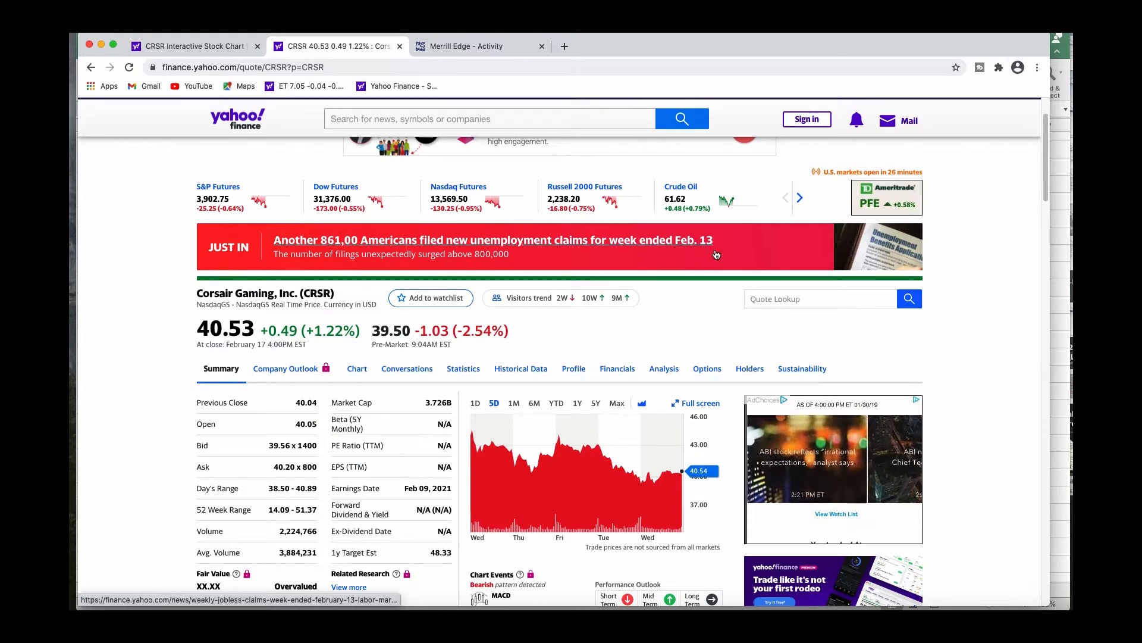
{"action": "scroll", "scroll_direction": "down", "scroll_amount": 3}
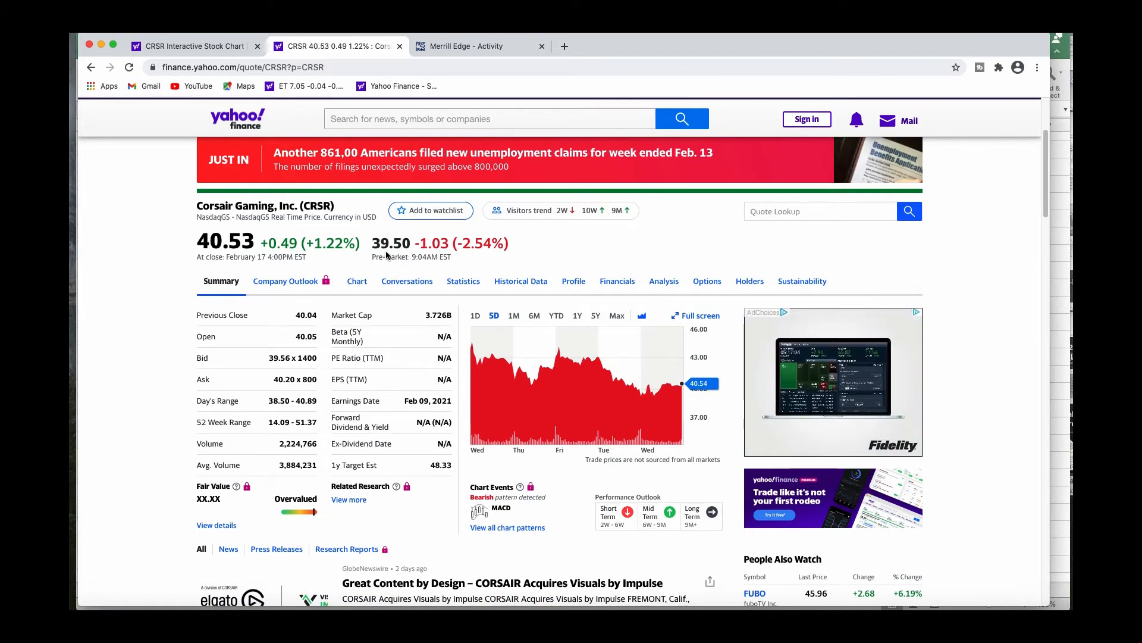
{"action": "mouse_move", "coordinate": [539, 368]}
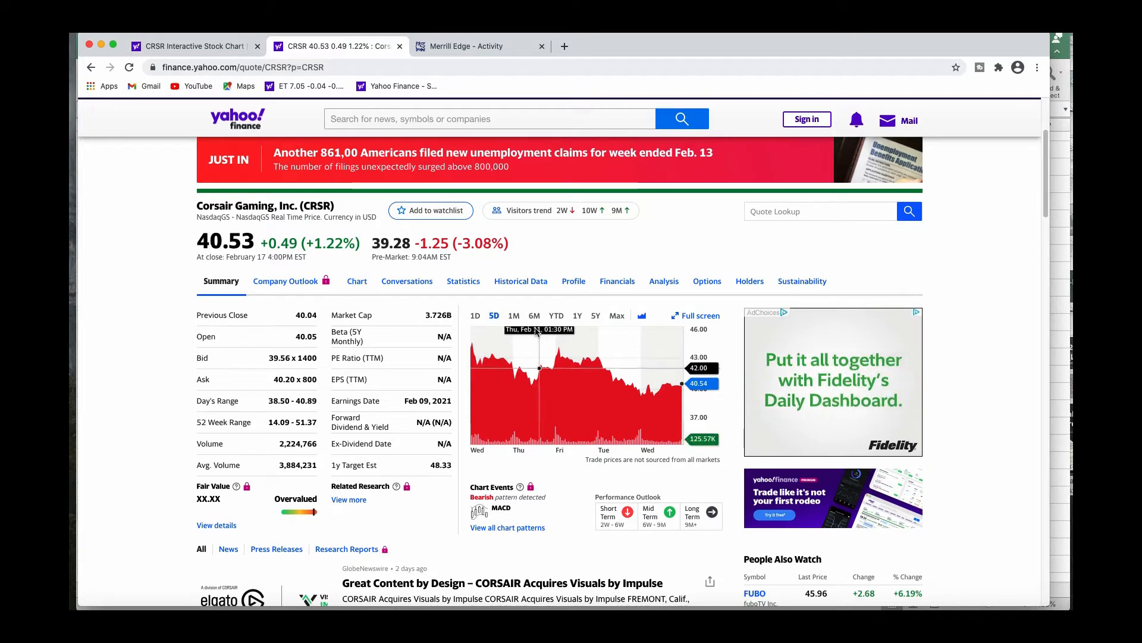
Step: Switch the CRSR summary chart to 1M and expand it into the full interactive chart
{"action": "left_click", "coordinate": [513, 316]}
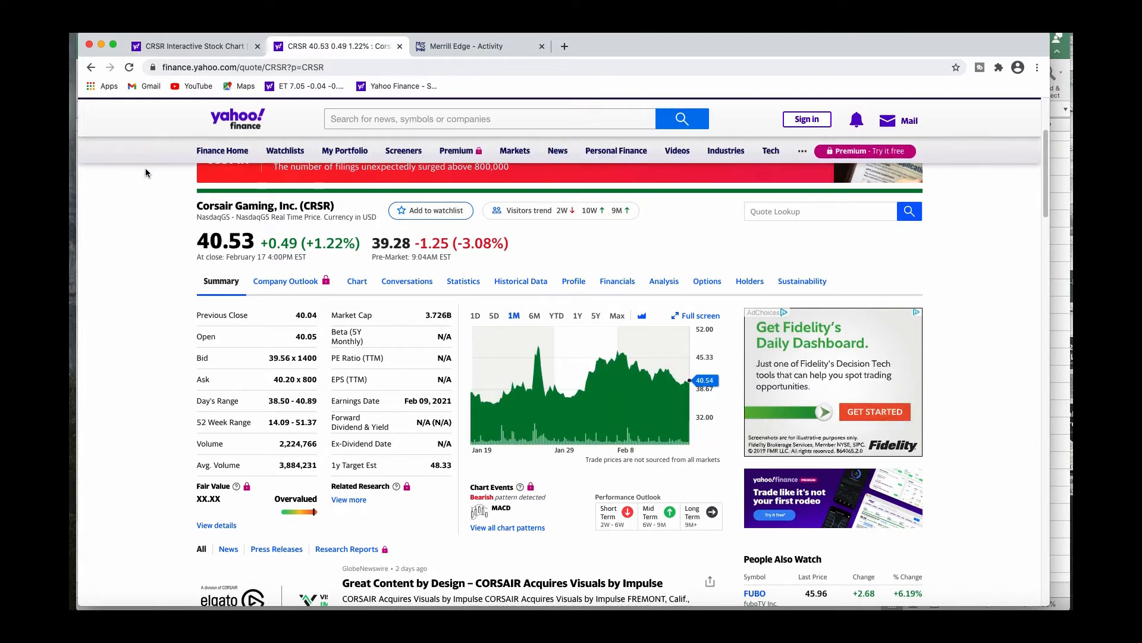
{"action": "left_click", "coordinate": [695, 315]}
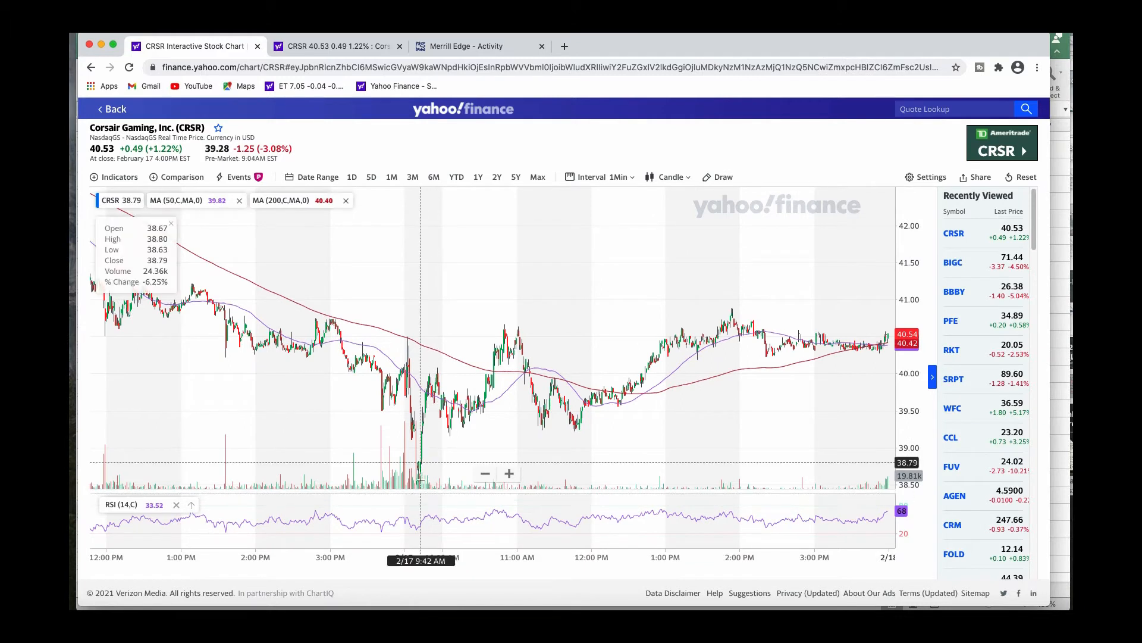
{"action": "mouse_move", "coordinate": [419, 477]}
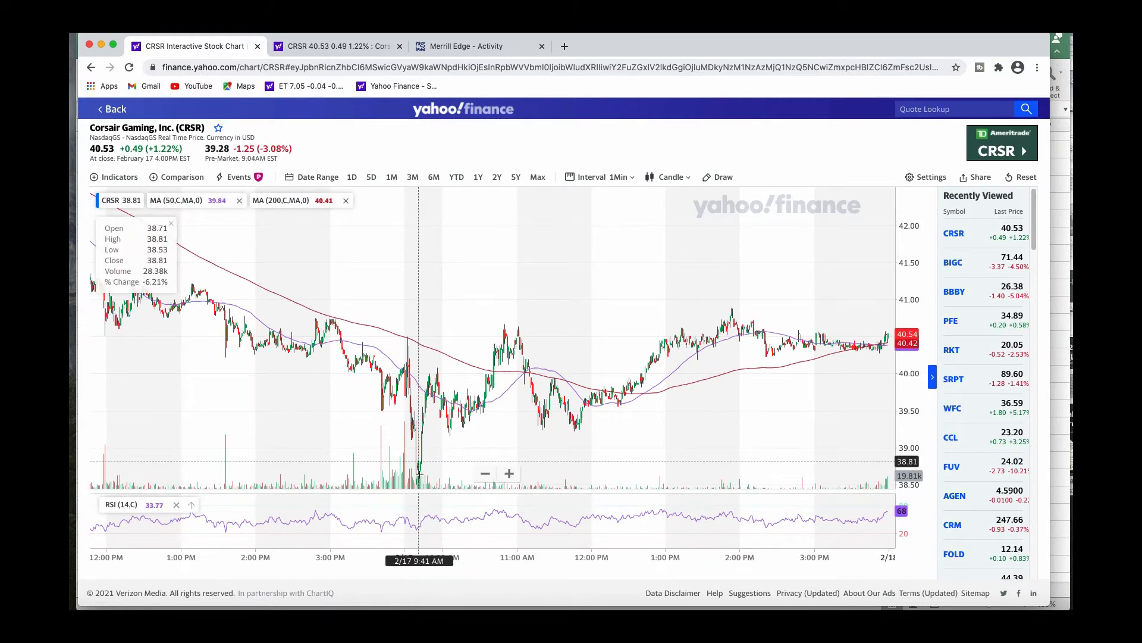
{"action": "mouse_move", "coordinate": [417, 477]}
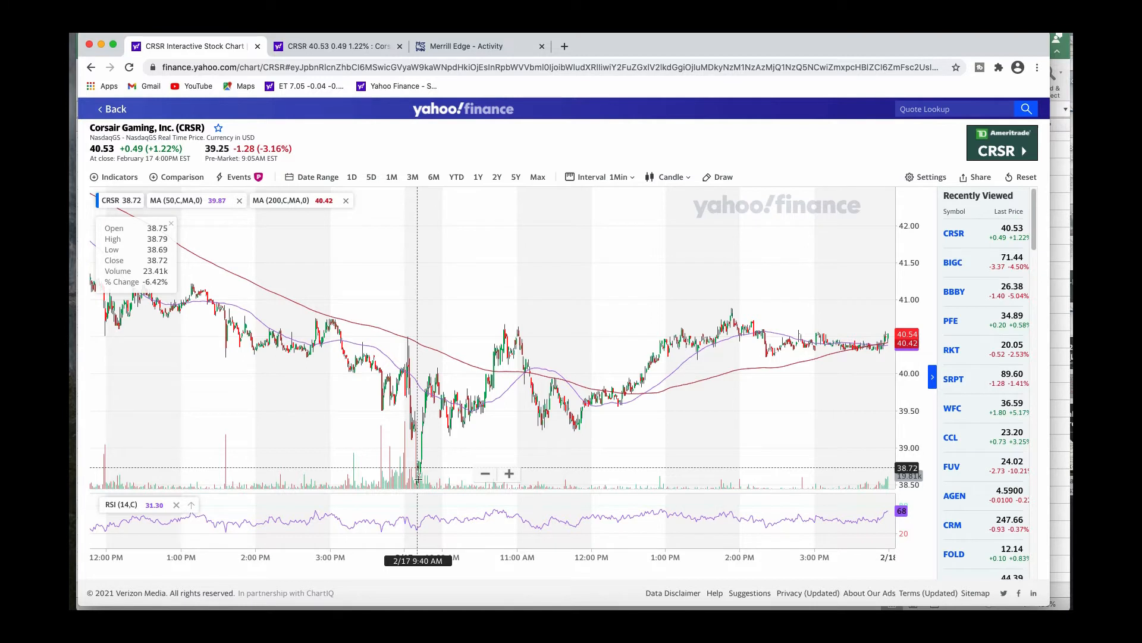
{"action": "mouse_move", "coordinate": [419, 481]}
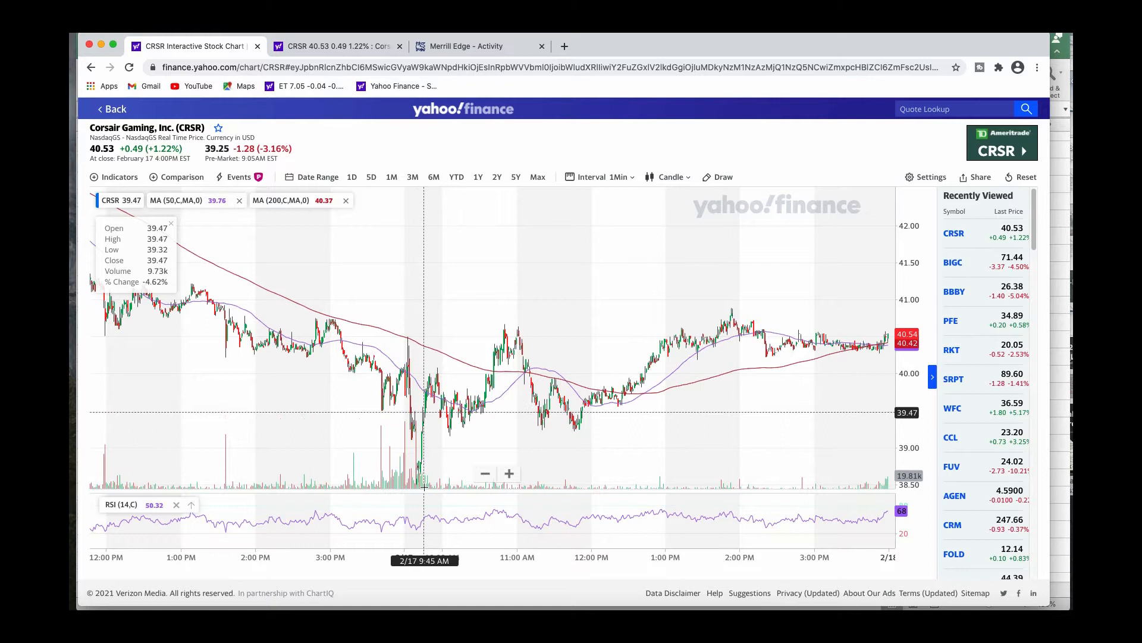
{"action": "mouse_move", "coordinate": [425, 485]}
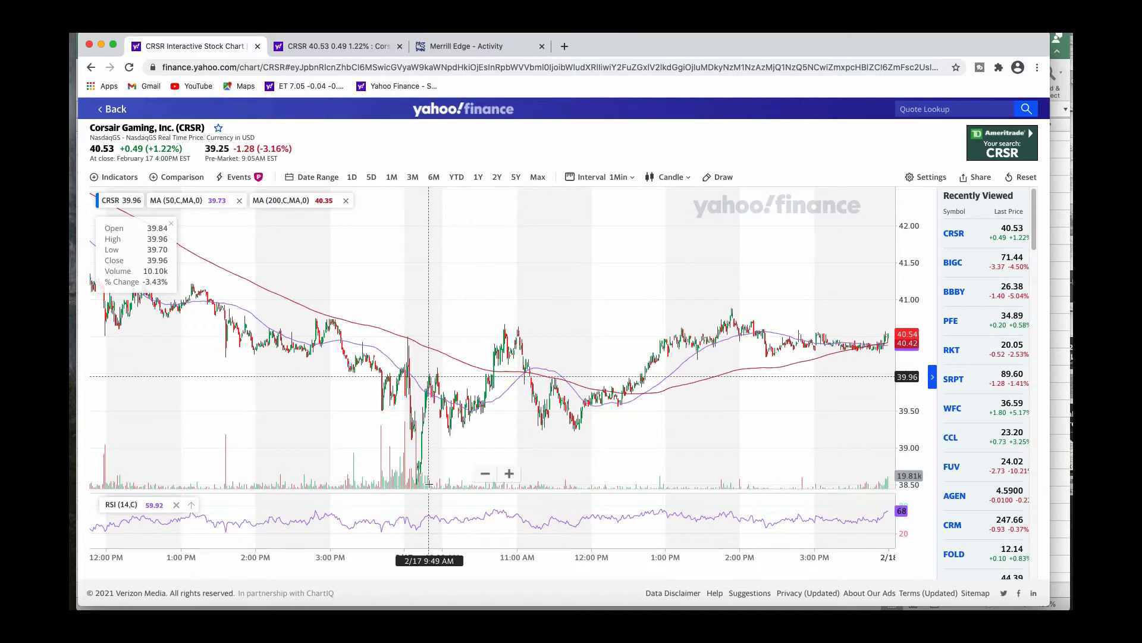
{"action": "mouse_move", "coordinate": [429, 481]}
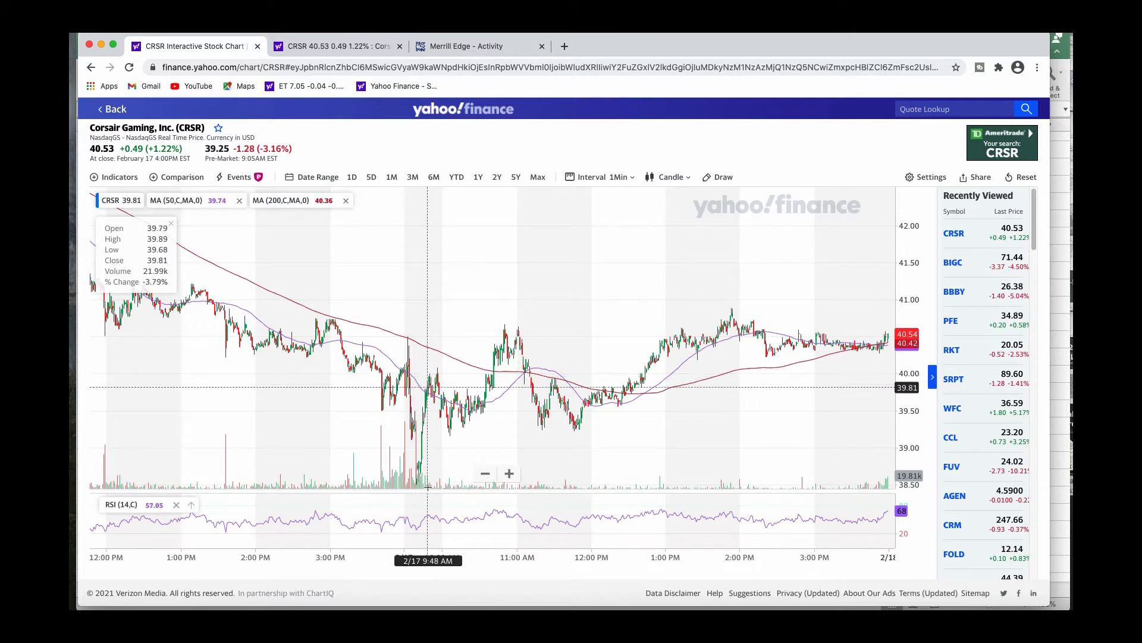
{"action": "mouse_move", "coordinate": [428, 382]}
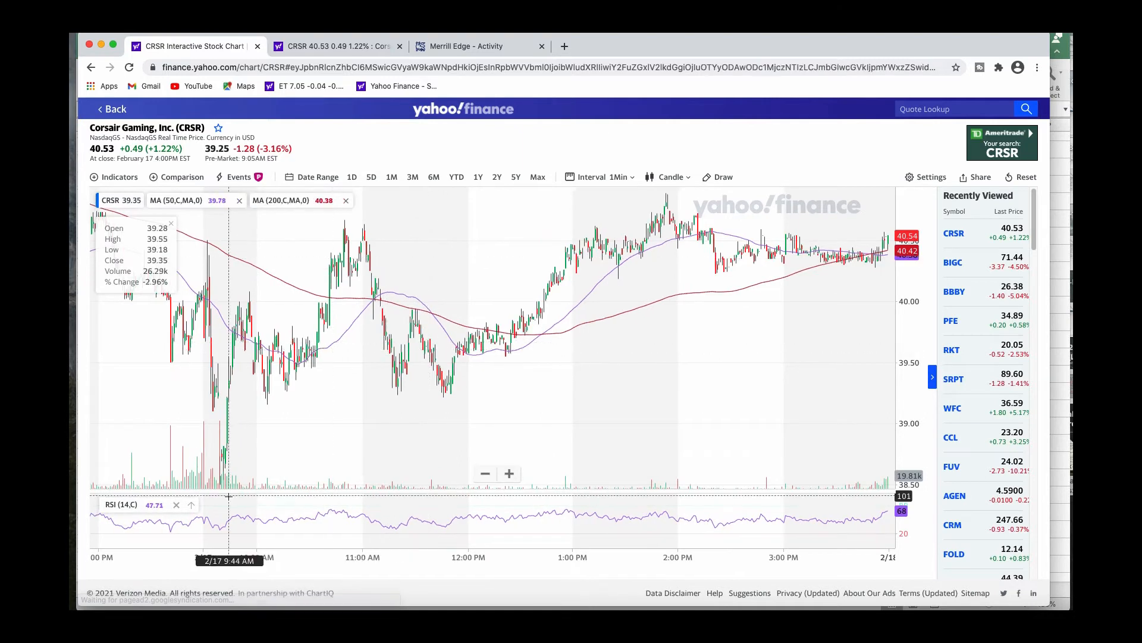
{"action": "mouse_move", "coordinate": [221, 484]}
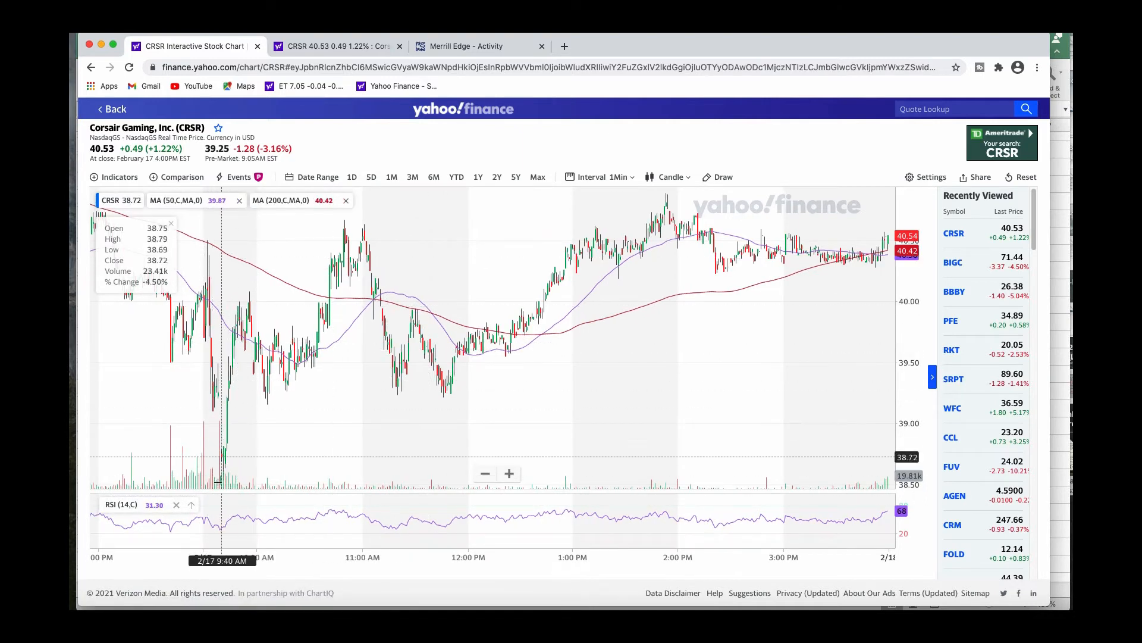
{"action": "mouse_move", "coordinate": [212, 452]}
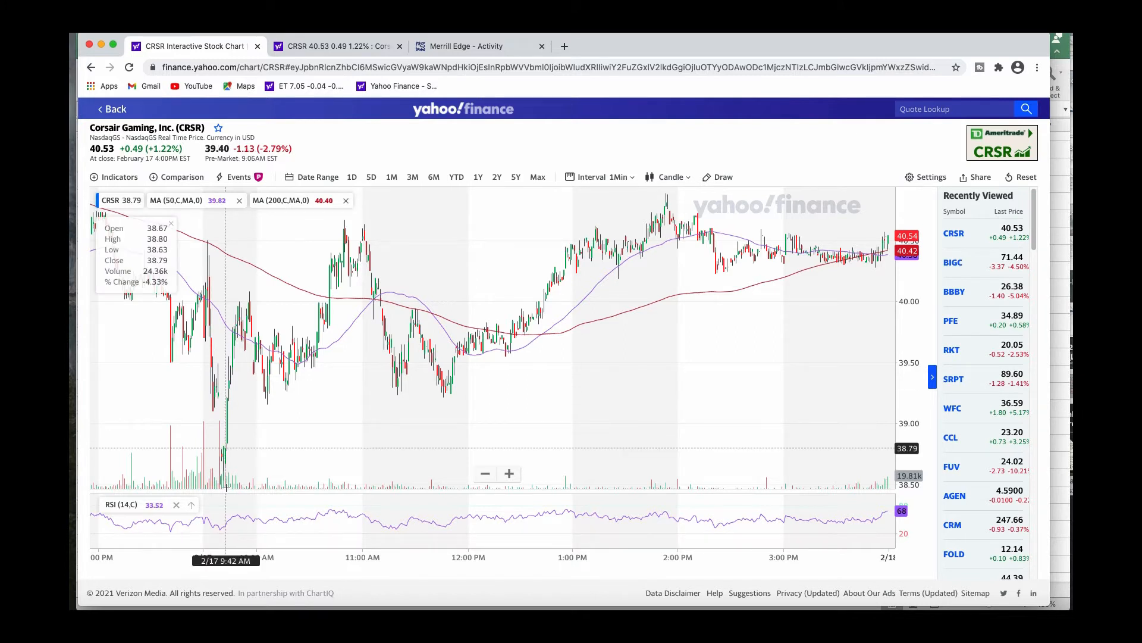
{"action": "mouse_move", "coordinate": [195, 390]}
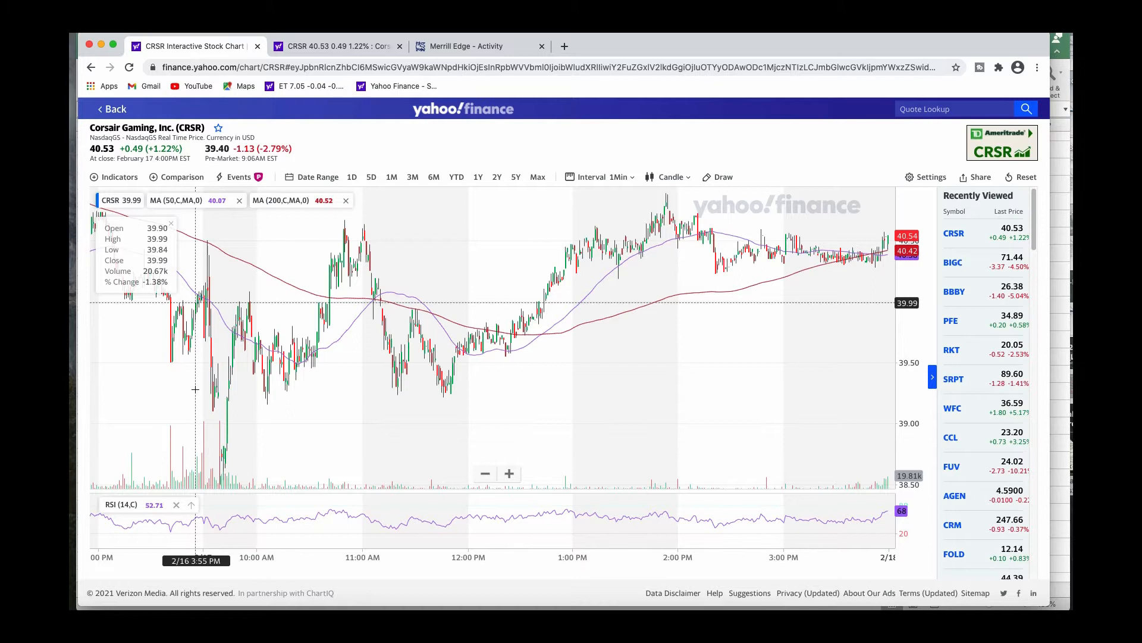
{"action": "mouse_move", "coordinate": [213, 415]}
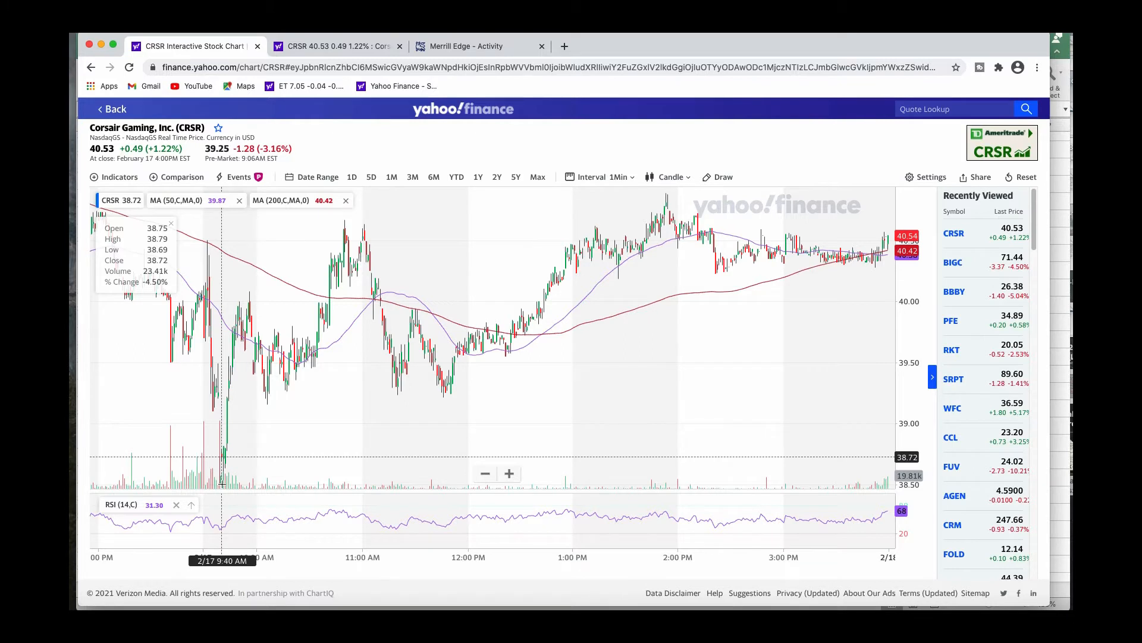
{"action": "mouse_move", "coordinate": [306, 414]}
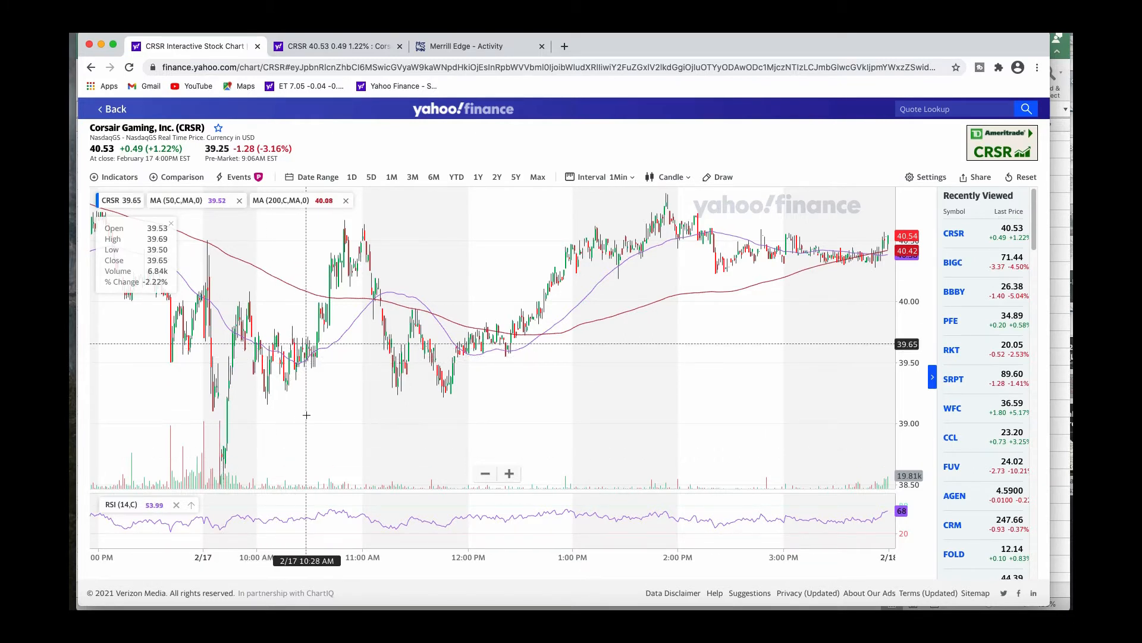
{"action": "mouse_move", "coordinate": [308, 407]}
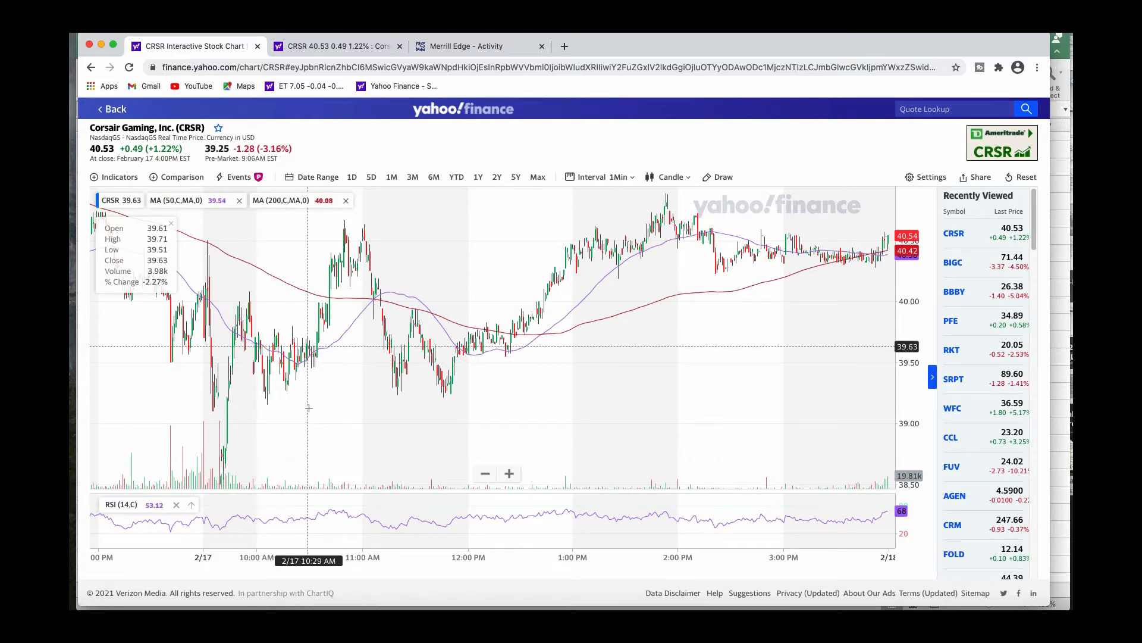
{"action": "mouse_move", "coordinate": [322, 386]}
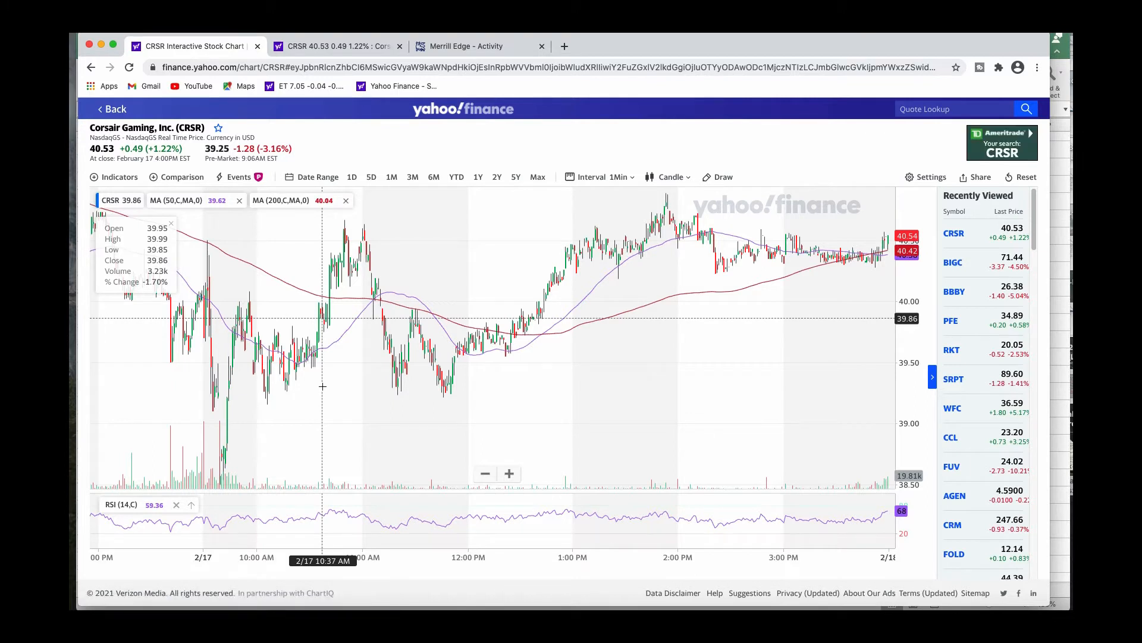
{"action": "mouse_move", "coordinate": [240, 426]}
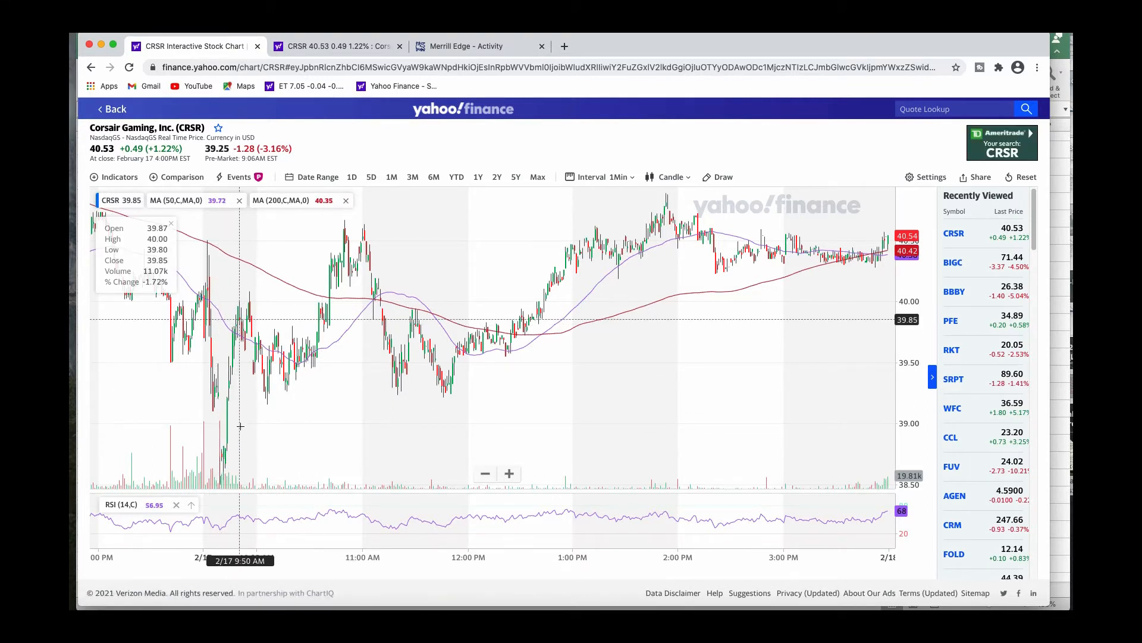
{"action": "mouse_move", "coordinate": [234, 413]}
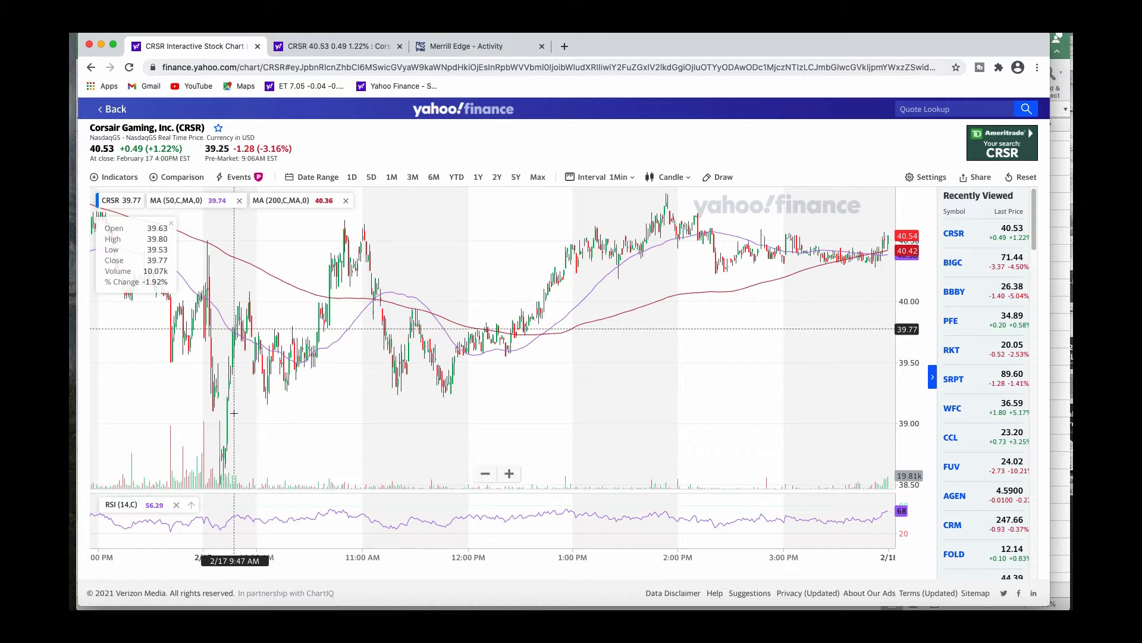
{"action": "mouse_move", "coordinate": [659, 353]}
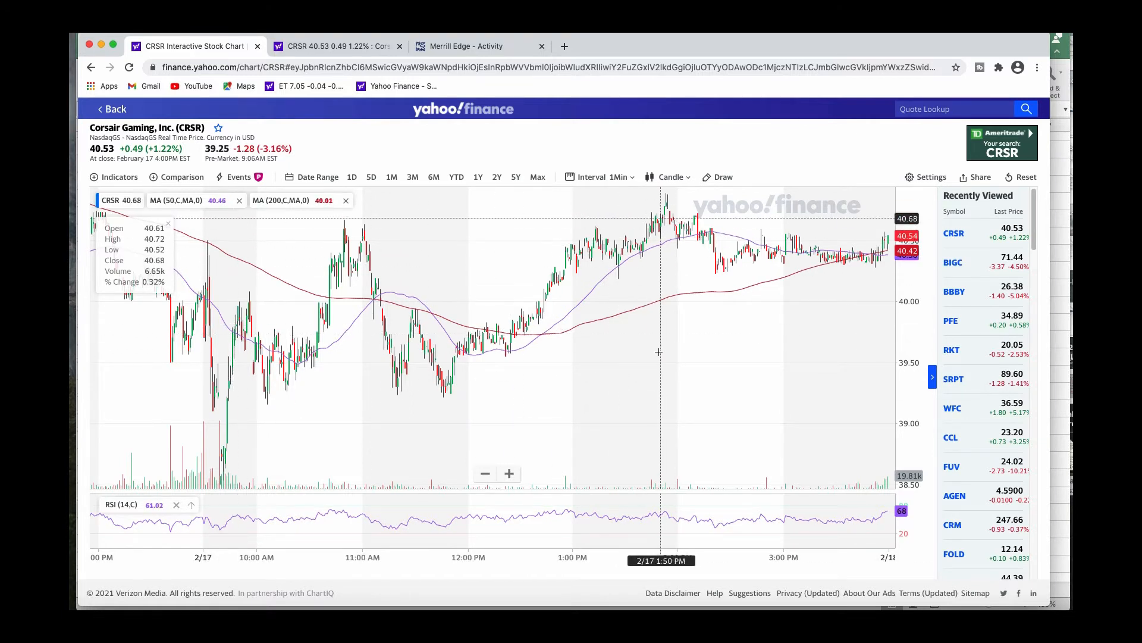
{"action": "mouse_move", "coordinate": [539, 426]}
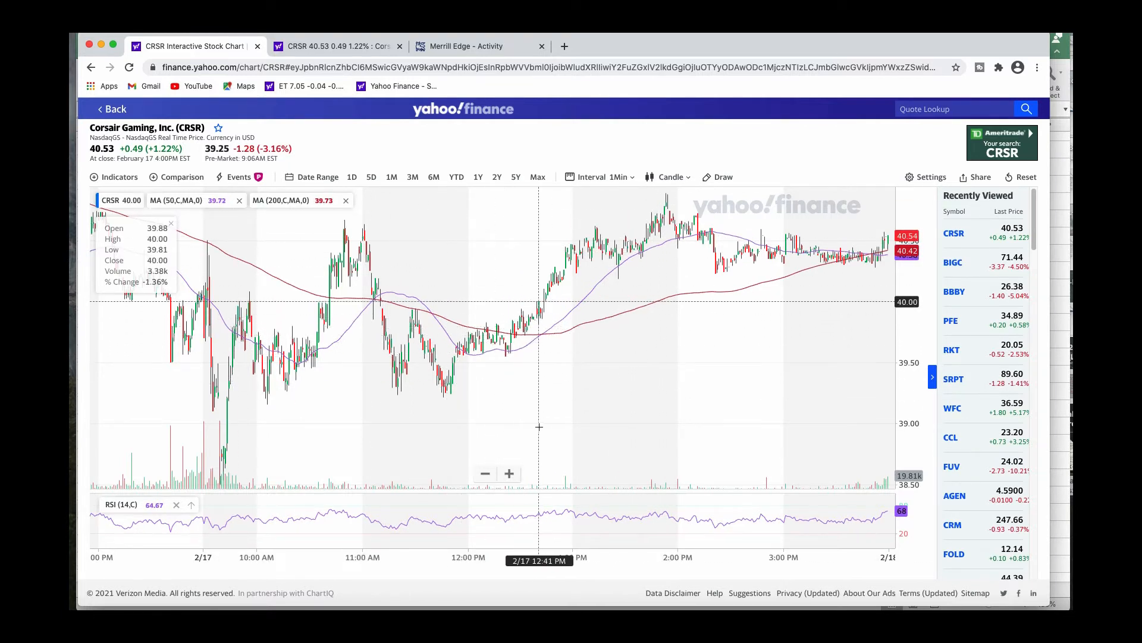
{"action": "mouse_move", "coordinate": [489, 336]}
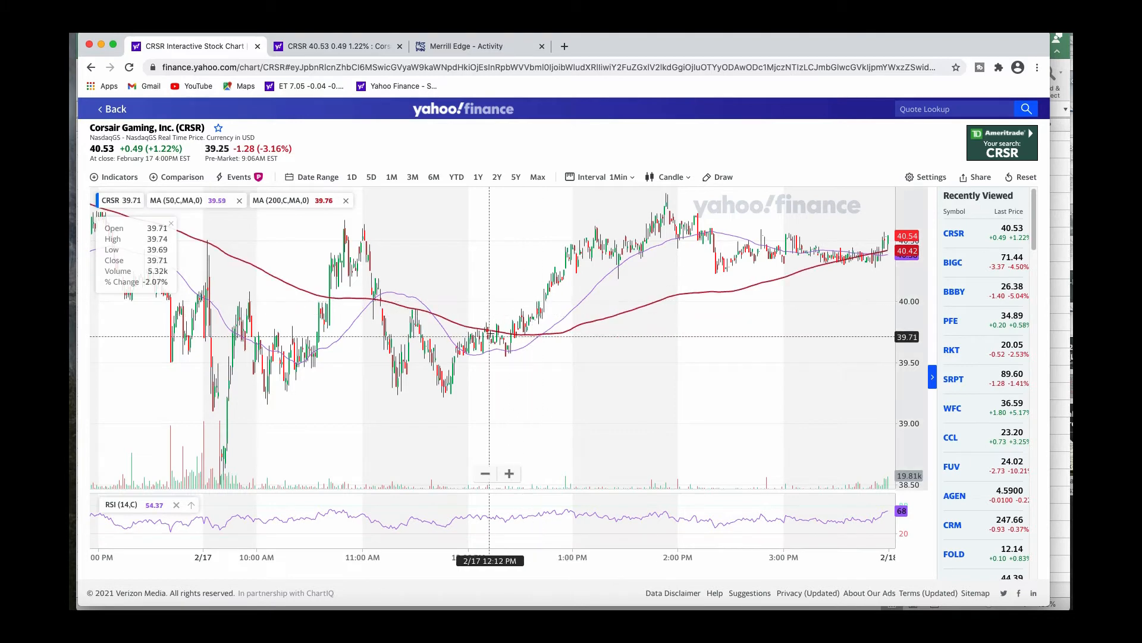
Step: Switch to the browser tab with the CRSR quote summary showing the 40.53 close
{"action": "left_click", "coordinate": [336, 46]}
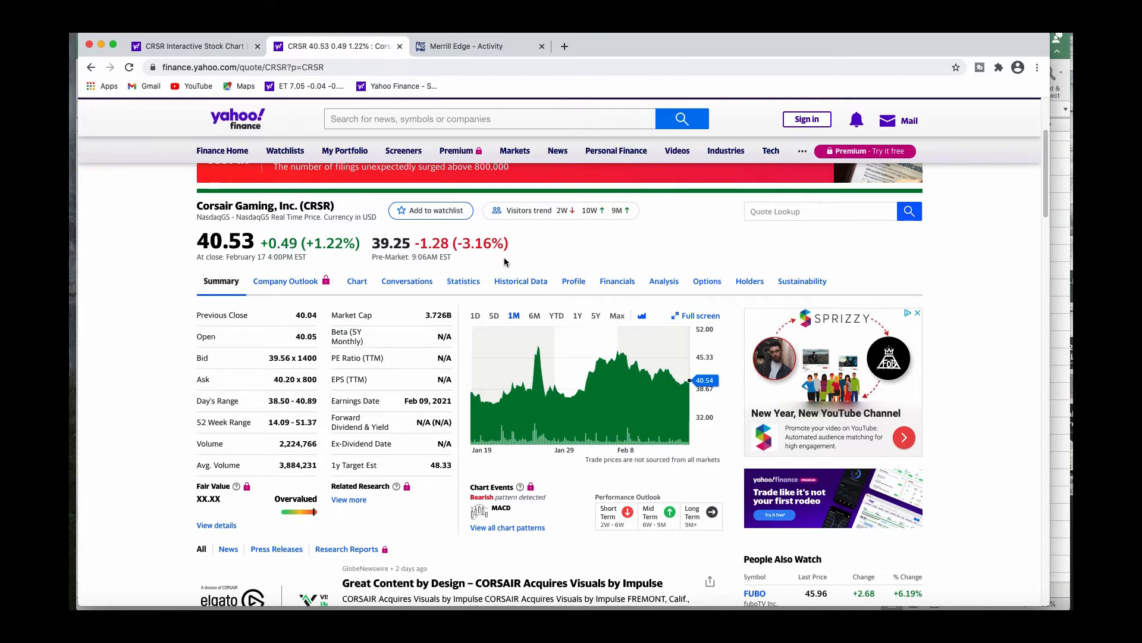
{"action": "scroll", "scroll_direction": "up", "scroll_amount": 3}
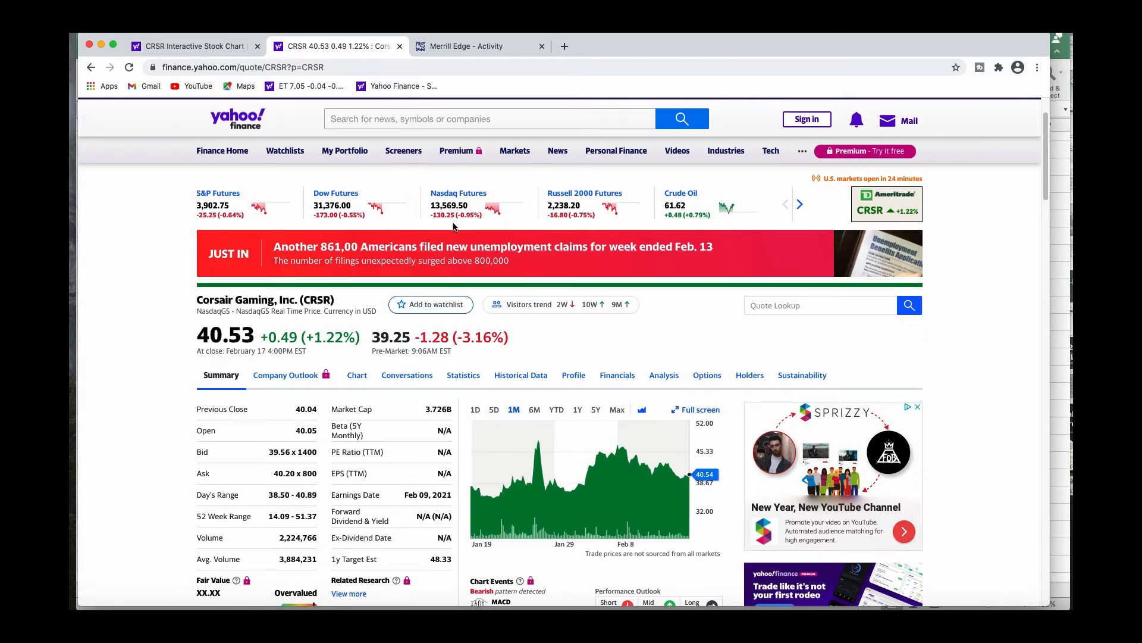
{"action": "mouse_move", "coordinate": [295, 226]}
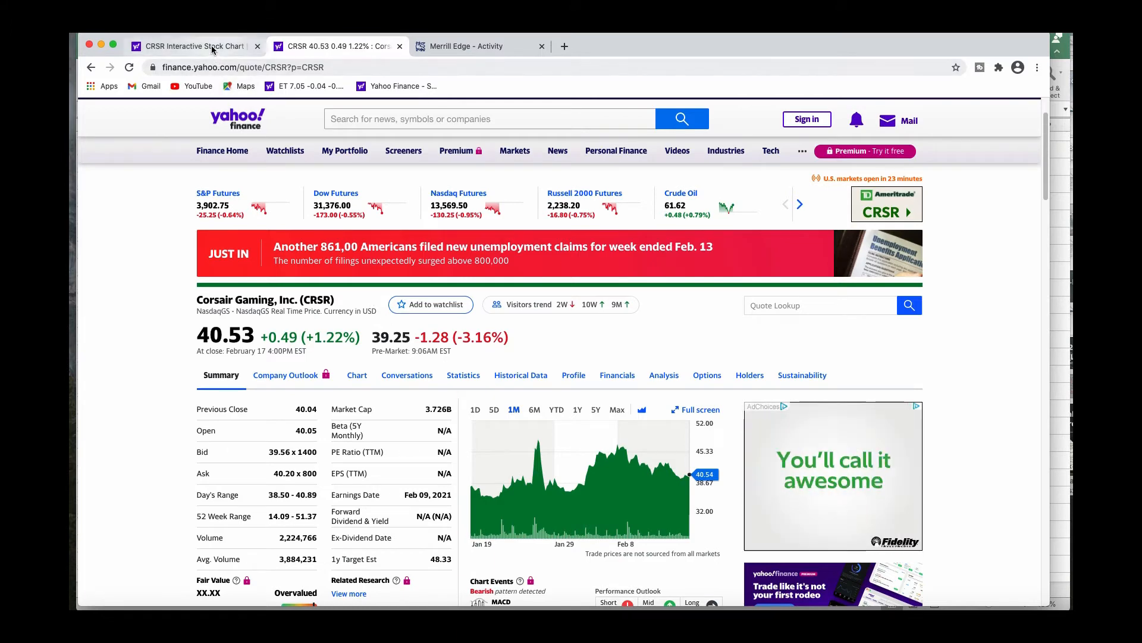
Step: Return to the CRSR Interactive Stock Chart tab with one-minute candles
{"action": "left_click", "coordinate": [190, 47]}
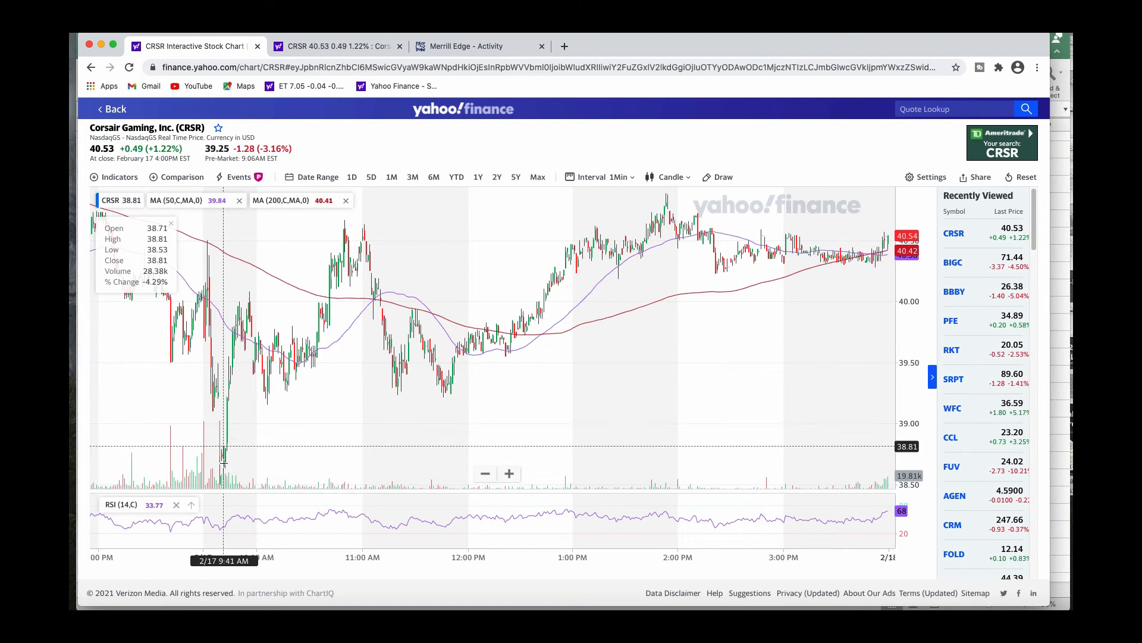
{"action": "mouse_move", "coordinate": [225, 462]}
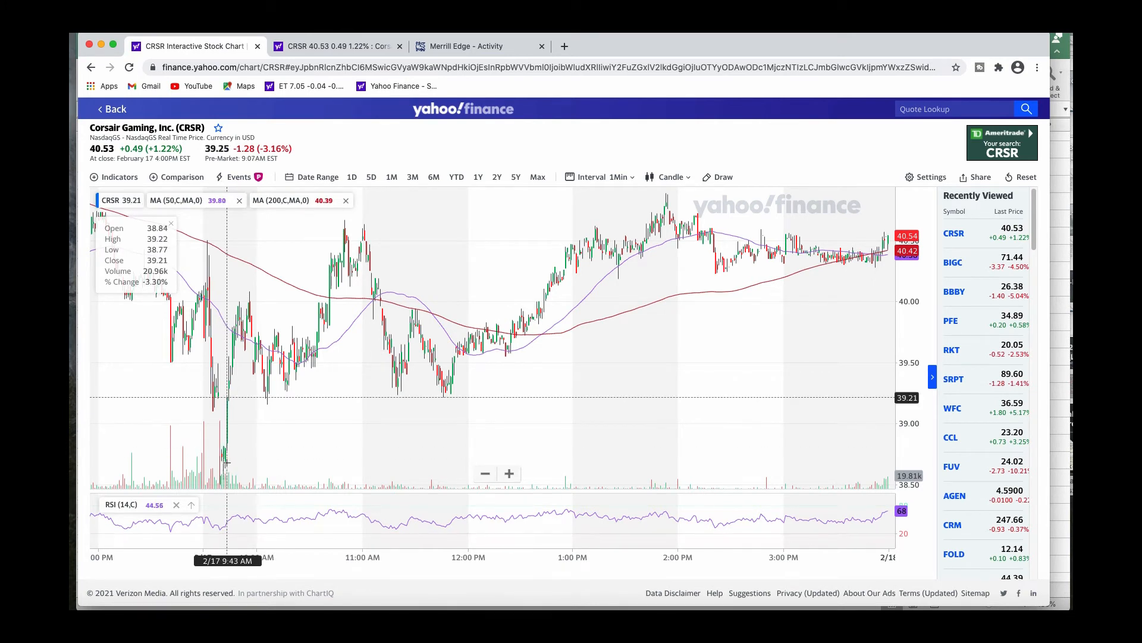
{"action": "mouse_move", "coordinate": [225, 449]}
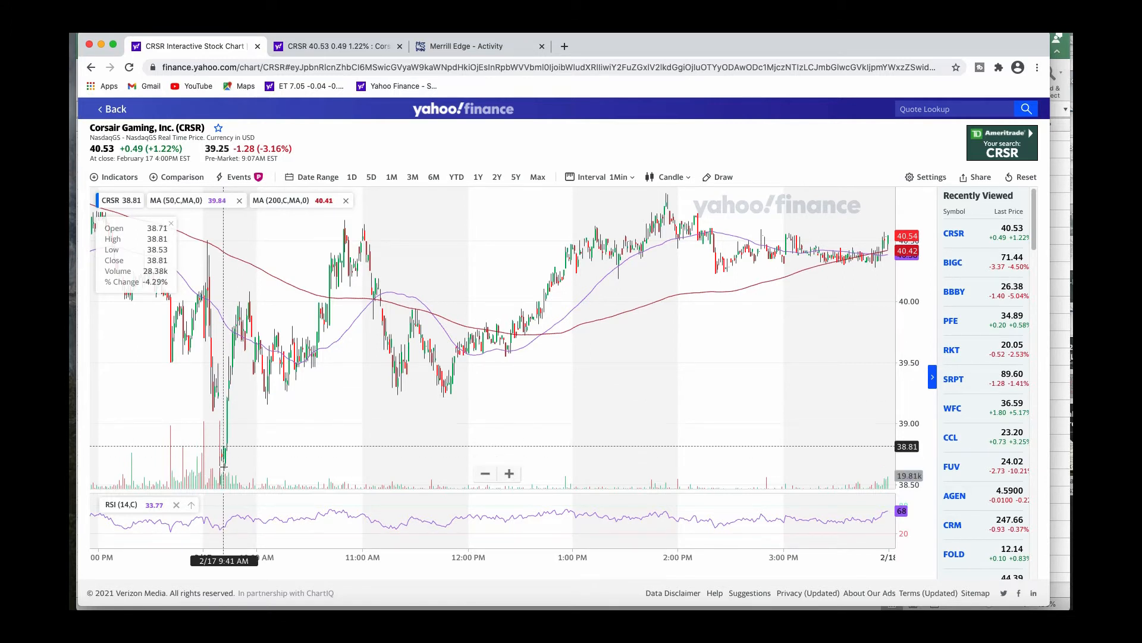
{"action": "mouse_move", "coordinate": [238, 453]}
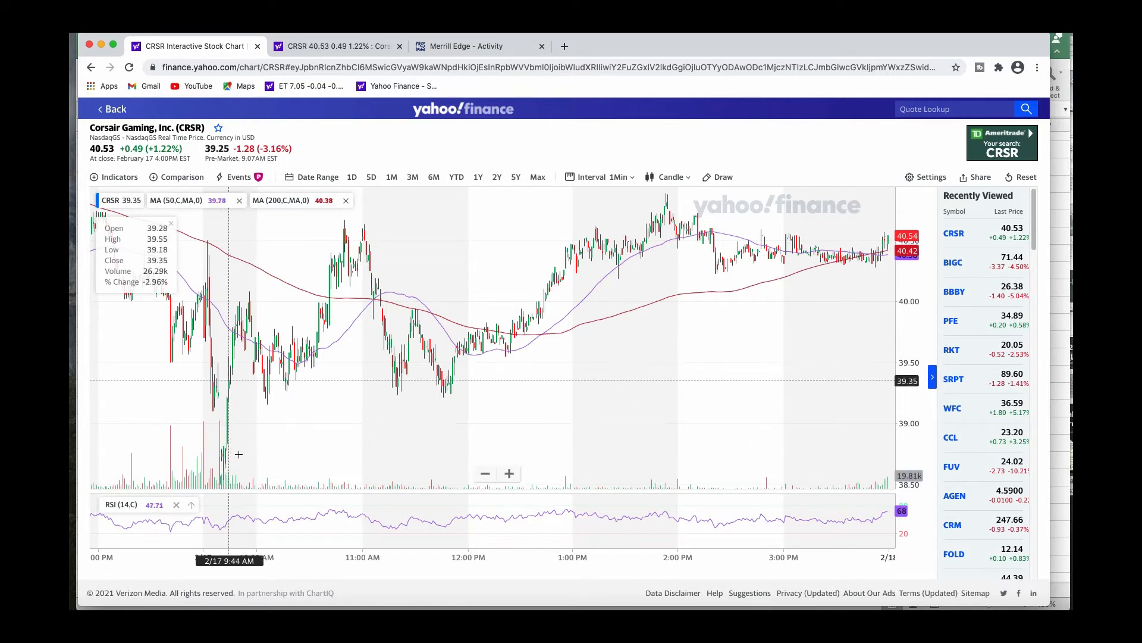
{"action": "mouse_move", "coordinate": [481, 47]}
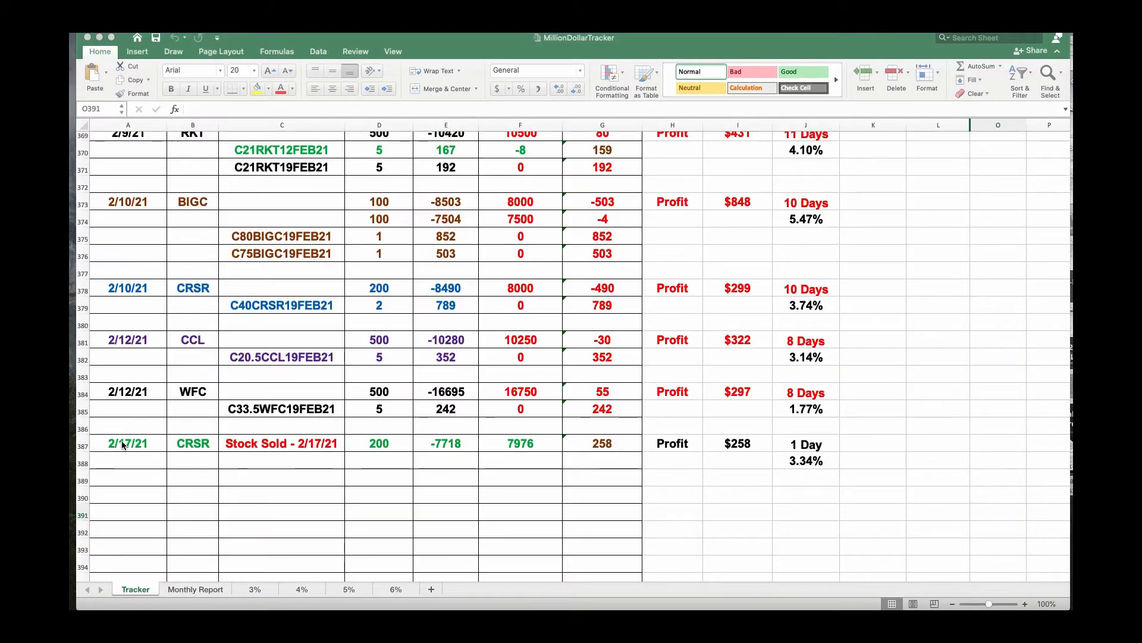
{"action": "left_click", "coordinate": [128, 442]}
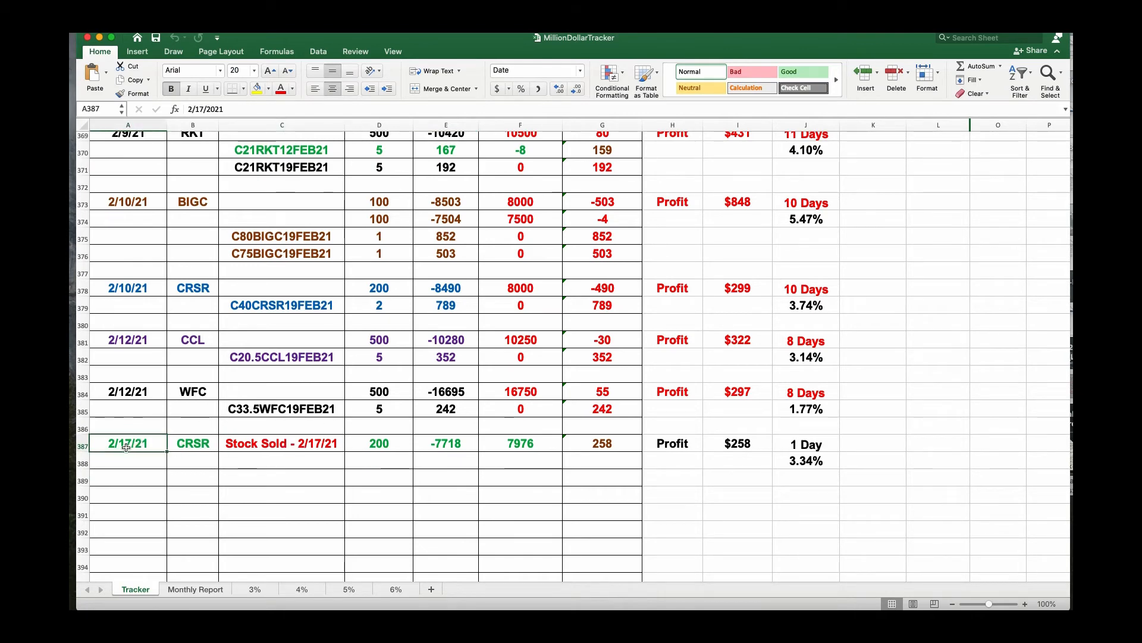
{"action": "left_click", "coordinate": [281, 443]}
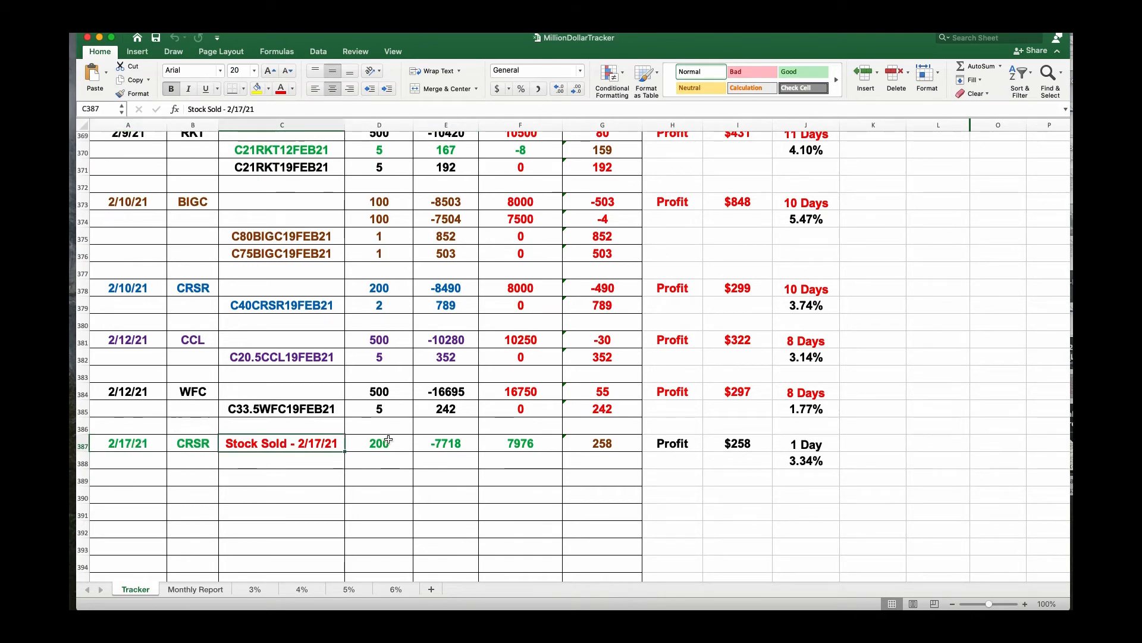
{"action": "left_click", "coordinate": [378, 443]}
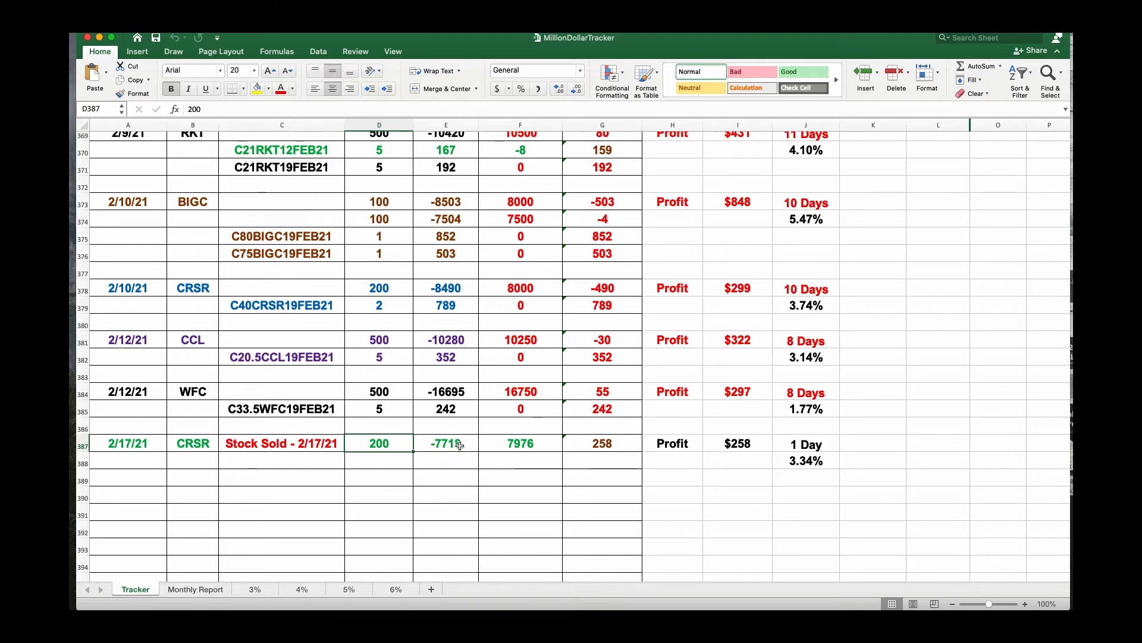
{"action": "left_click", "coordinate": [445, 443]}
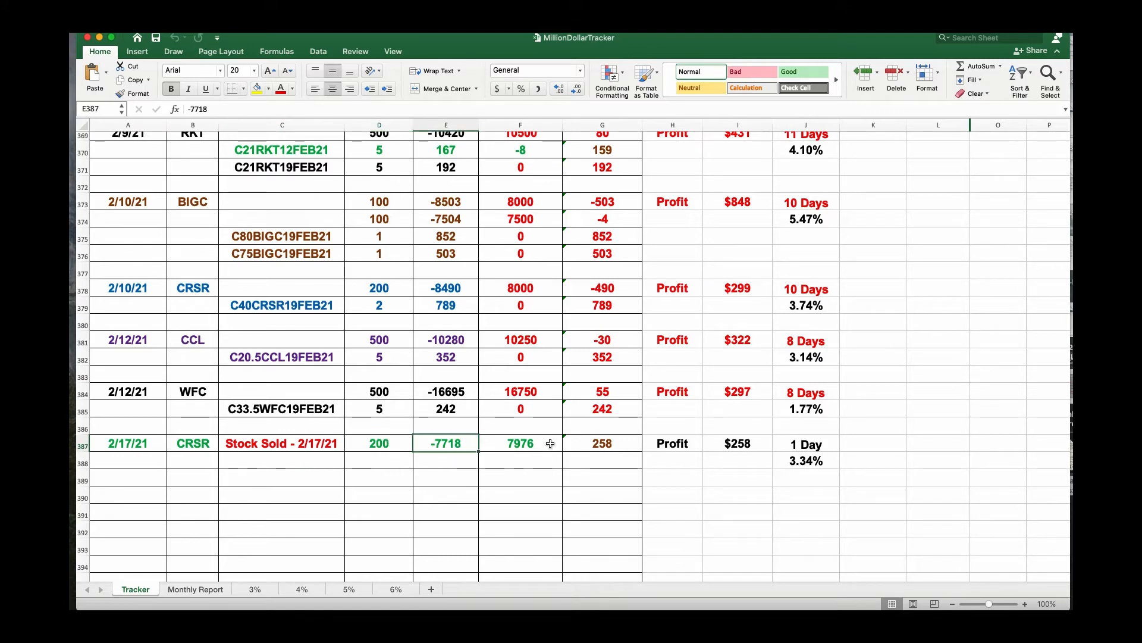
{"action": "left_click", "coordinate": [602, 443]}
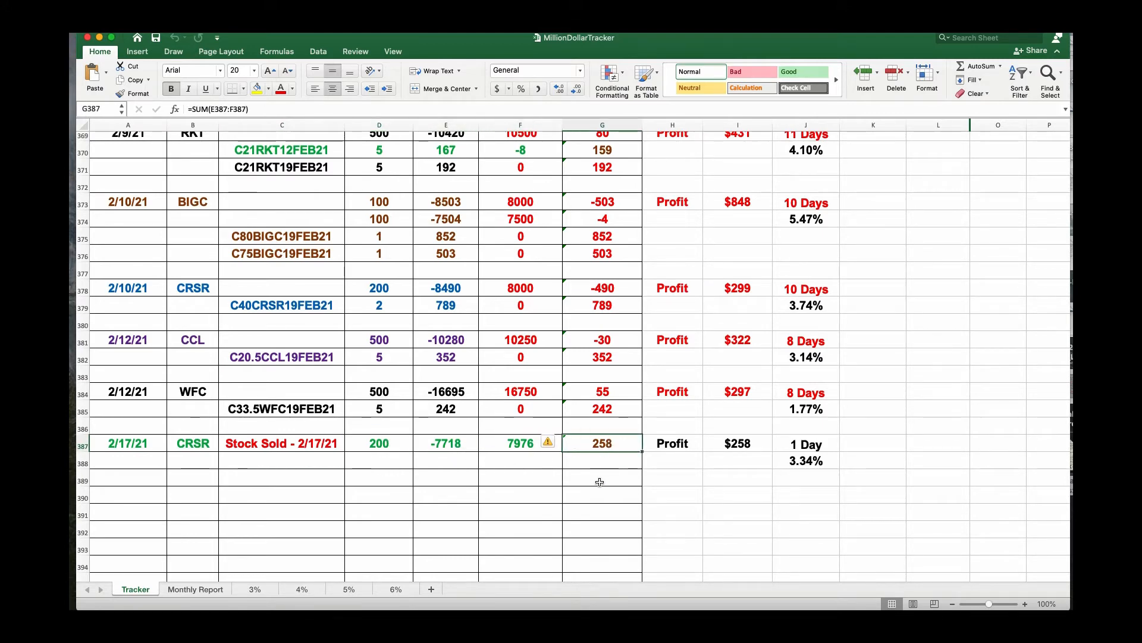
{"action": "mouse_move", "coordinate": [788, 480]}
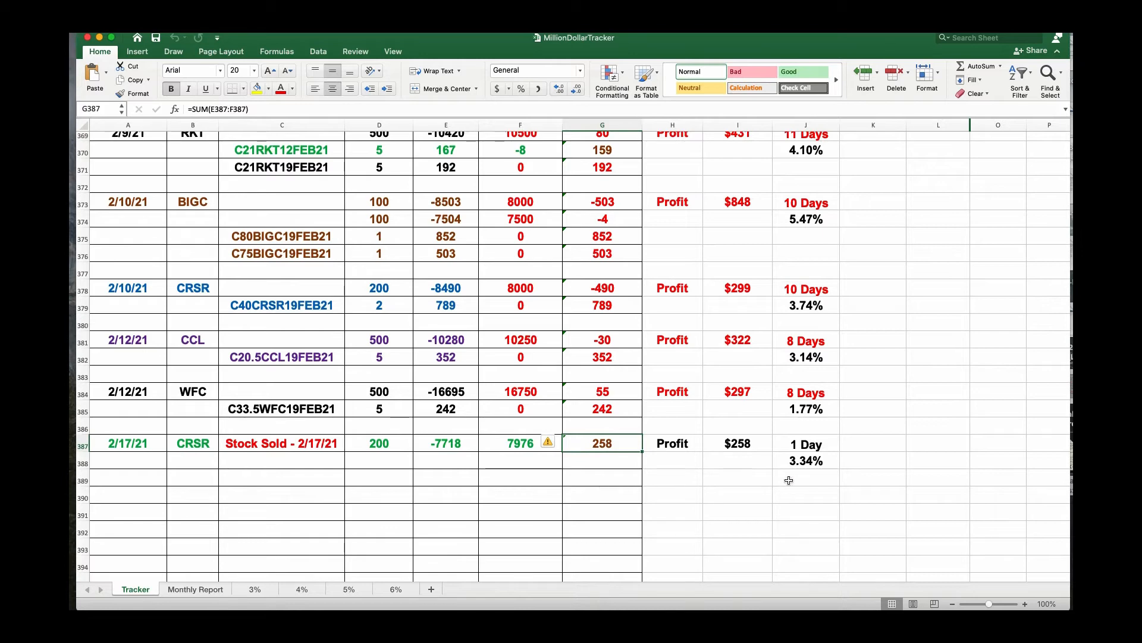
{"action": "left_click", "coordinate": [806, 459]}
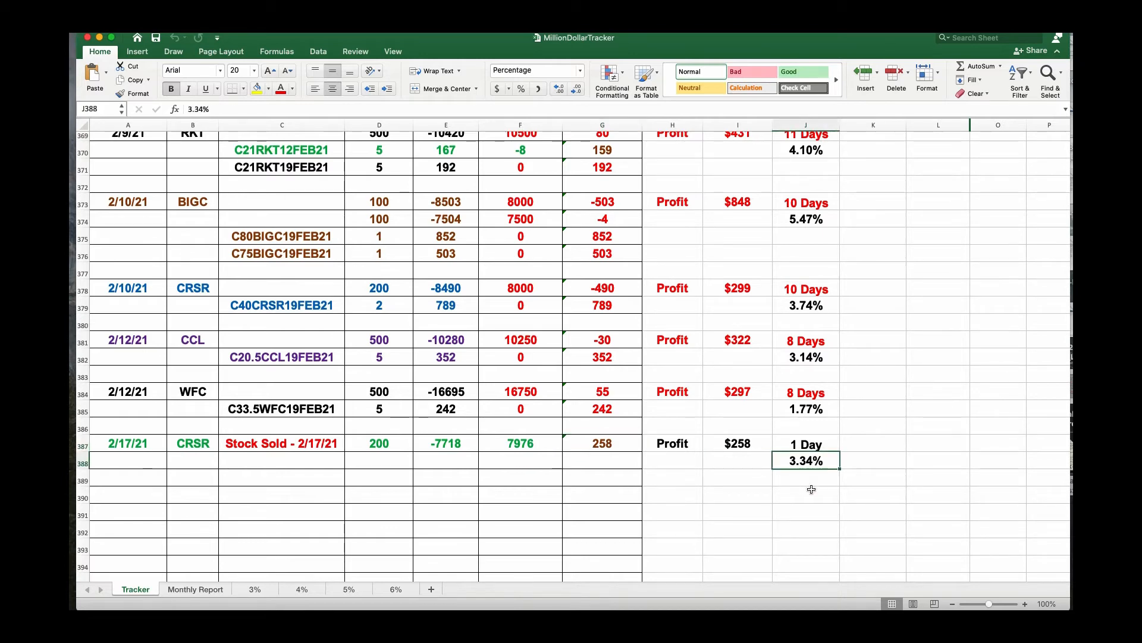
{"action": "mouse_move", "coordinate": [965, 501]}
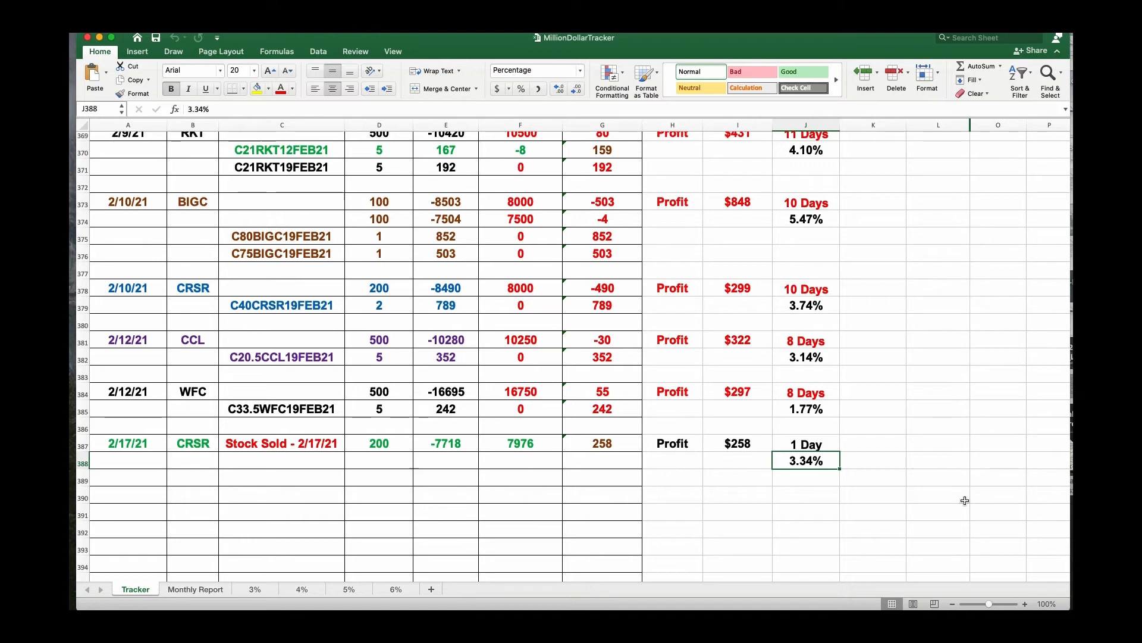
{"action": "mouse_move", "coordinate": [914, 470]}
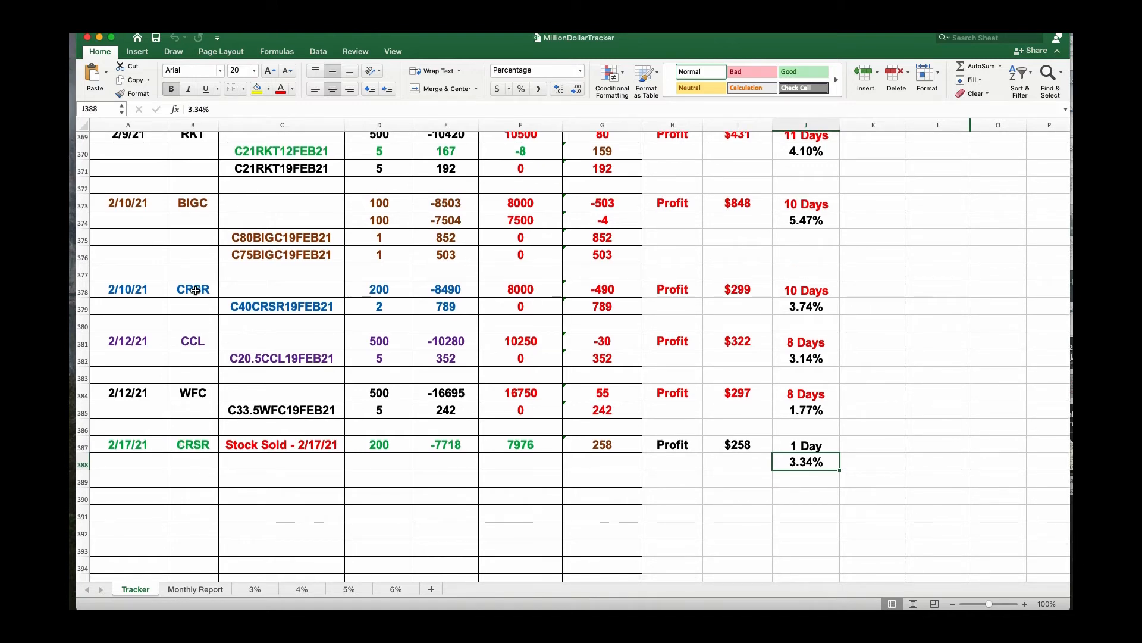
{"action": "left_click", "coordinate": [282, 305]}
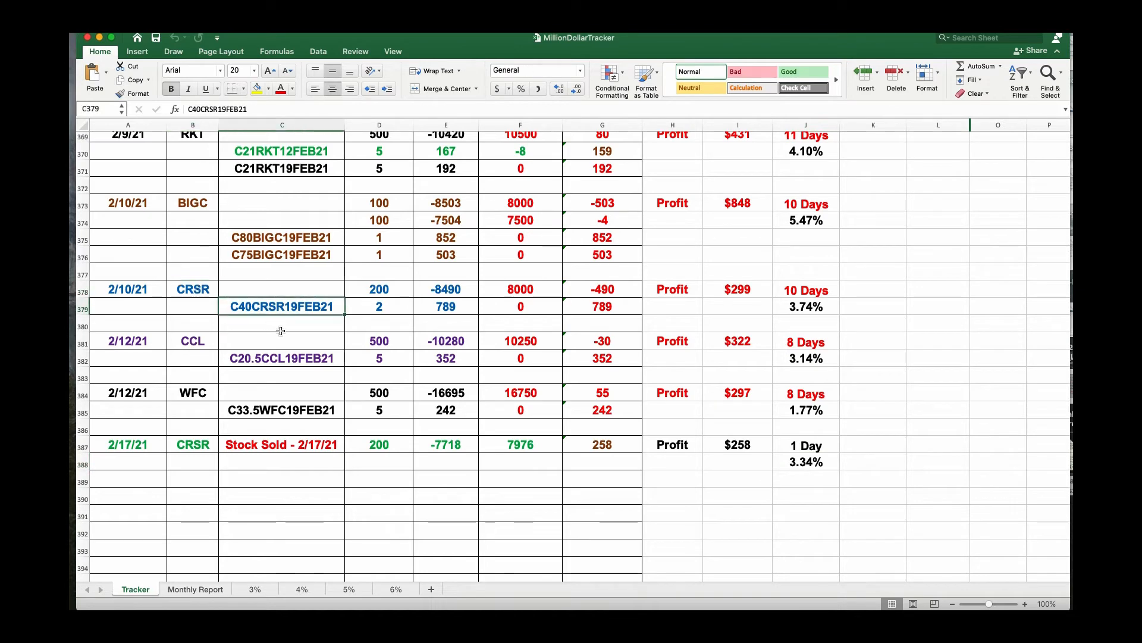
{"action": "mouse_move", "coordinate": [768, 292]}
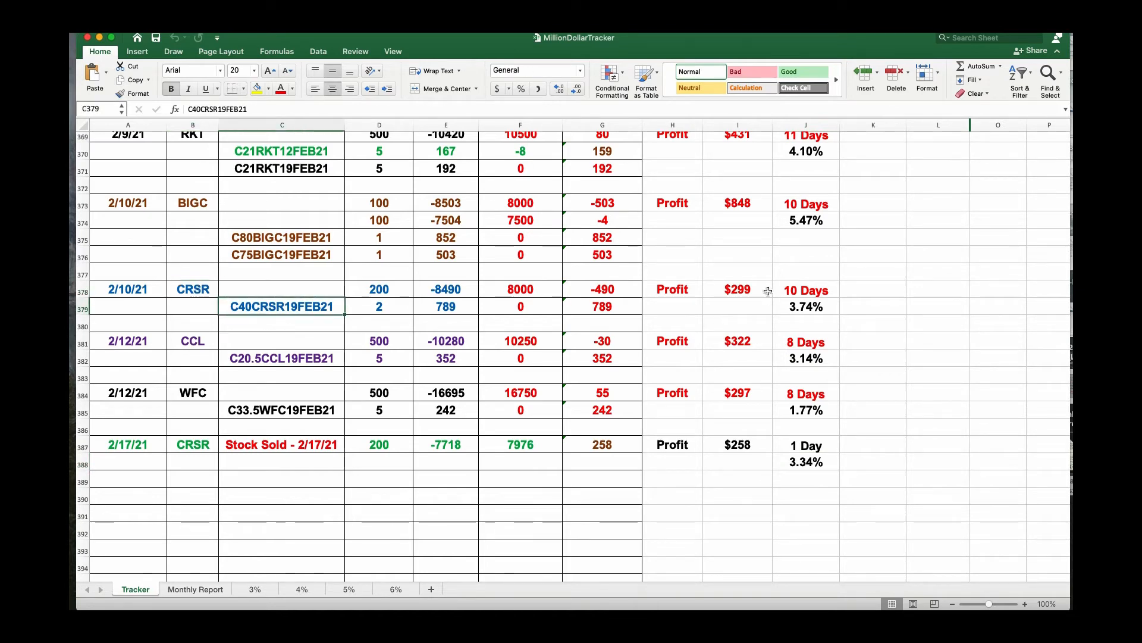
{"action": "left_click", "coordinate": [737, 289]}
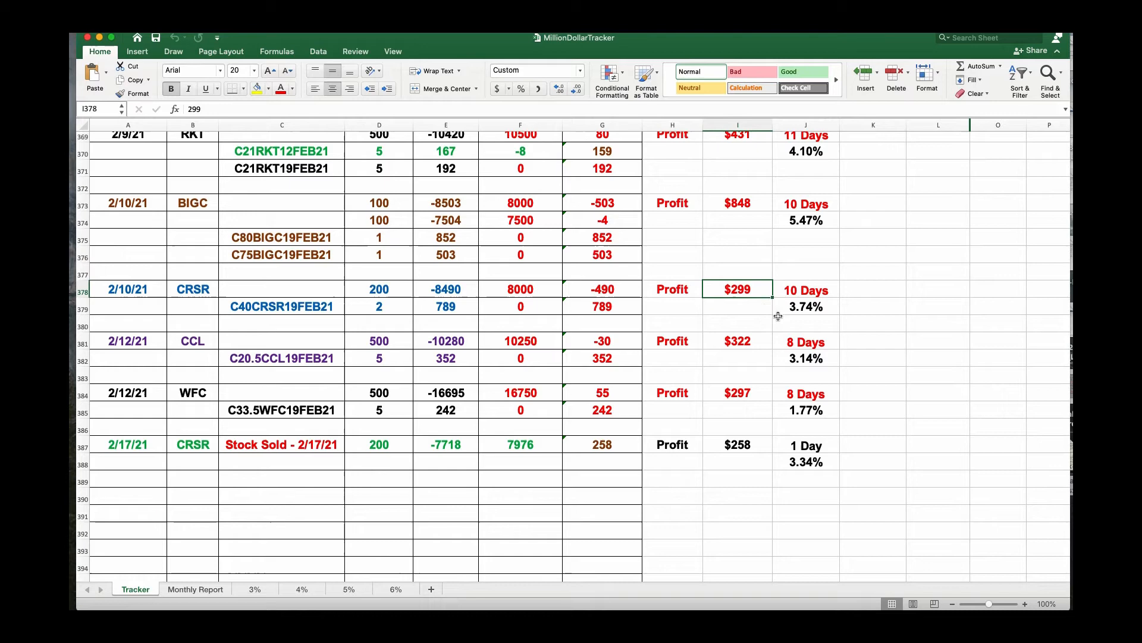
{"action": "left_click", "coordinate": [806, 307]}
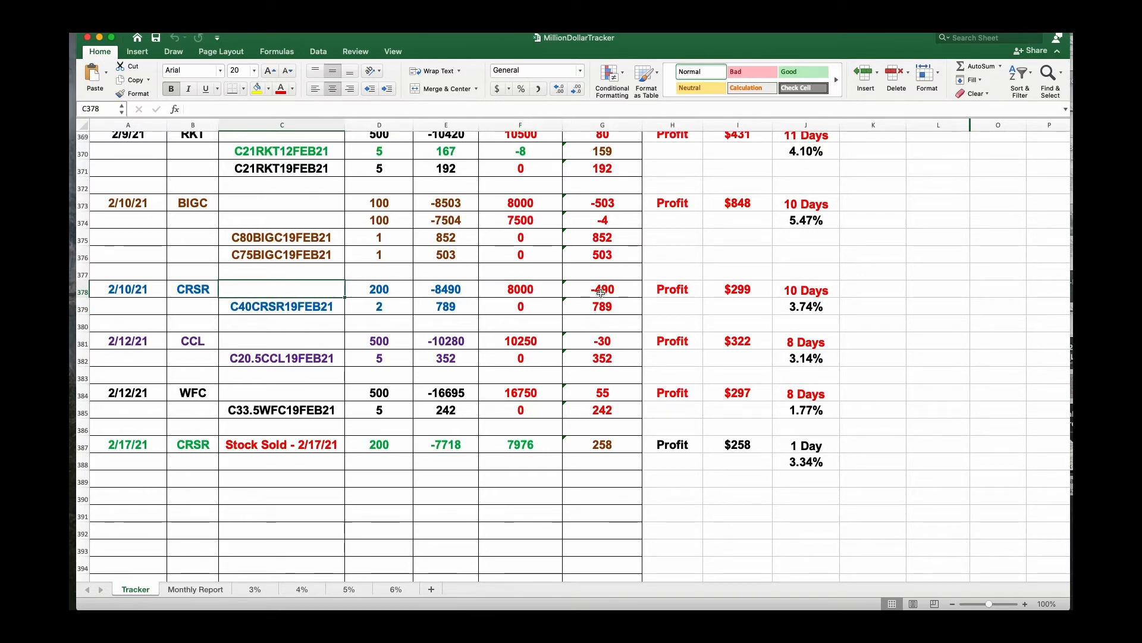
{"action": "left_click", "coordinate": [282, 305]}
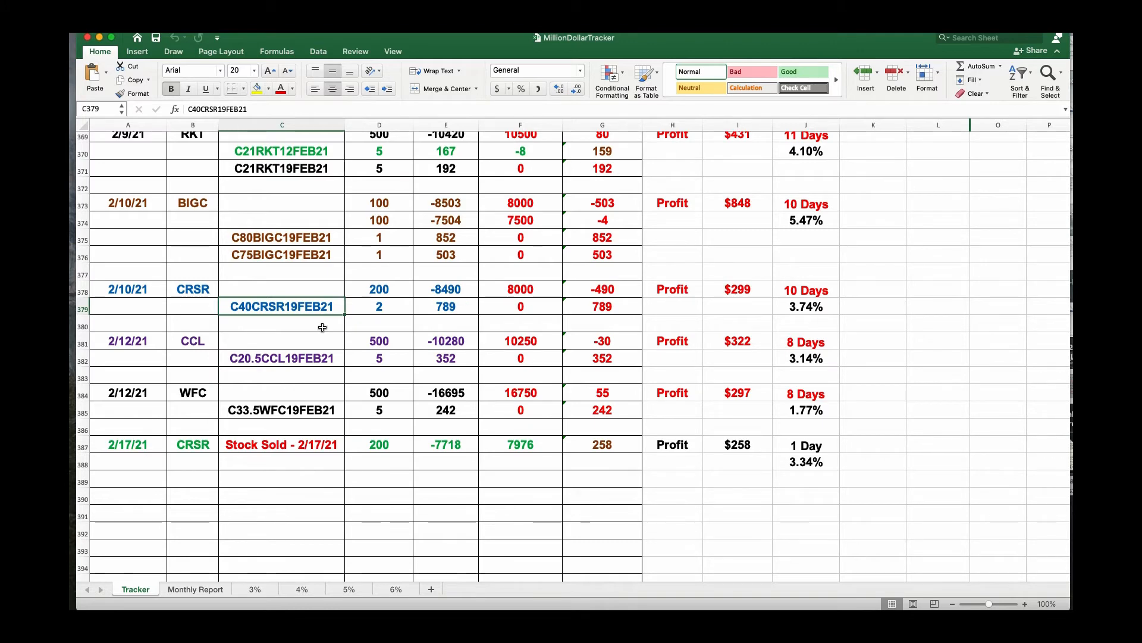
{"action": "mouse_move", "coordinate": [215, 301]}
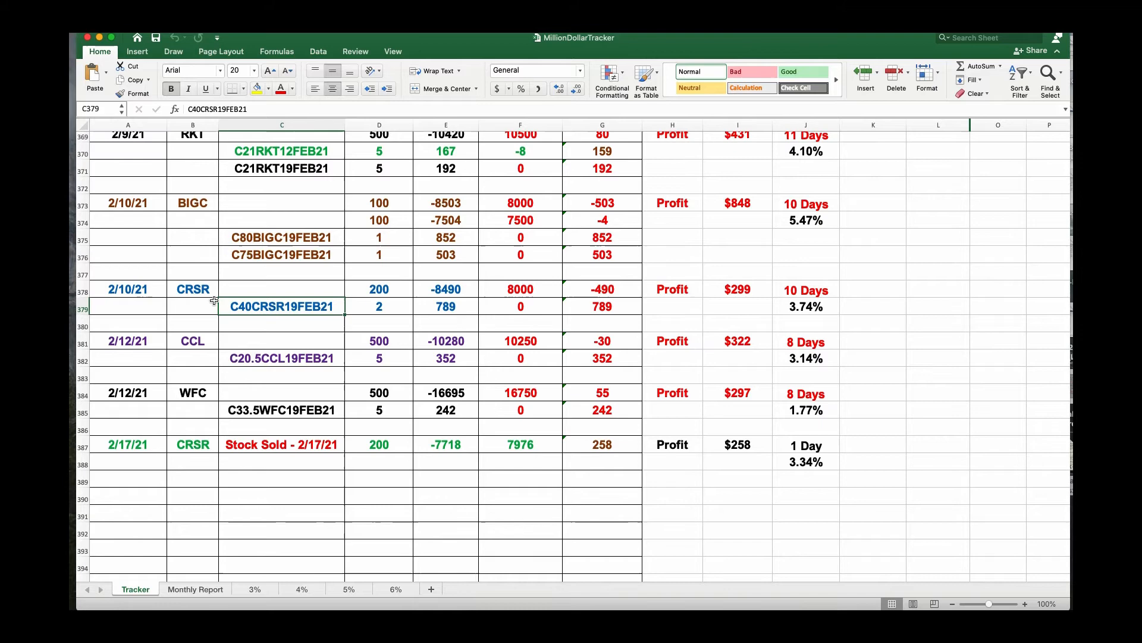
{"action": "mouse_move", "coordinate": [742, 305]}
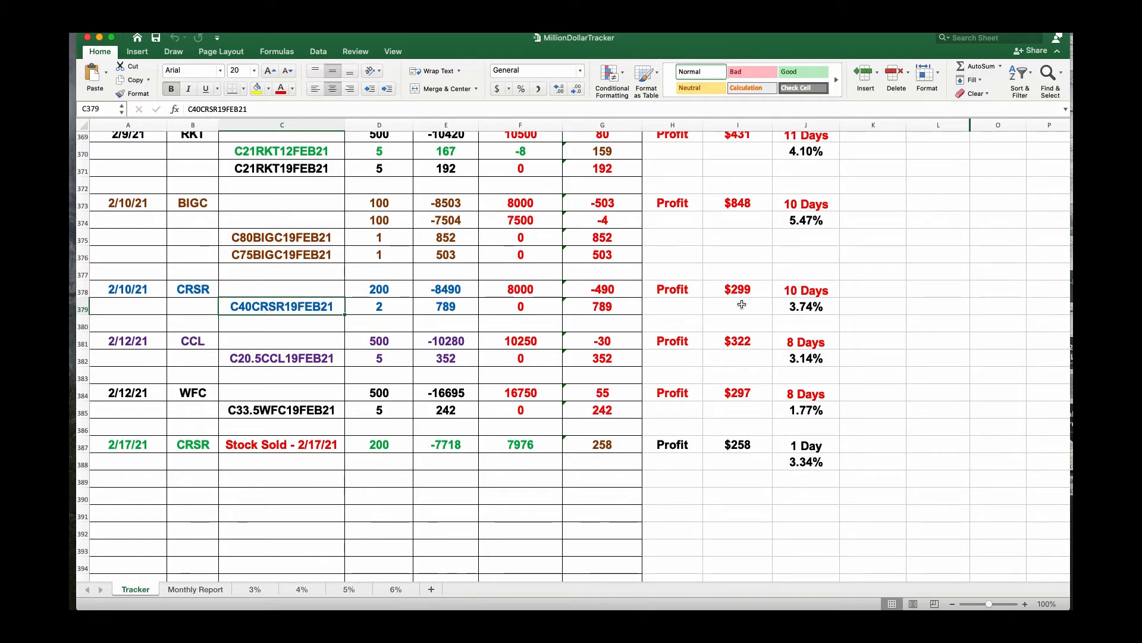
{"action": "mouse_move", "coordinate": [550, 307]}
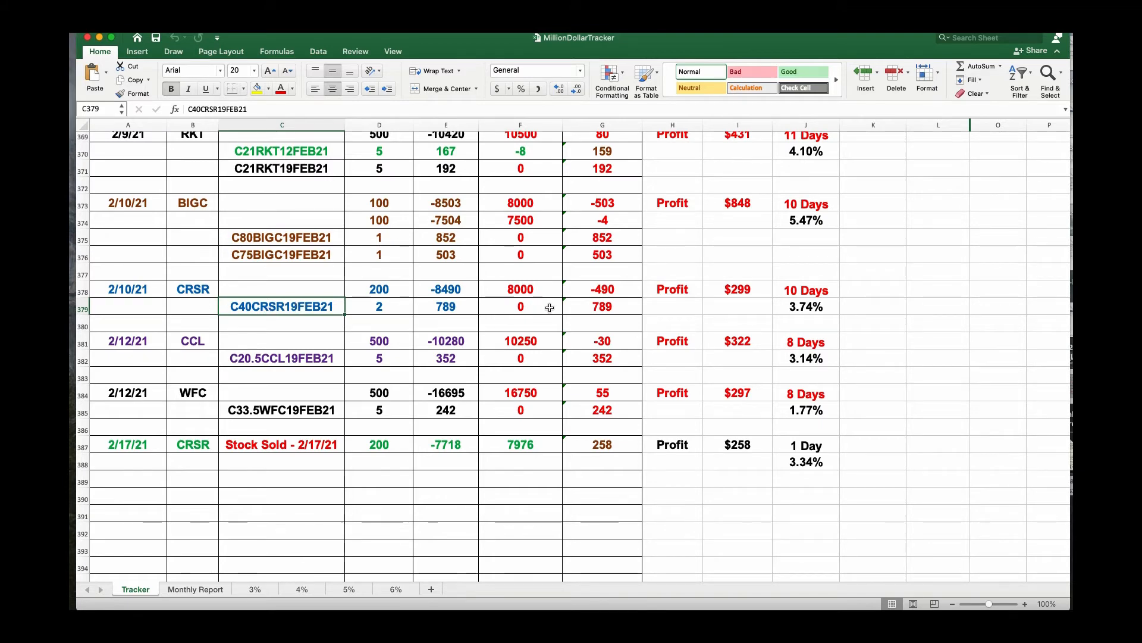
{"action": "left_click", "coordinate": [736, 444]}
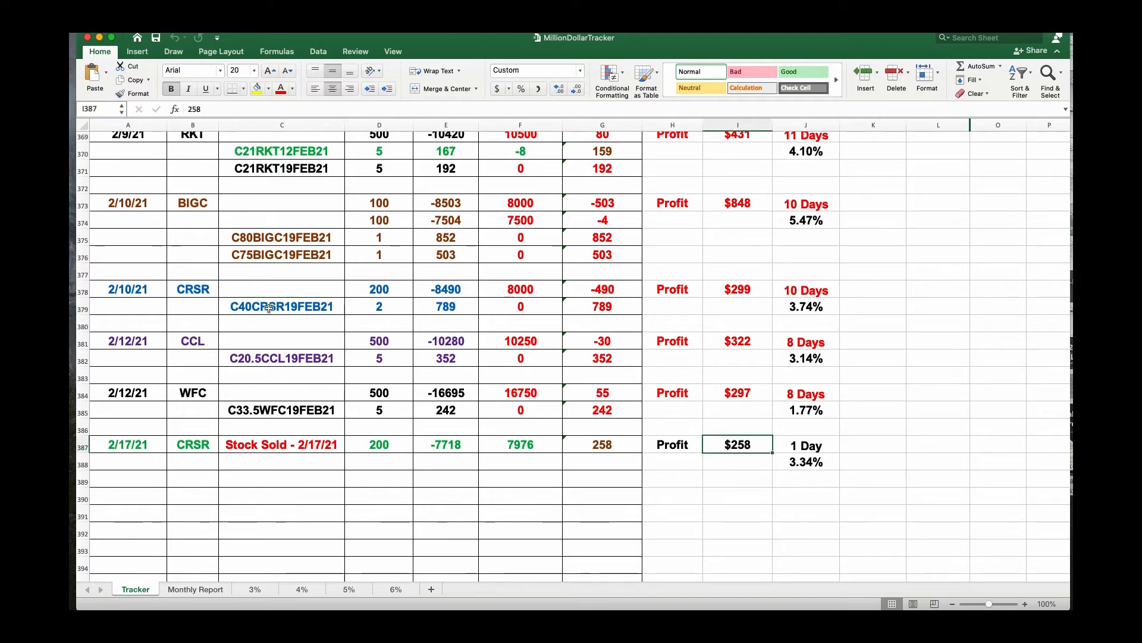
{"action": "left_click", "coordinate": [280, 305]}
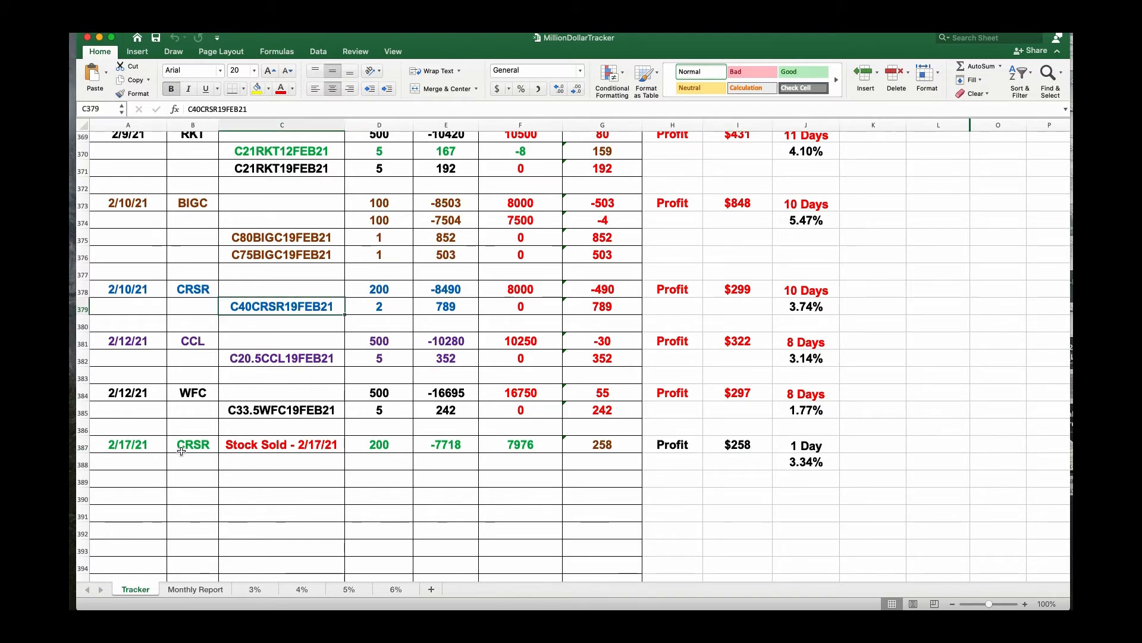
{"action": "mouse_move", "coordinate": [529, 287]}
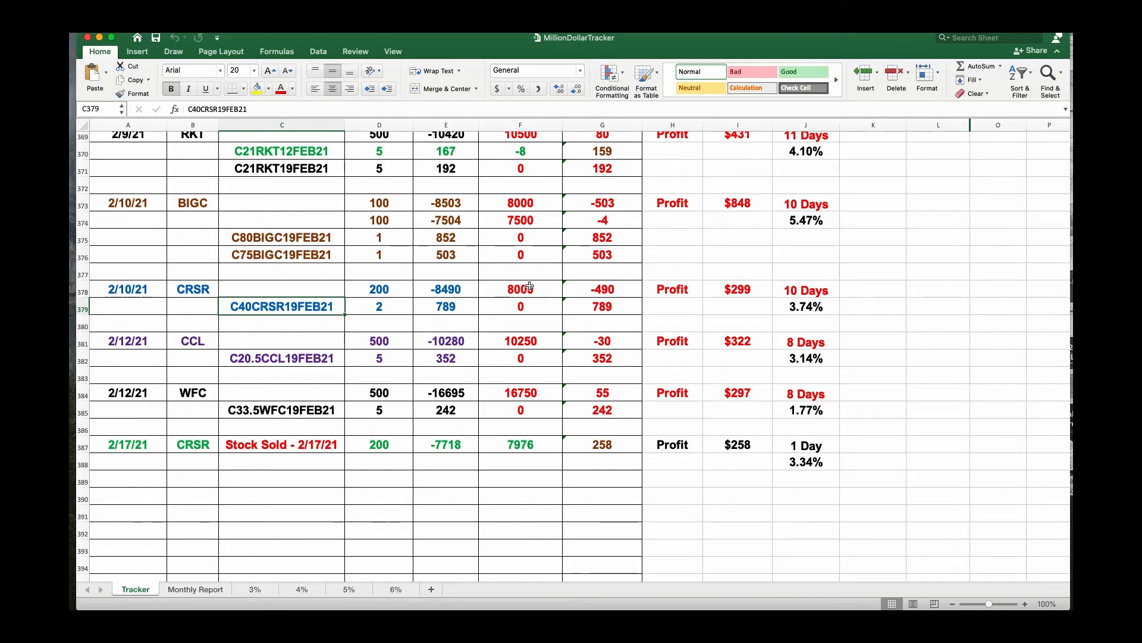
{"action": "left_click", "coordinate": [520, 288]}
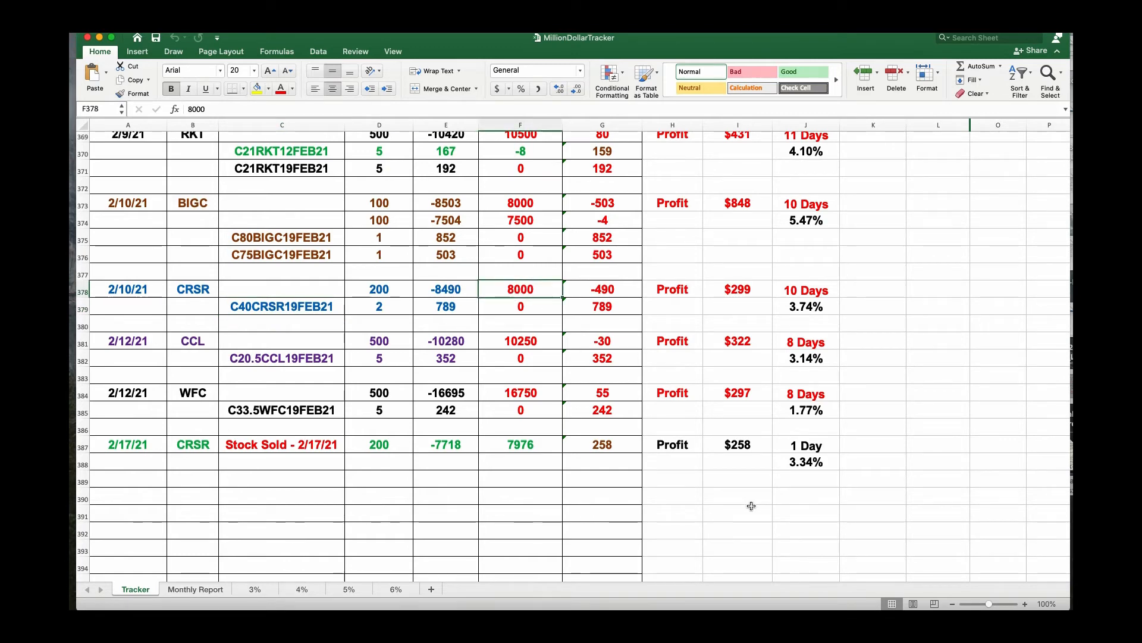
{"action": "left_click", "coordinate": [602, 306]}
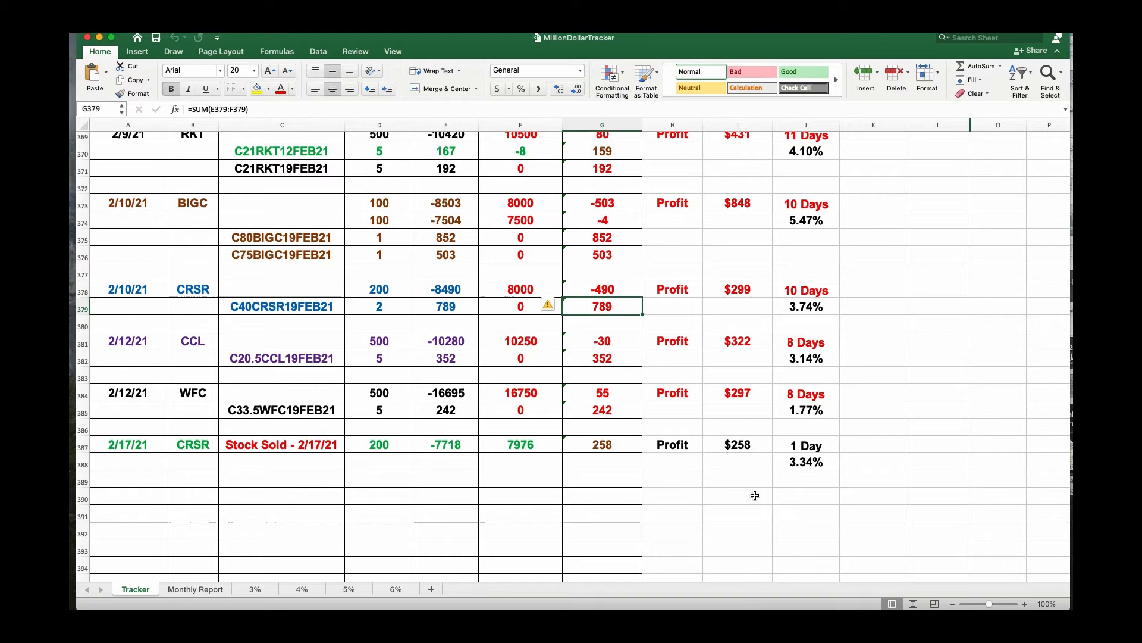
{"action": "left_click", "coordinate": [602, 288]}
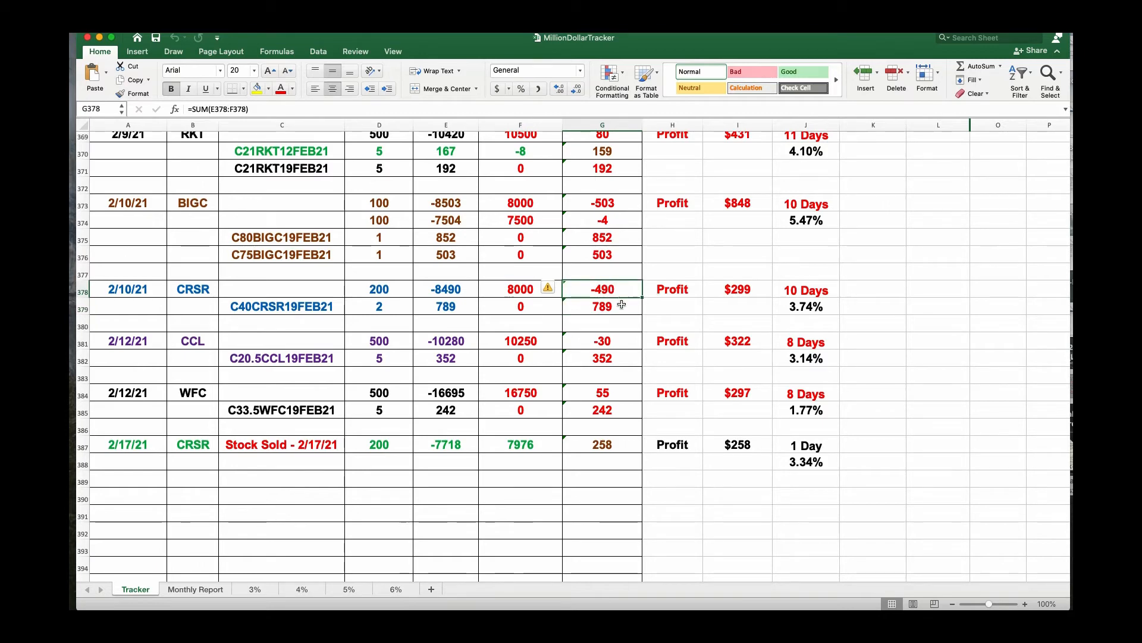
{"action": "mouse_move", "coordinate": [274, 311]}
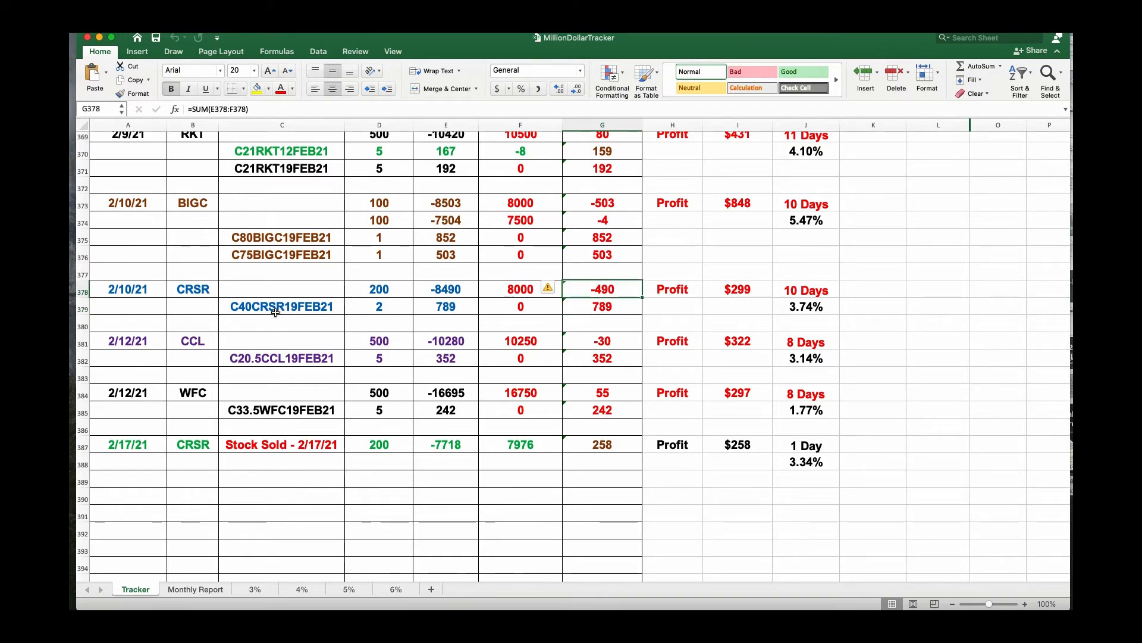
{"action": "left_click", "coordinate": [737, 289]}
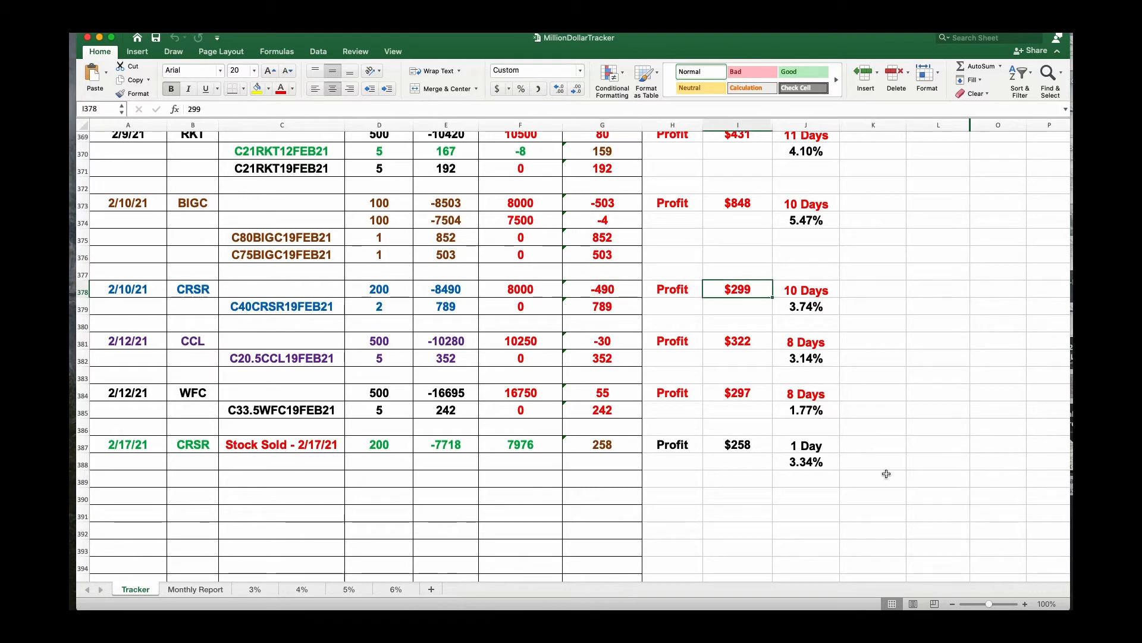
{"action": "mouse_move", "coordinate": [239, 267]}
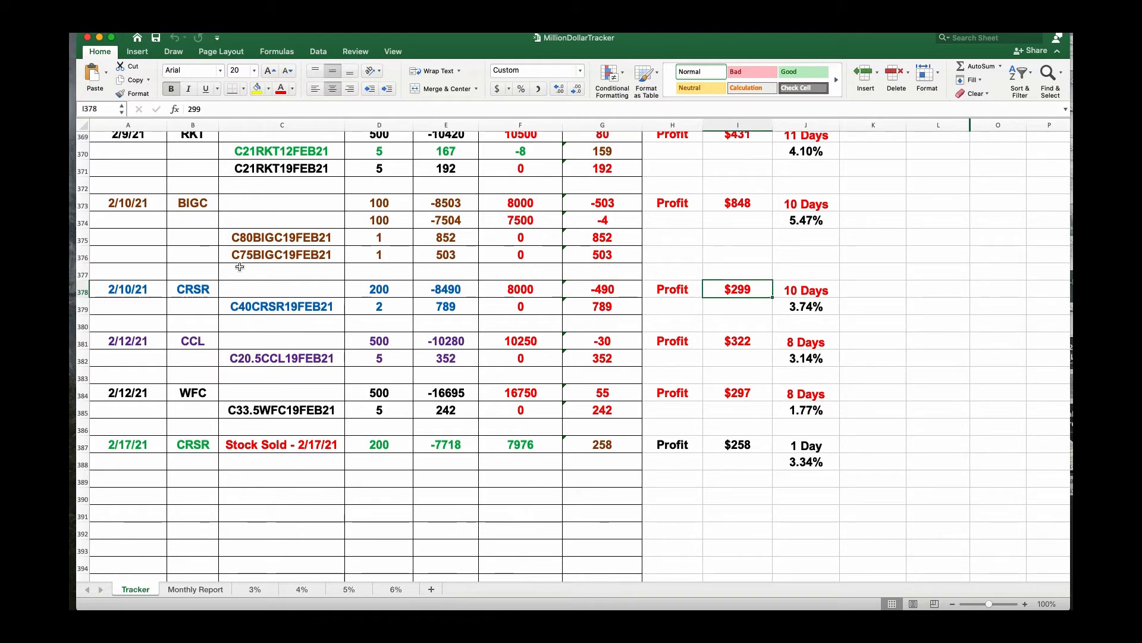
{"action": "left_click", "coordinate": [282, 237]}
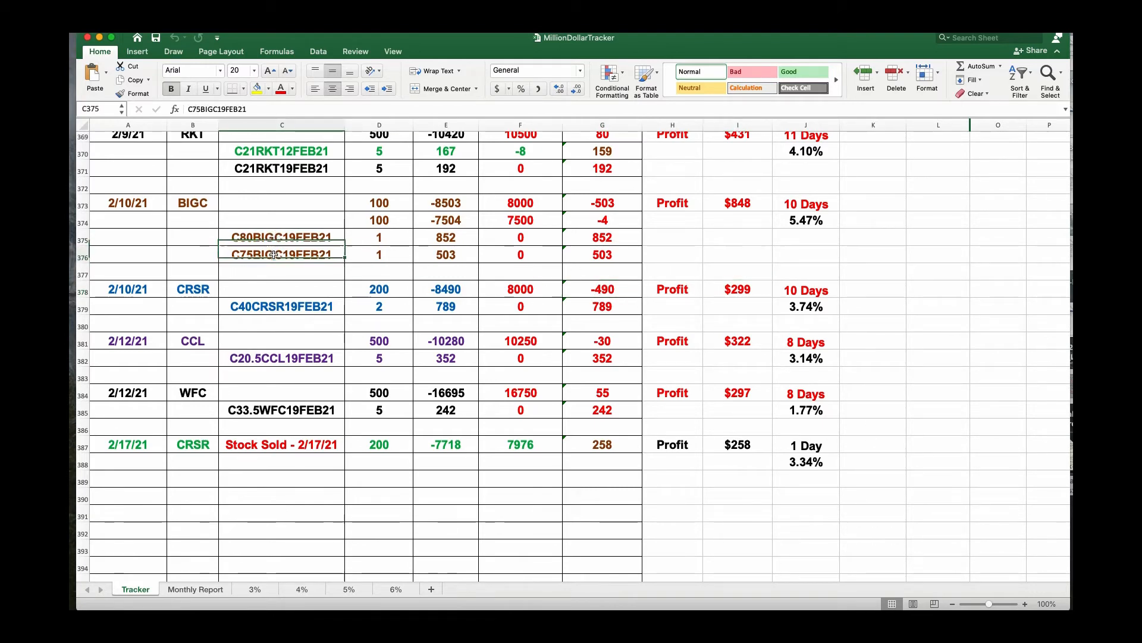
{"action": "left_click", "coordinate": [281, 237]}
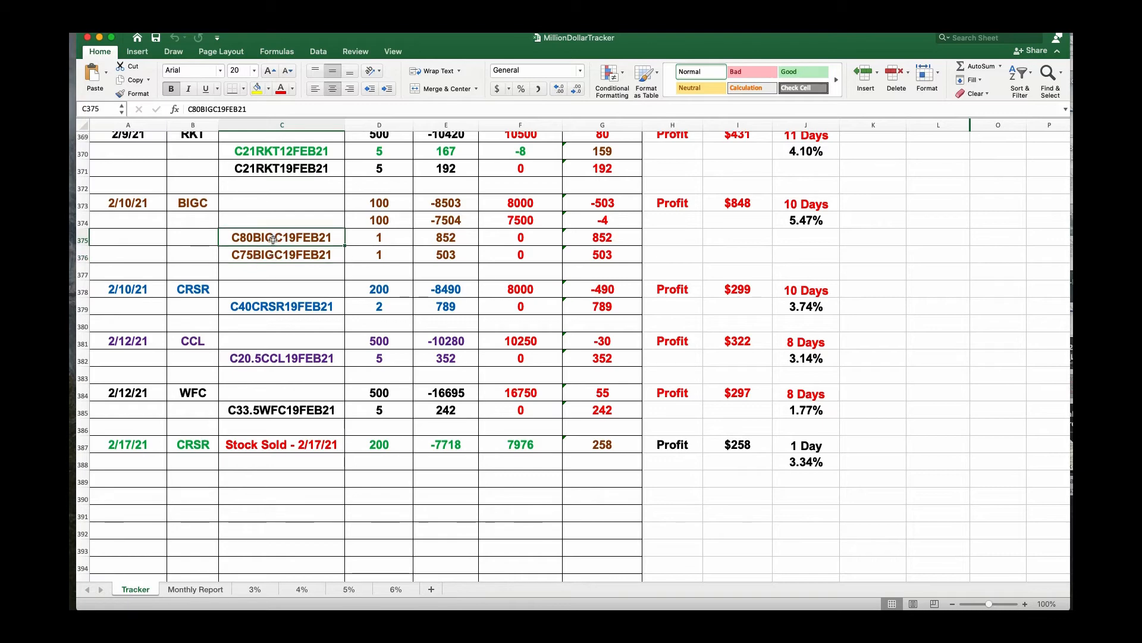
{"action": "left_click", "coordinate": [281, 255]}
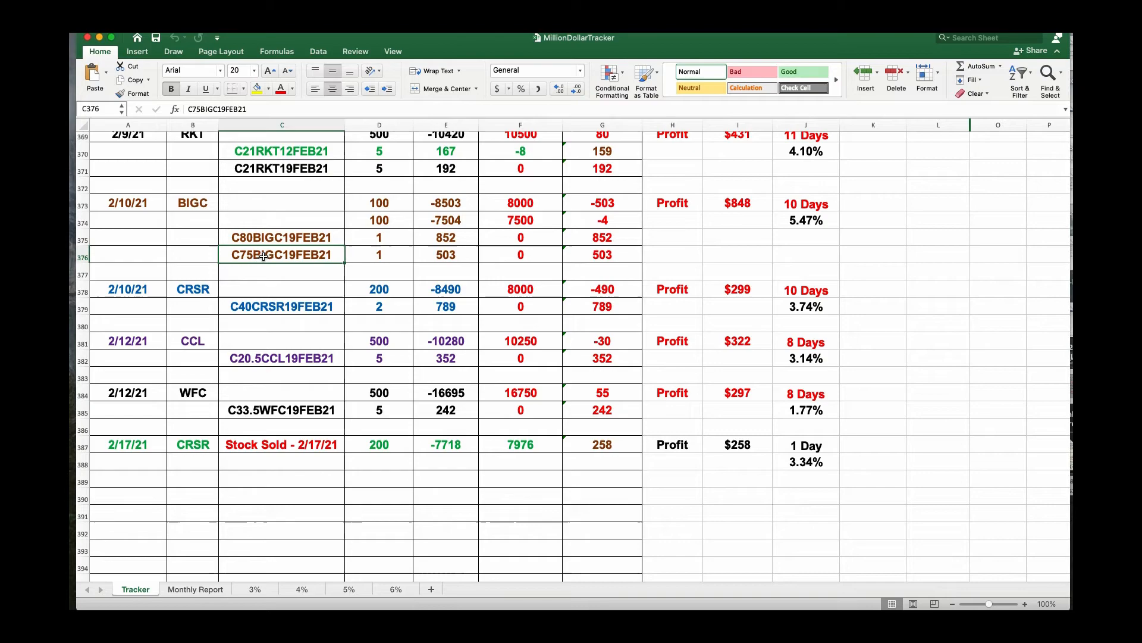
{"action": "mouse_move", "coordinate": [1029, 542]}
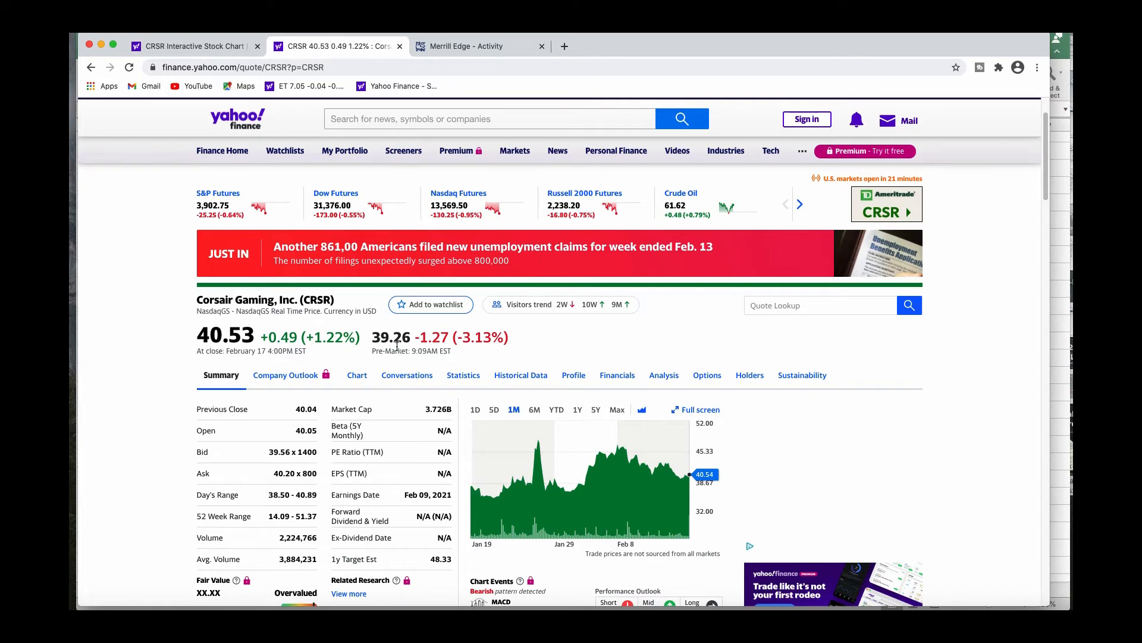
{"action": "mouse_move", "coordinate": [223, 151]}
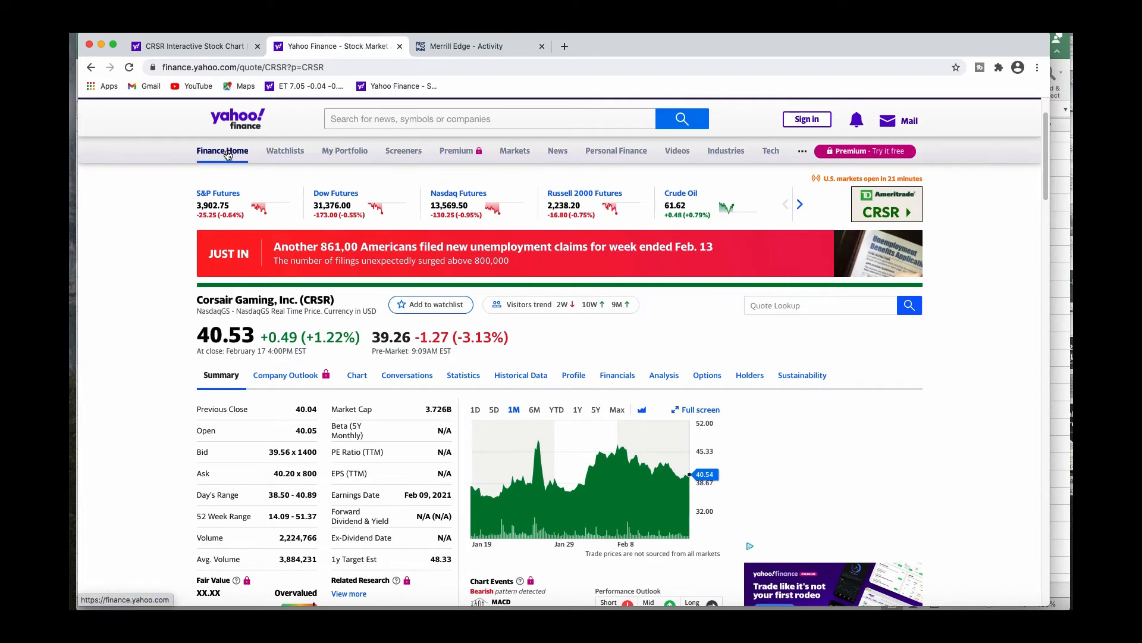
Step: Go to Finance Home and bring the Recently Viewed list with CRSR and BIGC into view
{"action": "left_click", "coordinate": [222, 151]}
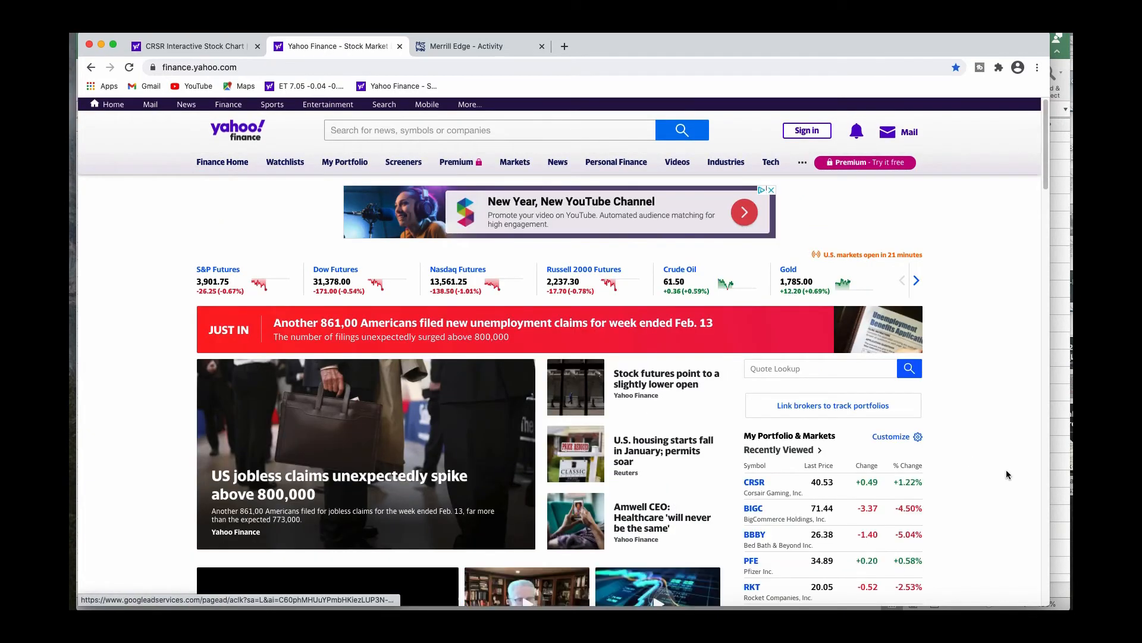
{"action": "scroll", "scroll_direction": "down", "scroll_amount": 3}
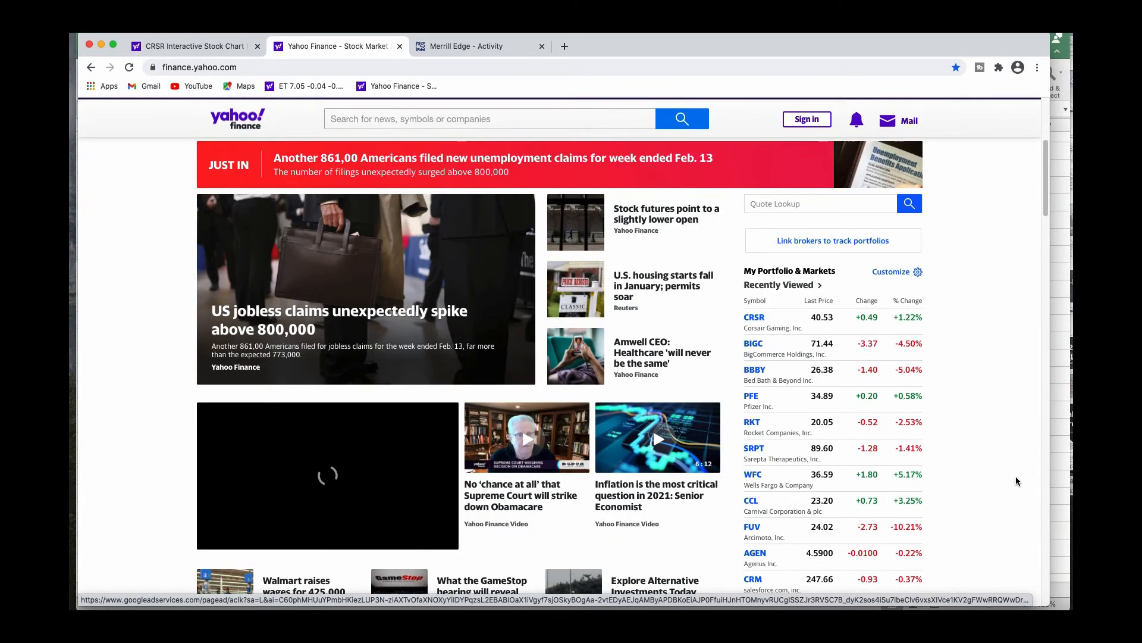
{"action": "scroll", "scroll_direction": "down", "scroll_amount": 3}
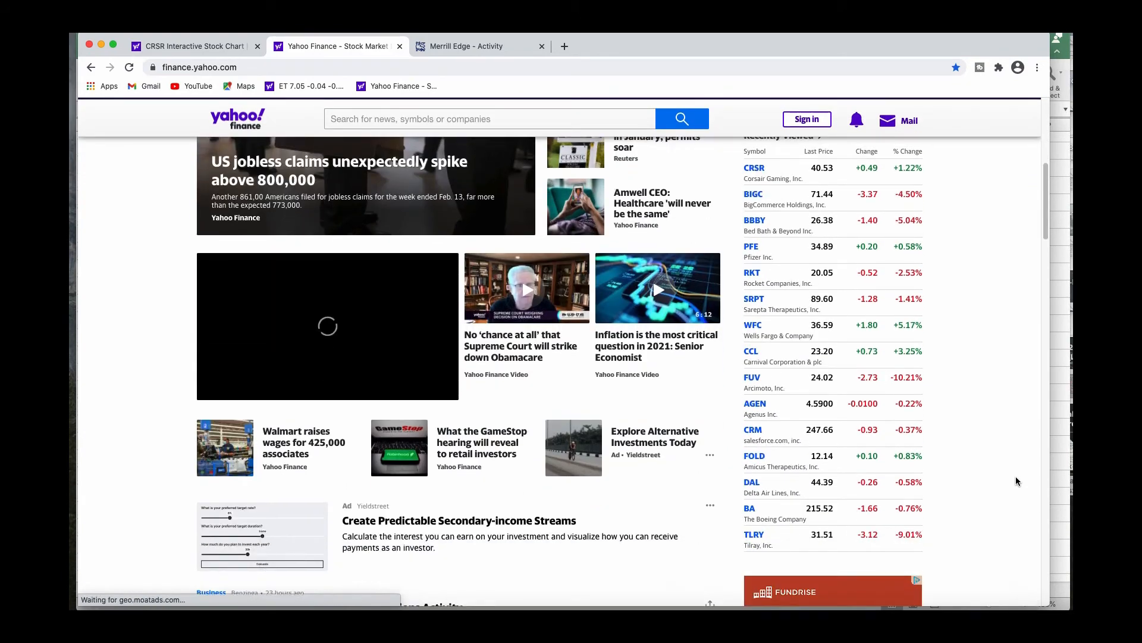
{"action": "scroll", "scroll_direction": "up", "scroll_amount": 3}
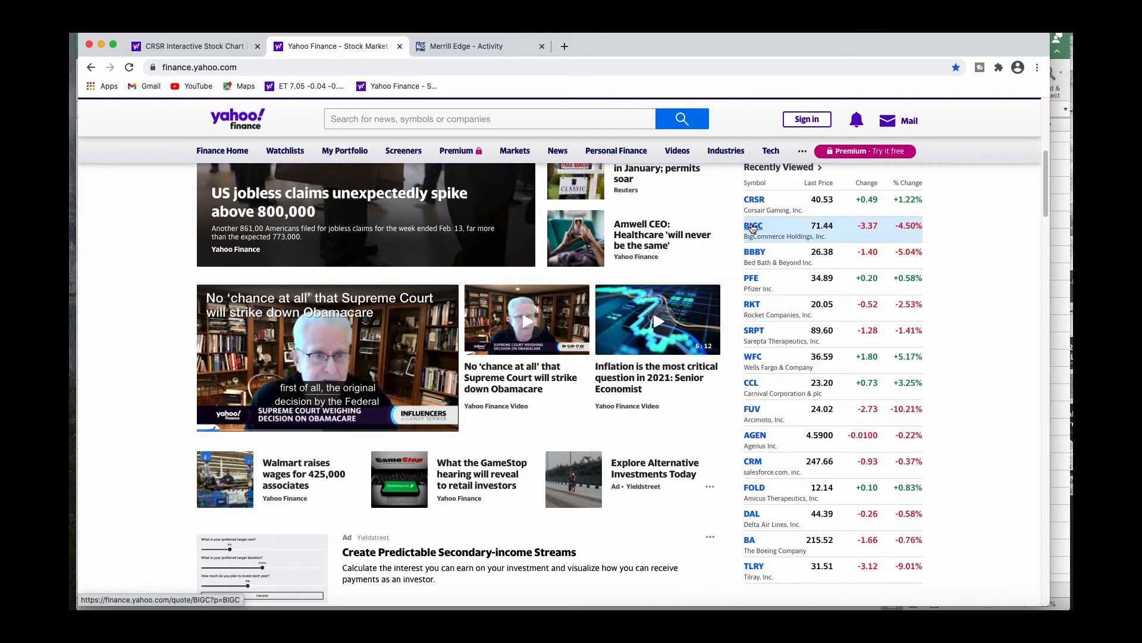
Step: Open the BigCommerce (BIGC) quote page and scroll down to its news headlines
{"action": "left_click", "coordinate": [755, 225]}
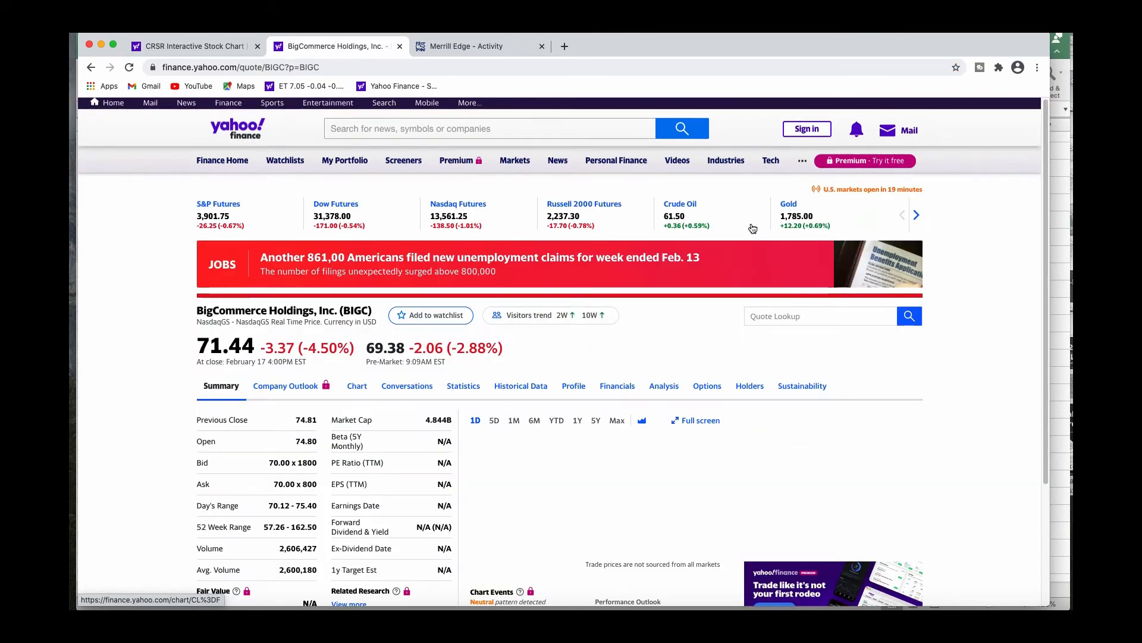
{"action": "scroll", "scroll_direction": "down", "scroll_amount": 3}
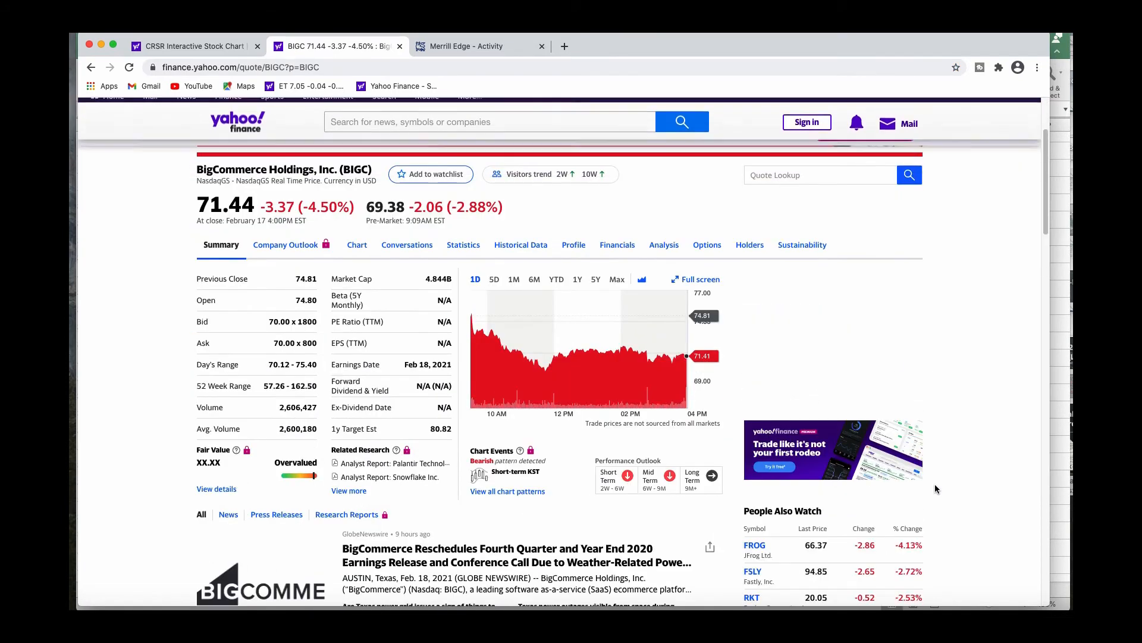
{"action": "scroll", "scroll_direction": "up", "scroll_amount": 3}
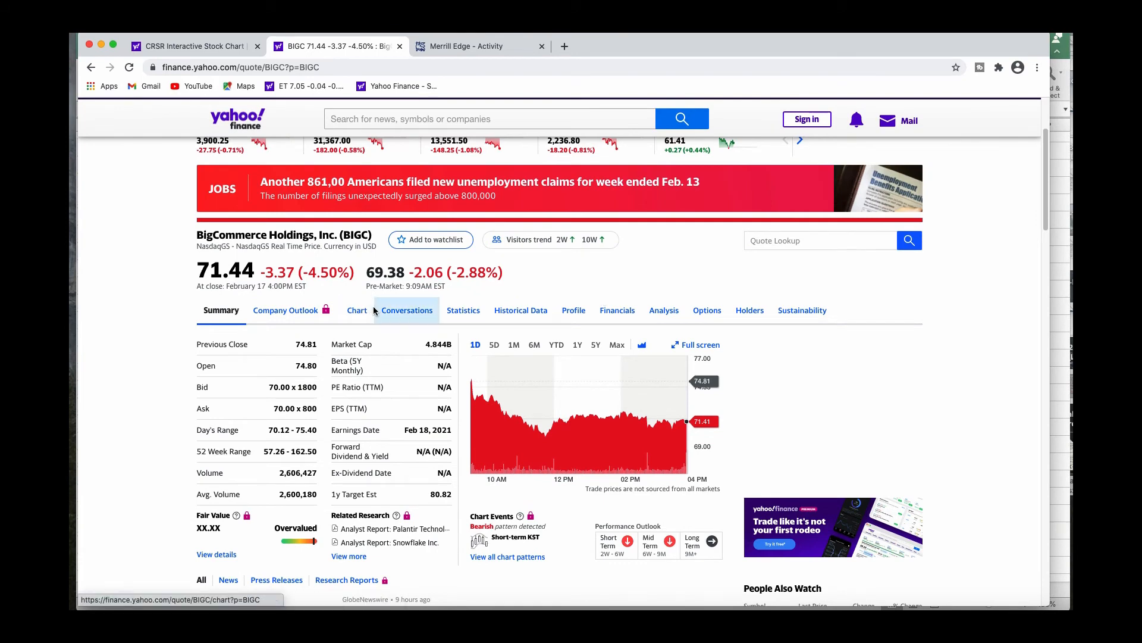
{"action": "scroll", "scroll_direction": "down", "scroll_amount": 3}
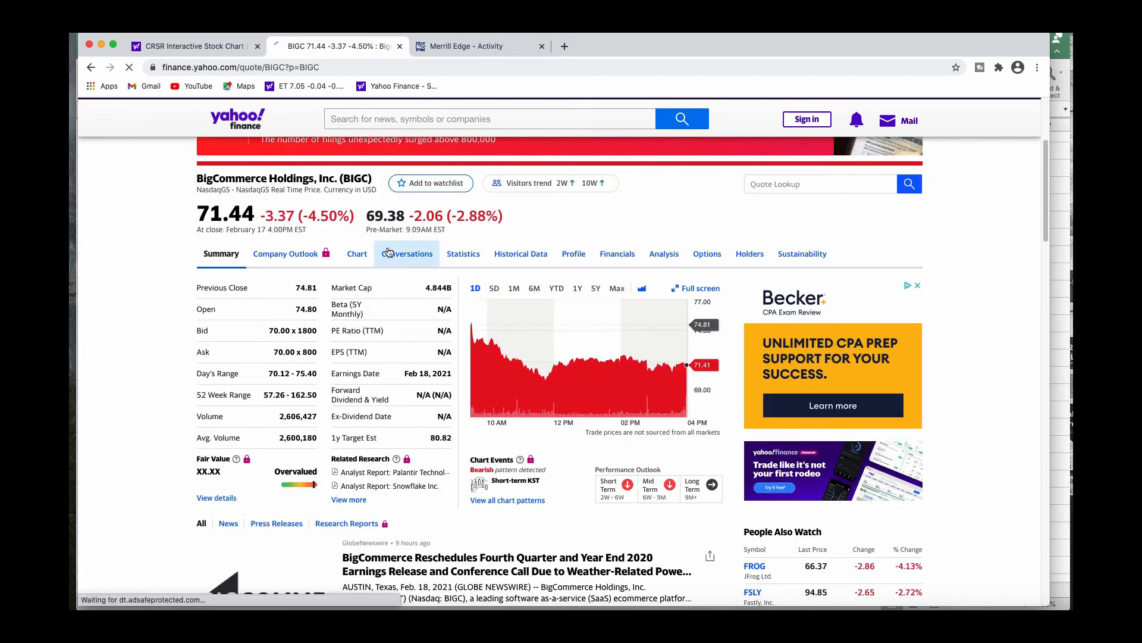
{"action": "scroll", "scroll_direction": "down", "scroll_amount": 3}
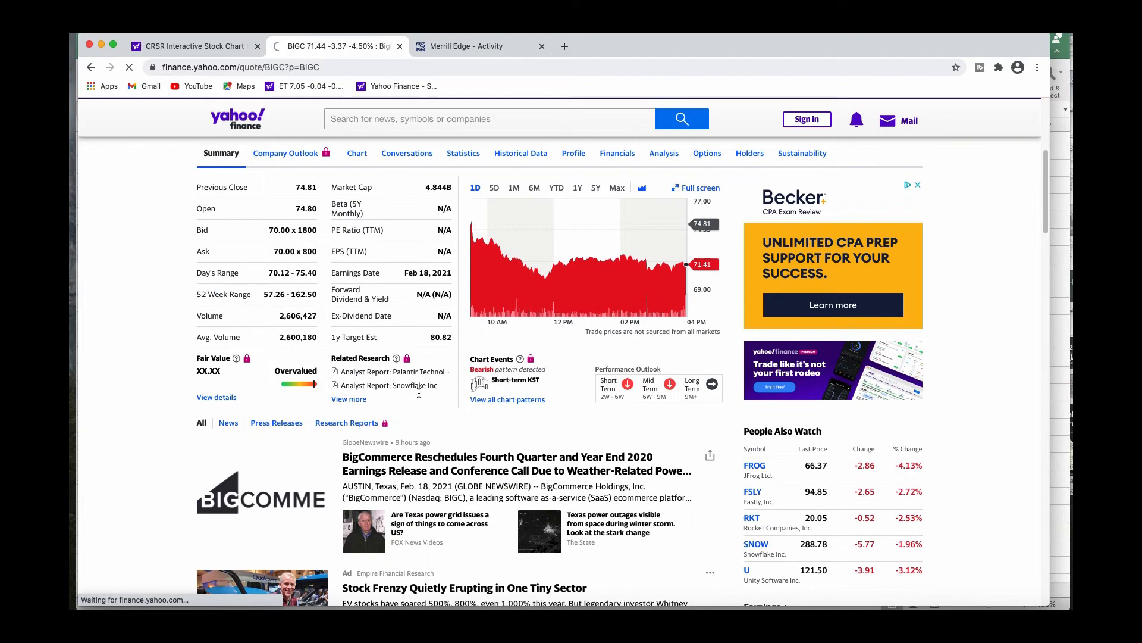
{"action": "scroll", "scroll_direction": "down", "scroll_amount": 3}
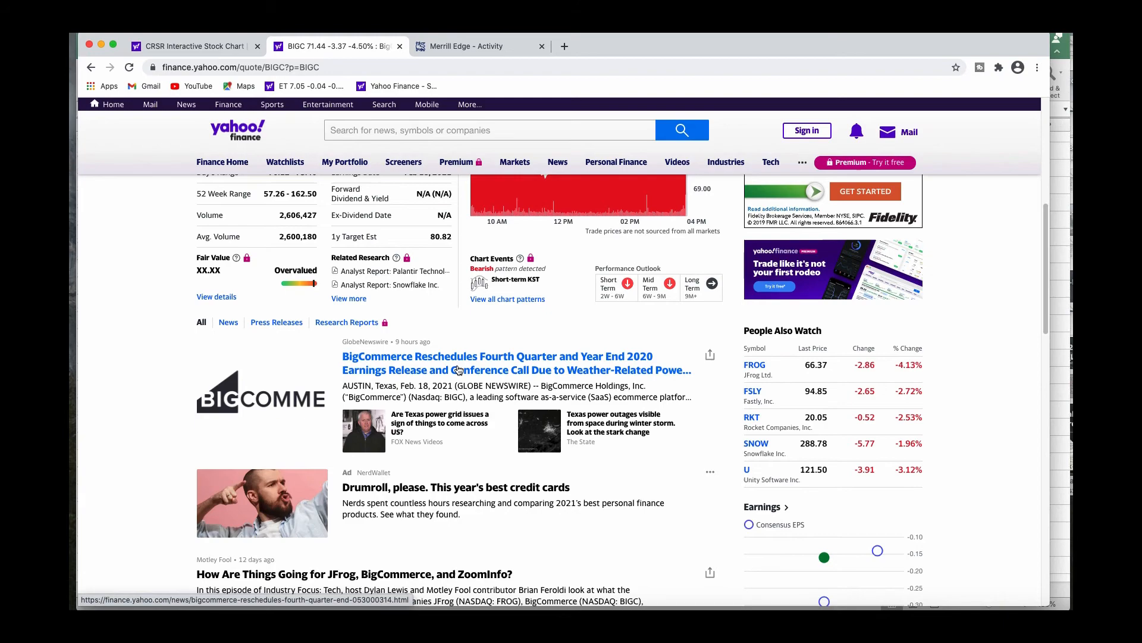
{"action": "left_click", "coordinate": [459, 362]}
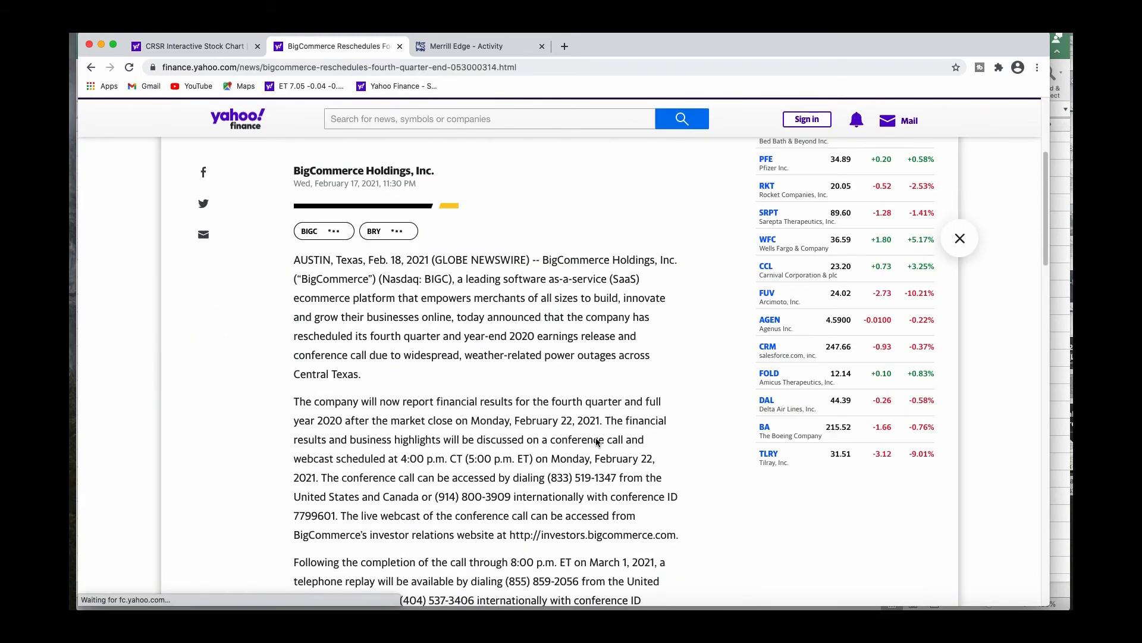
{"action": "scroll", "scroll_direction": "up", "scroll_amount": 3}
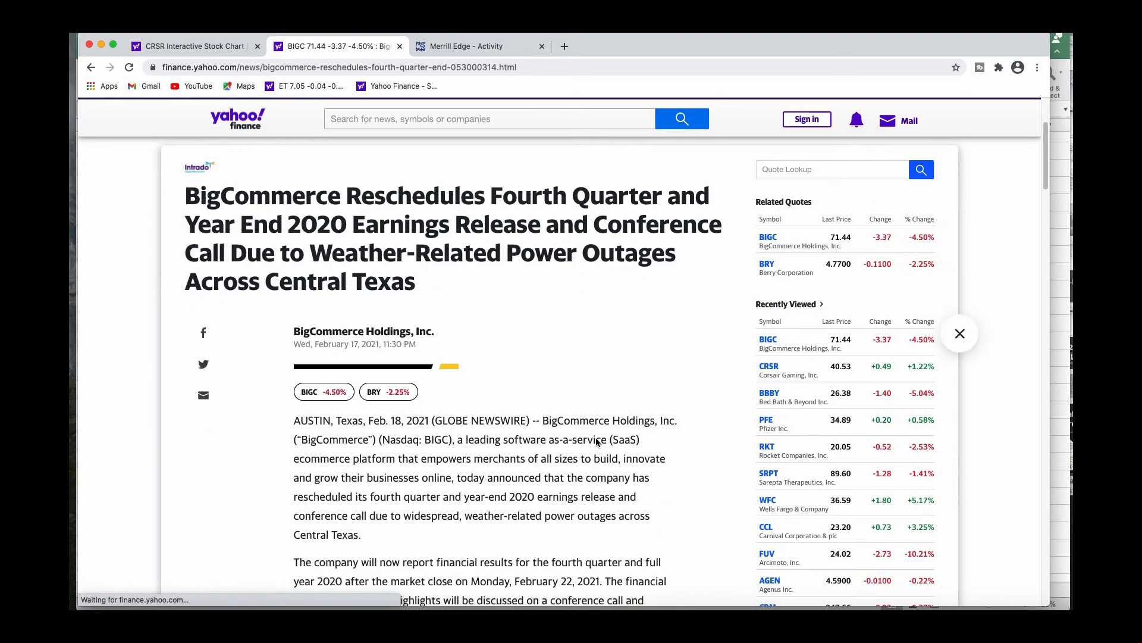
{"action": "scroll", "scroll_direction": "down", "scroll_amount": 3}
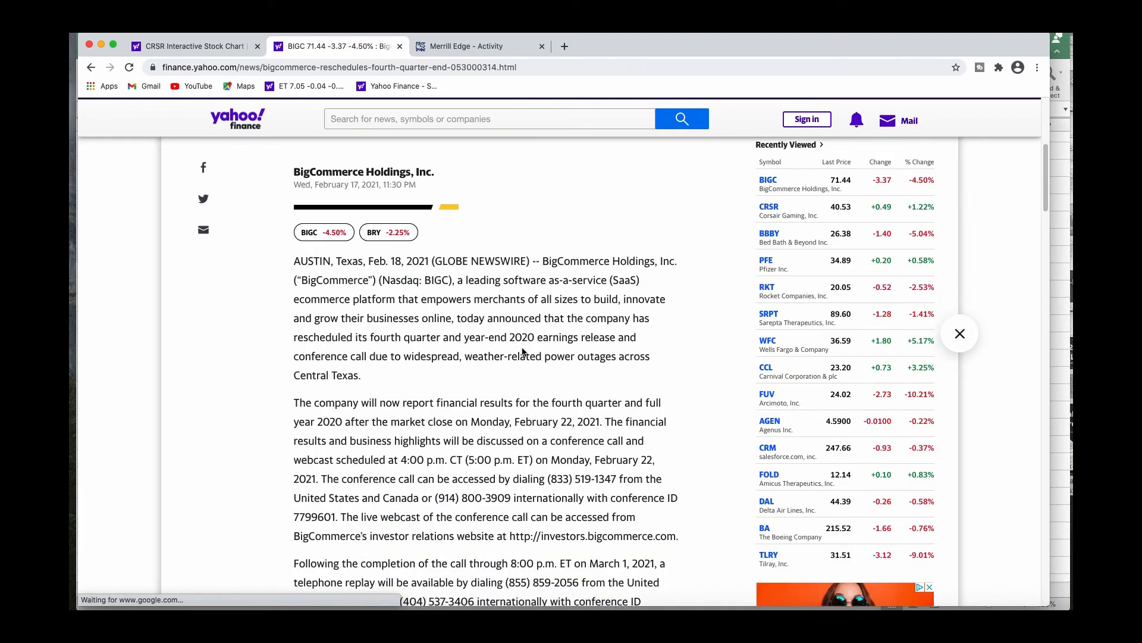
{"action": "scroll", "scroll_direction": "down", "scroll_amount": 3}
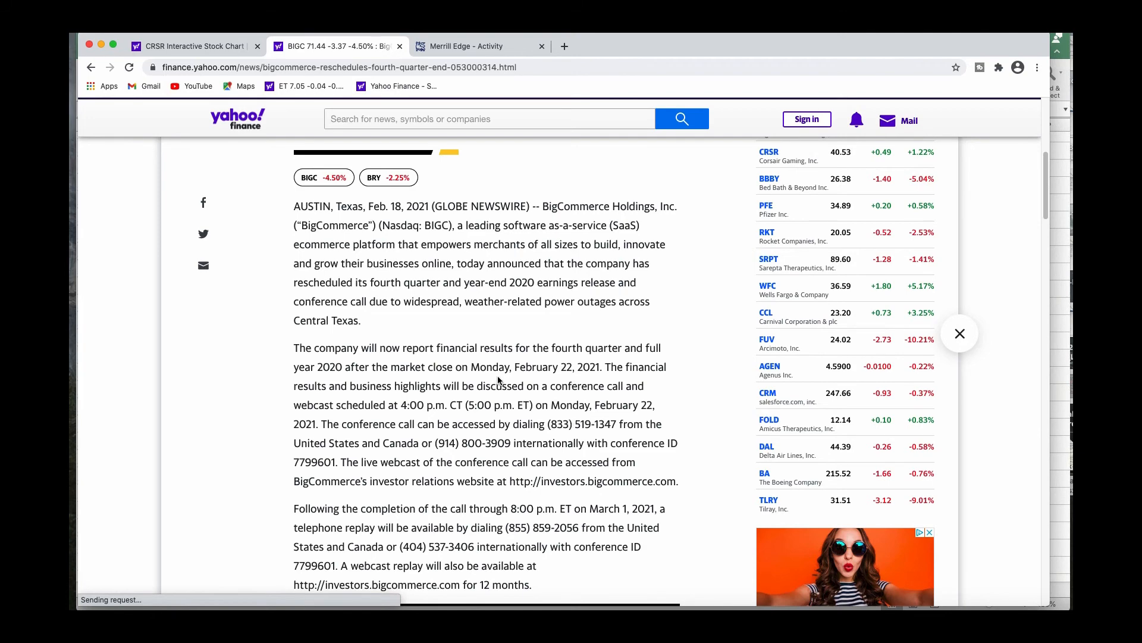
{"action": "scroll", "scroll_direction": "up", "scroll_amount": 3}
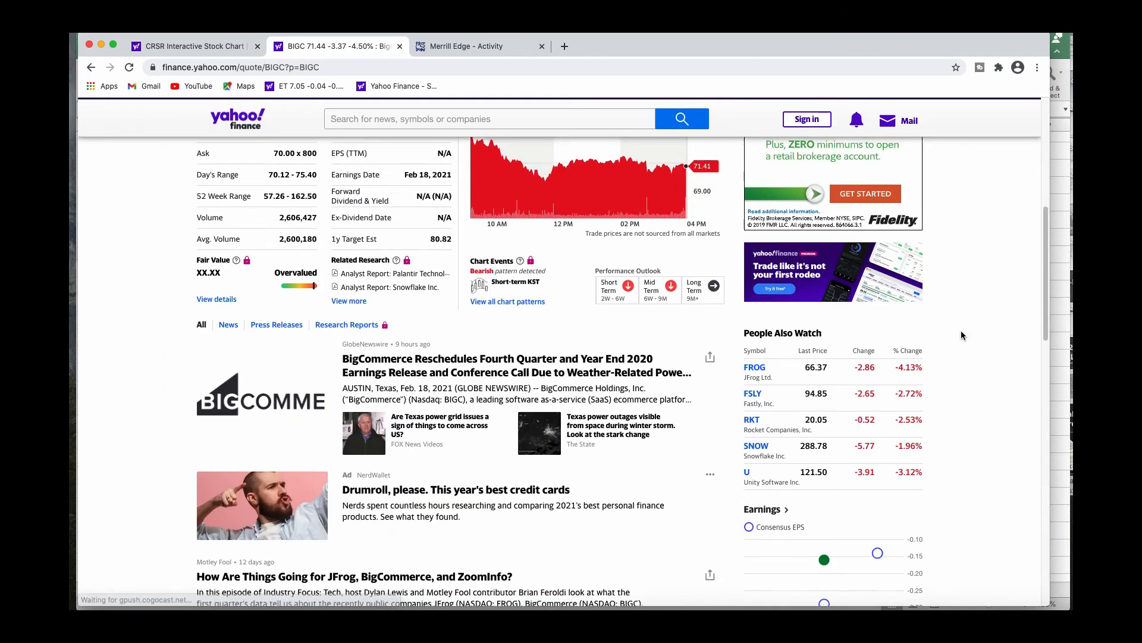
{"action": "scroll", "scroll_direction": "up", "scroll_amount": 3}
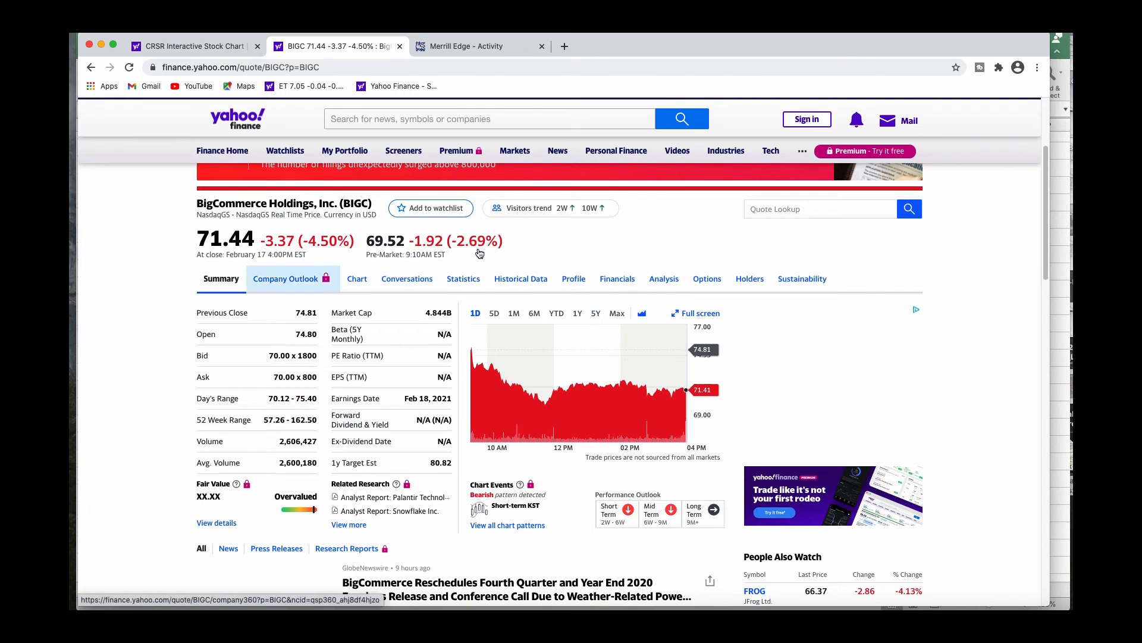
{"action": "mouse_move", "coordinate": [624, 418]}
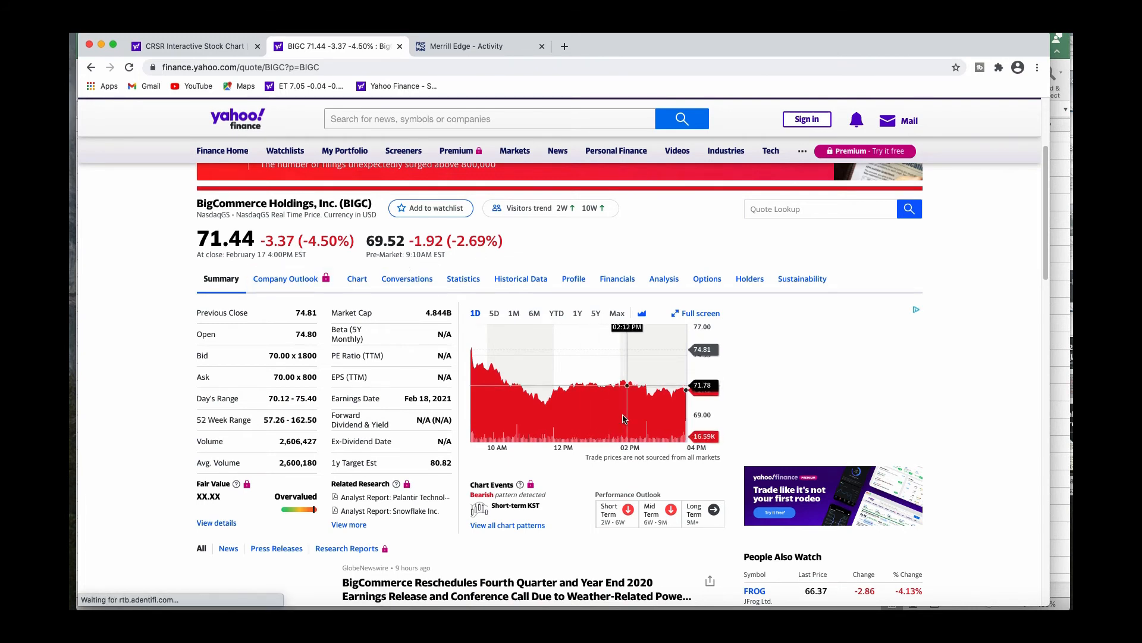
{"action": "mouse_move", "coordinate": [655, 428]}
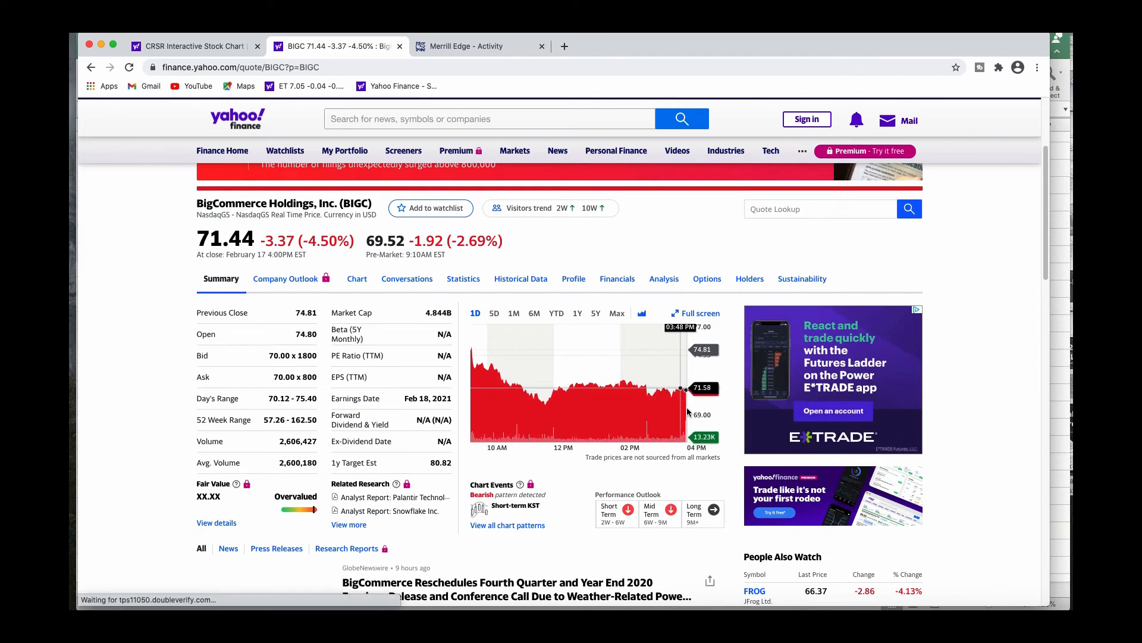
{"action": "scroll", "scroll_direction": "up", "scroll_amount": 3}
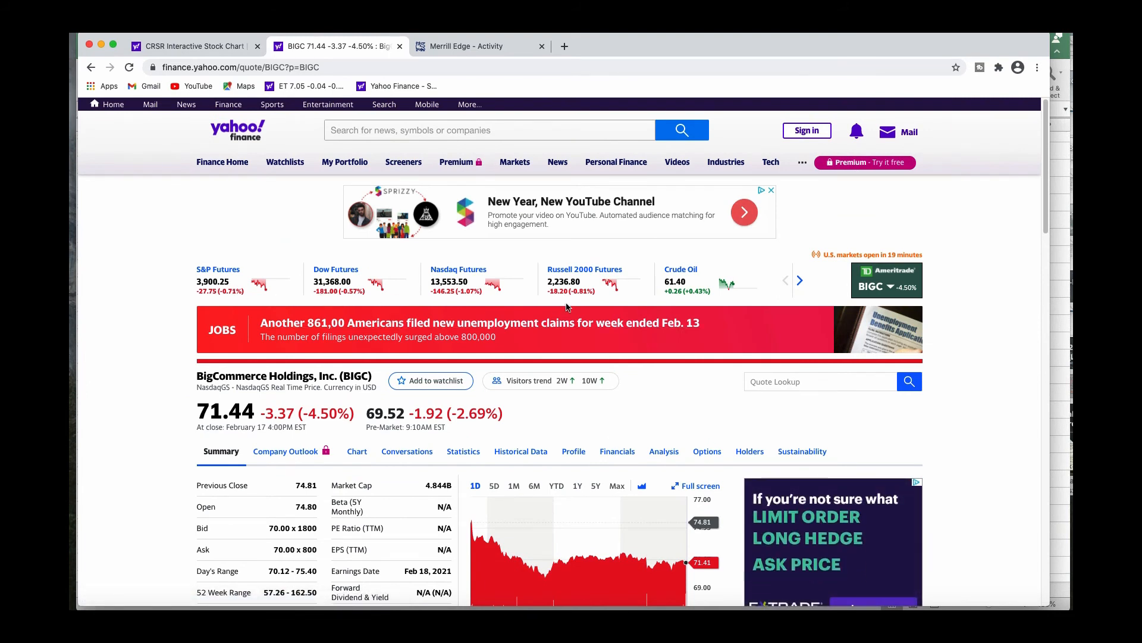
{"action": "mouse_move", "coordinate": [531, 337]}
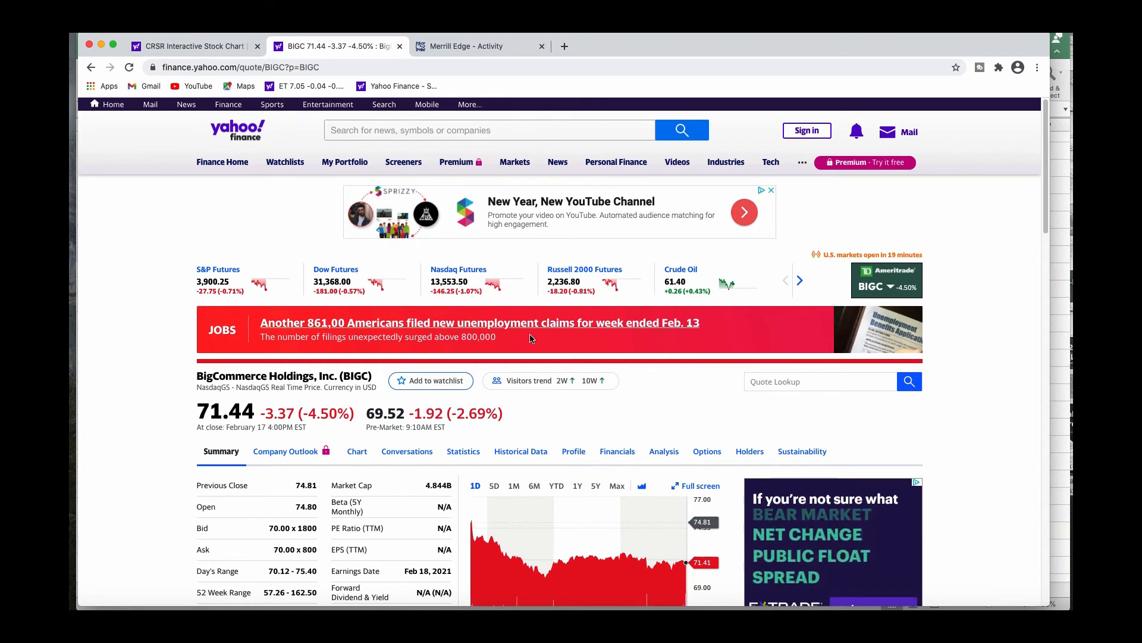
{"action": "scroll", "scroll_direction": "down", "scroll_amount": 3}
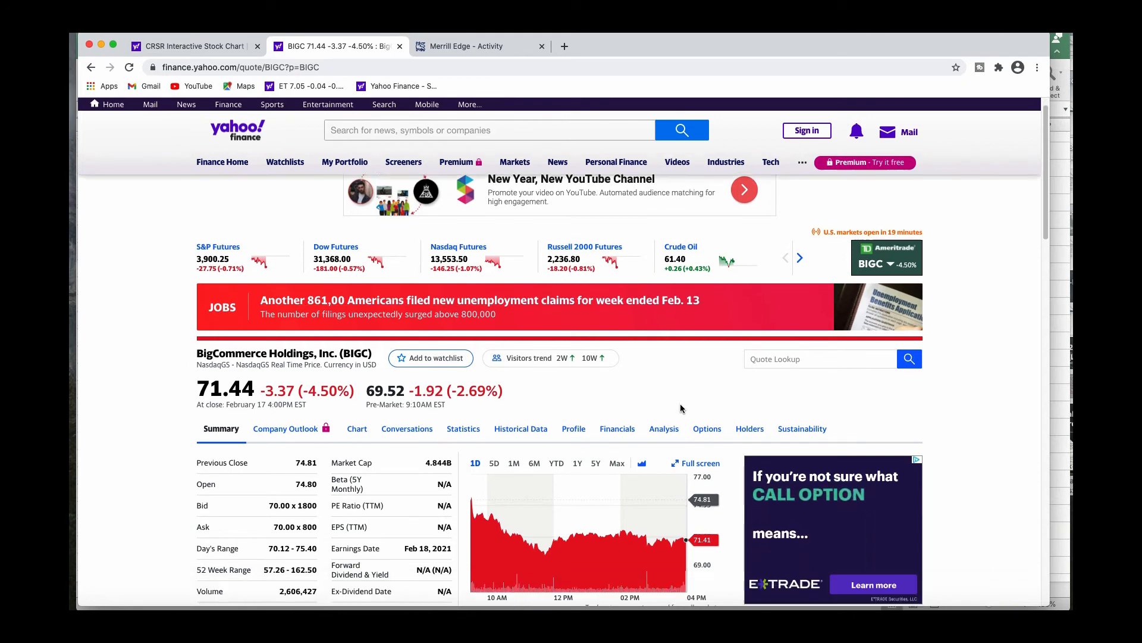
{"action": "scroll", "scroll_direction": "down", "scroll_amount": 3}
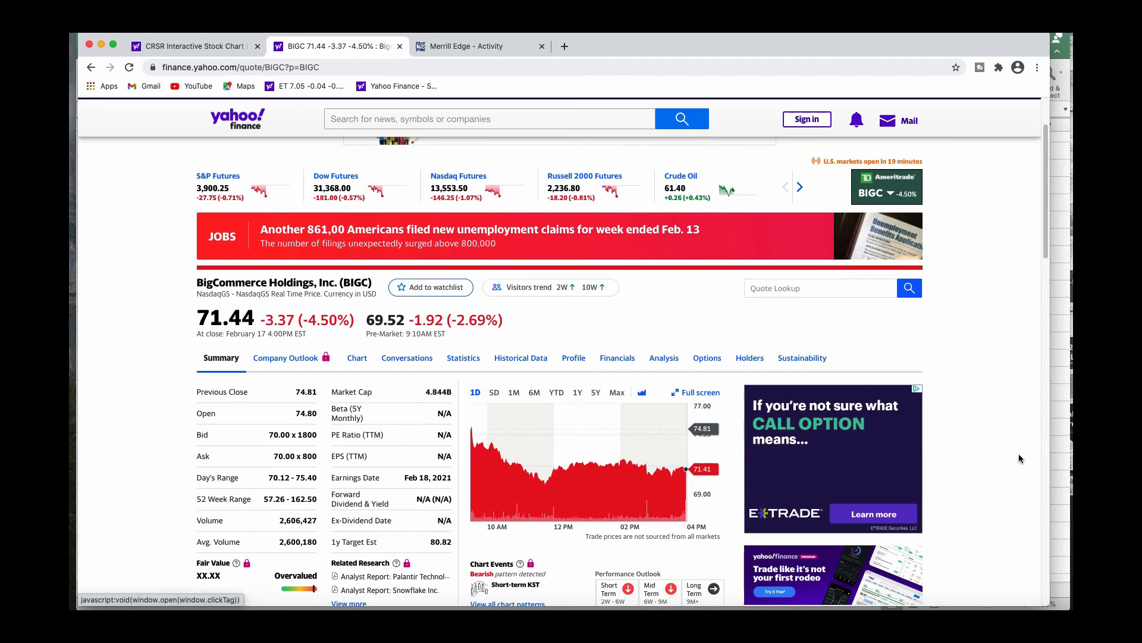
{"action": "scroll", "scroll_direction": "up", "scroll_amount": 3}
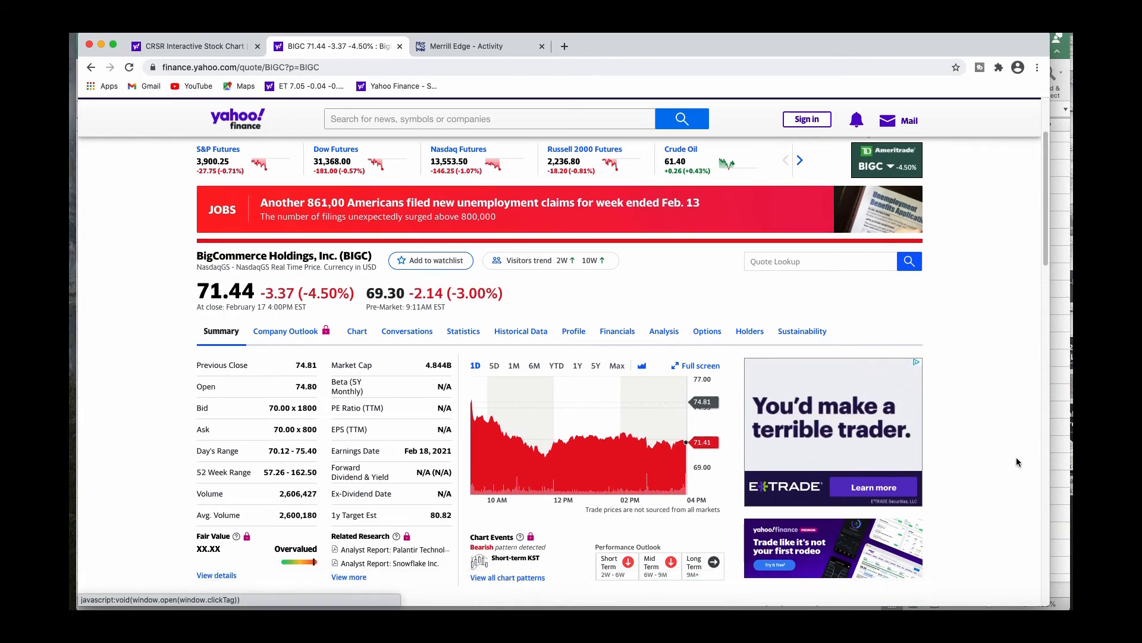
{"action": "scroll", "scroll_direction": "down", "scroll_amount": 3}
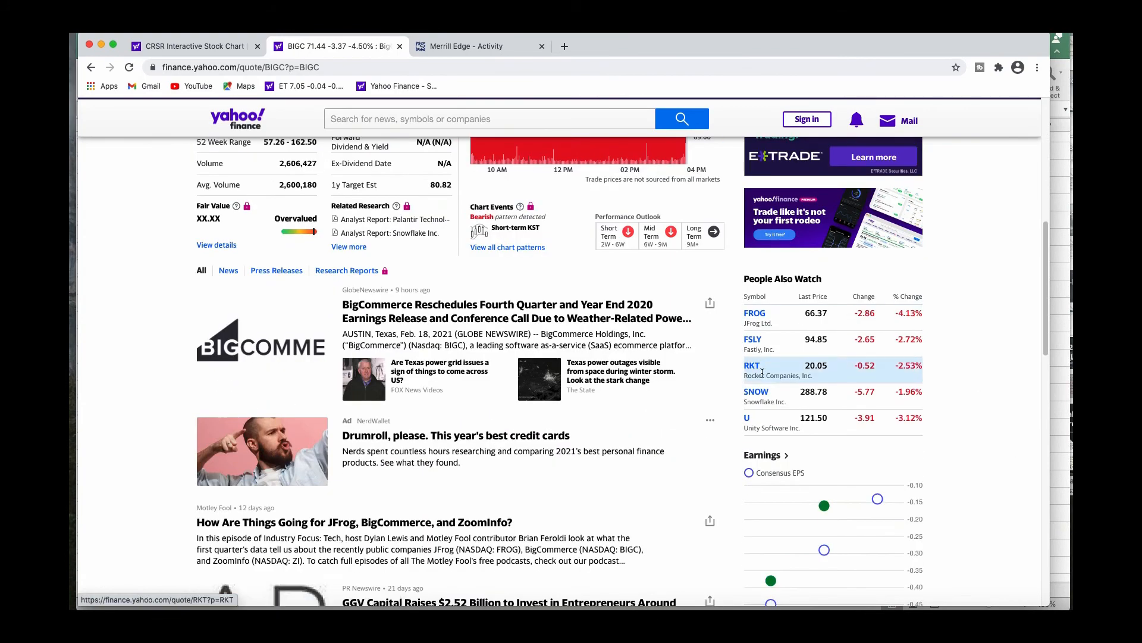
{"action": "scroll", "scroll_direction": "up", "scroll_amount": 3}
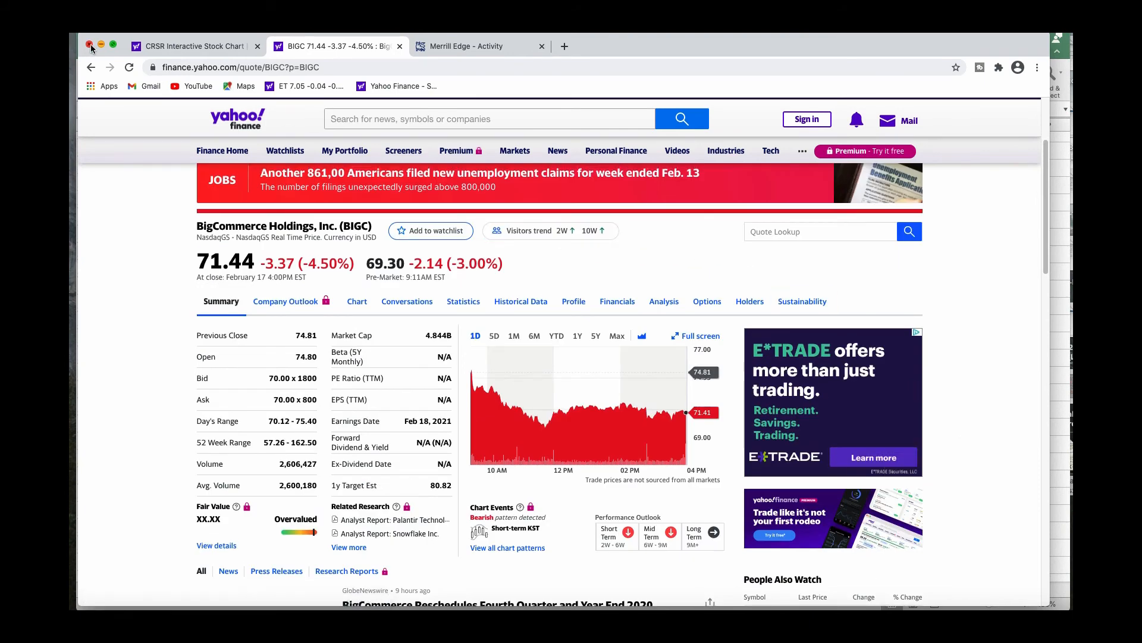
{"action": "mouse_move", "coordinate": [102, 47]}
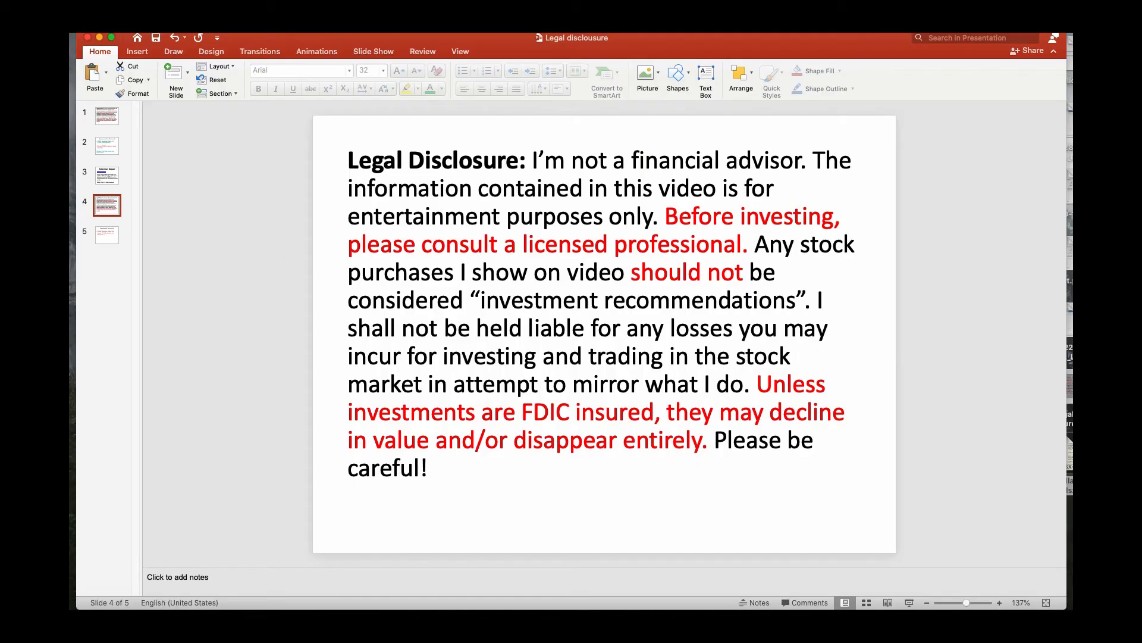
Step: Show slide 5, the closing Questions & Comments slide
{"action": "left_click", "coordinate": [106, 234]}
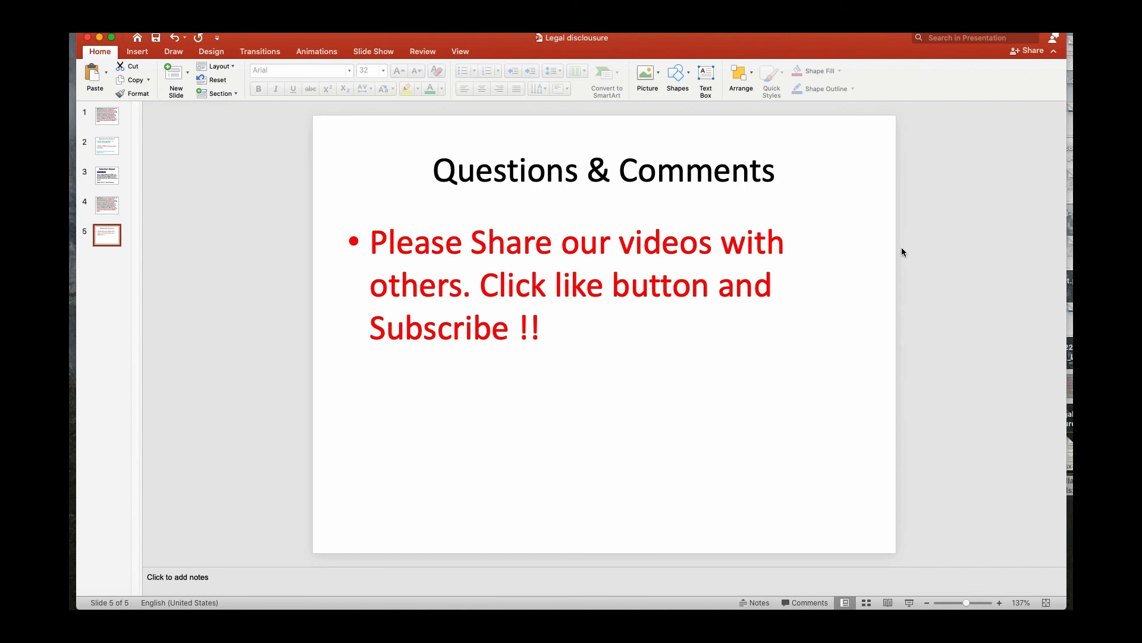
{"action": "mouse_move", "coordinate": [457, 264]}
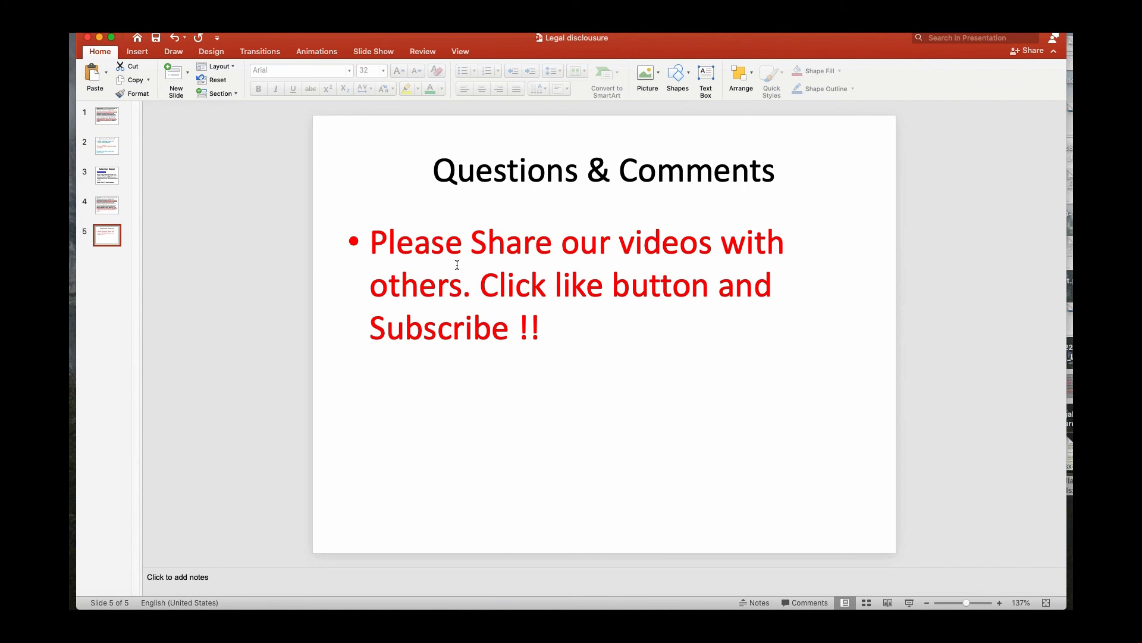